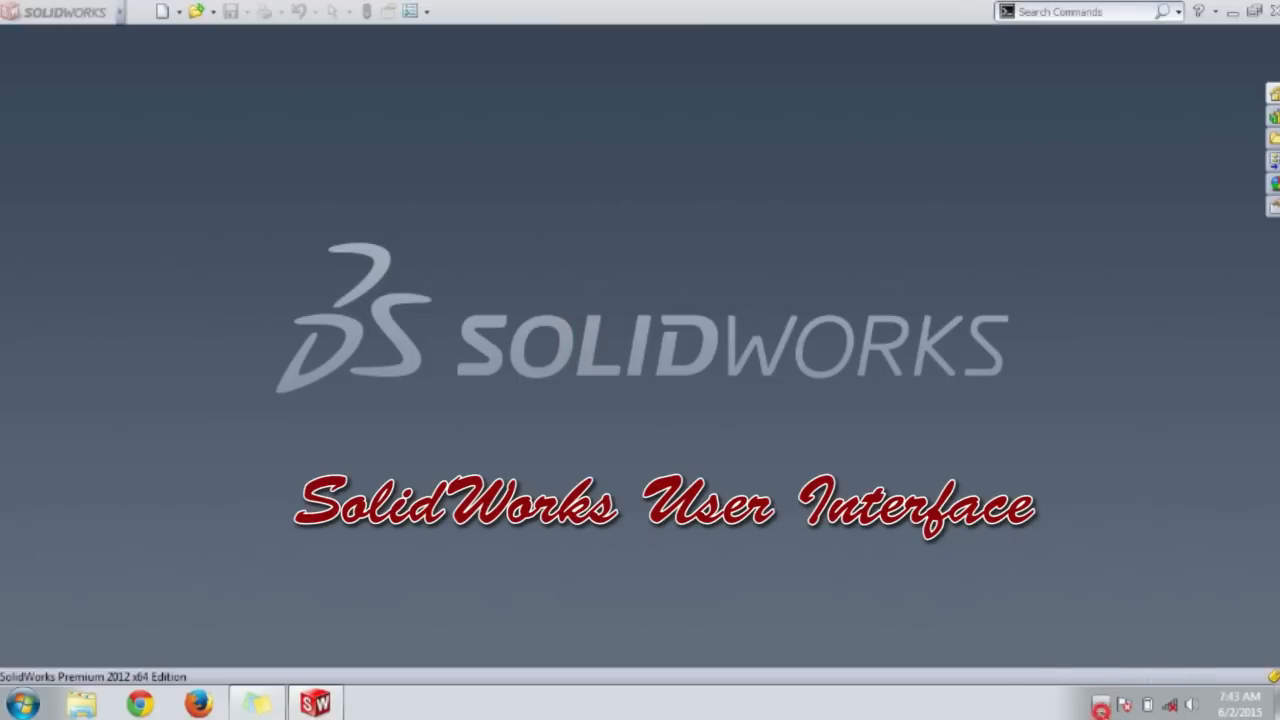
Step: Reveal hidden notification icons and dismiss the colour scheme performance warning
{"action": "left_click", "coordinate": [1101, 705]}
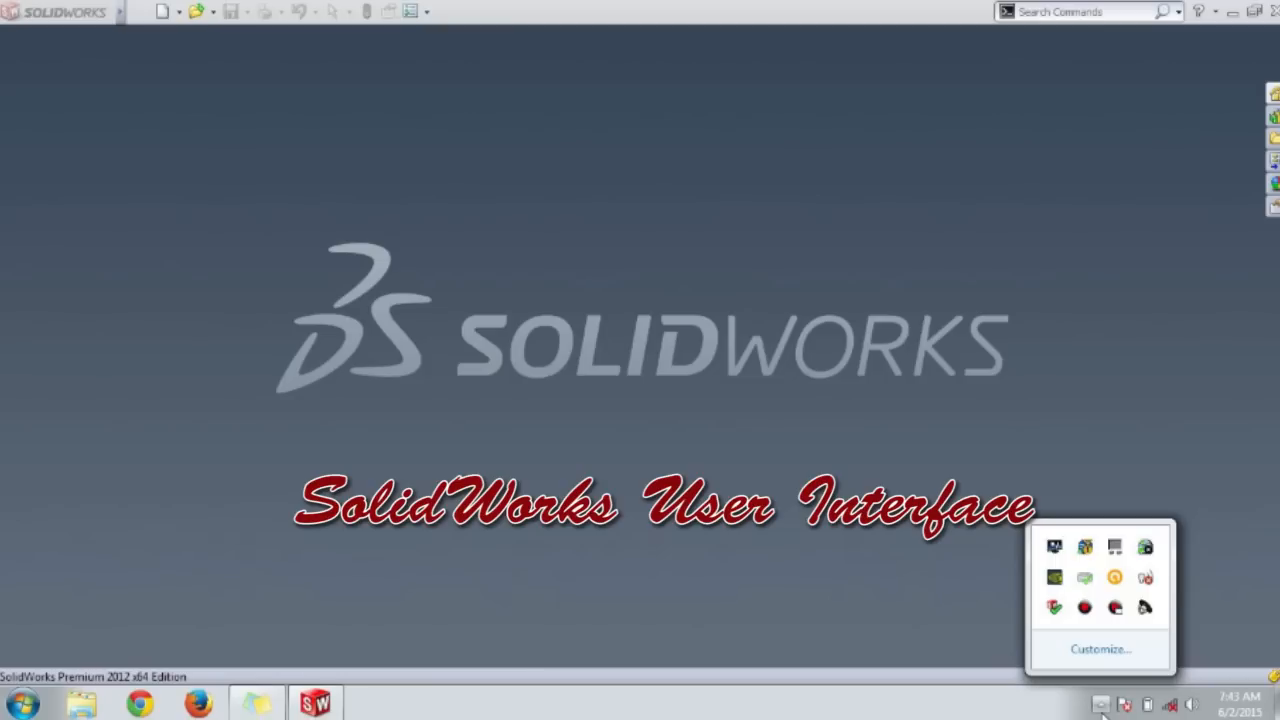
{"action": "mouse_move", "coordinate": [710, 530]}
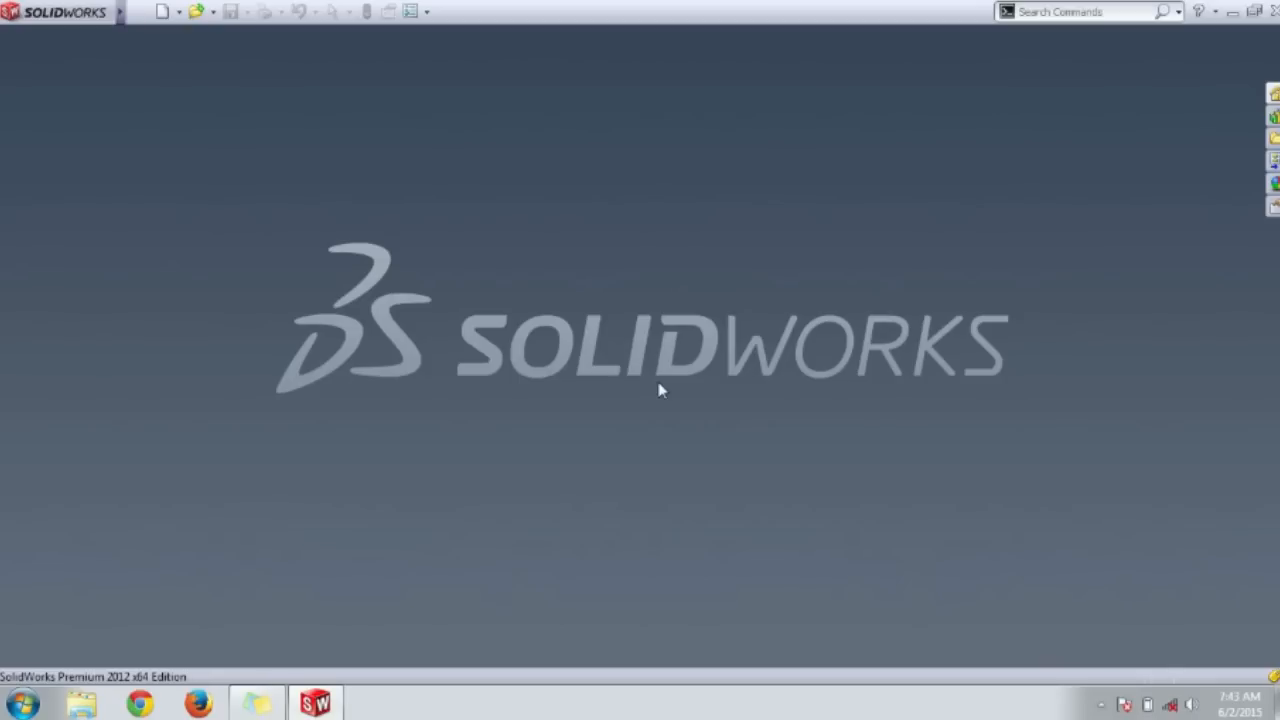
{"action": "mouse_move", "coordinate": [590, 128]}
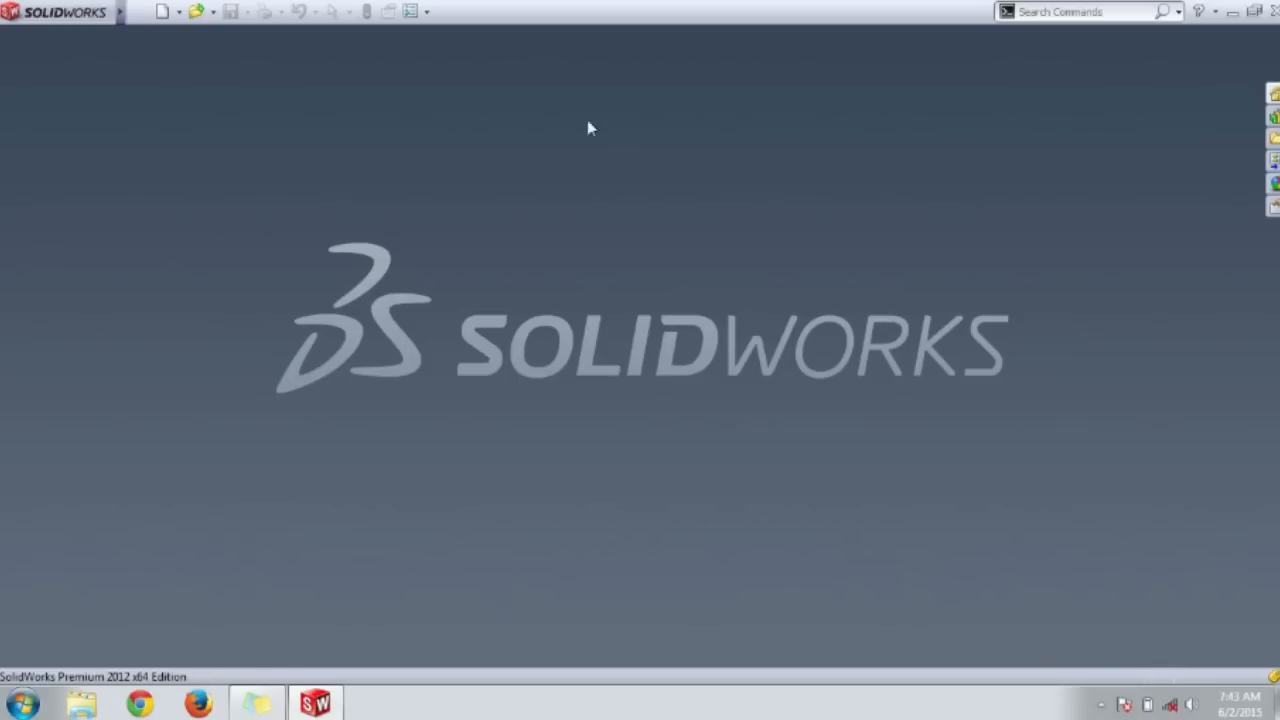
{"action": "mouse_move", "coordinate": [922, 144]}
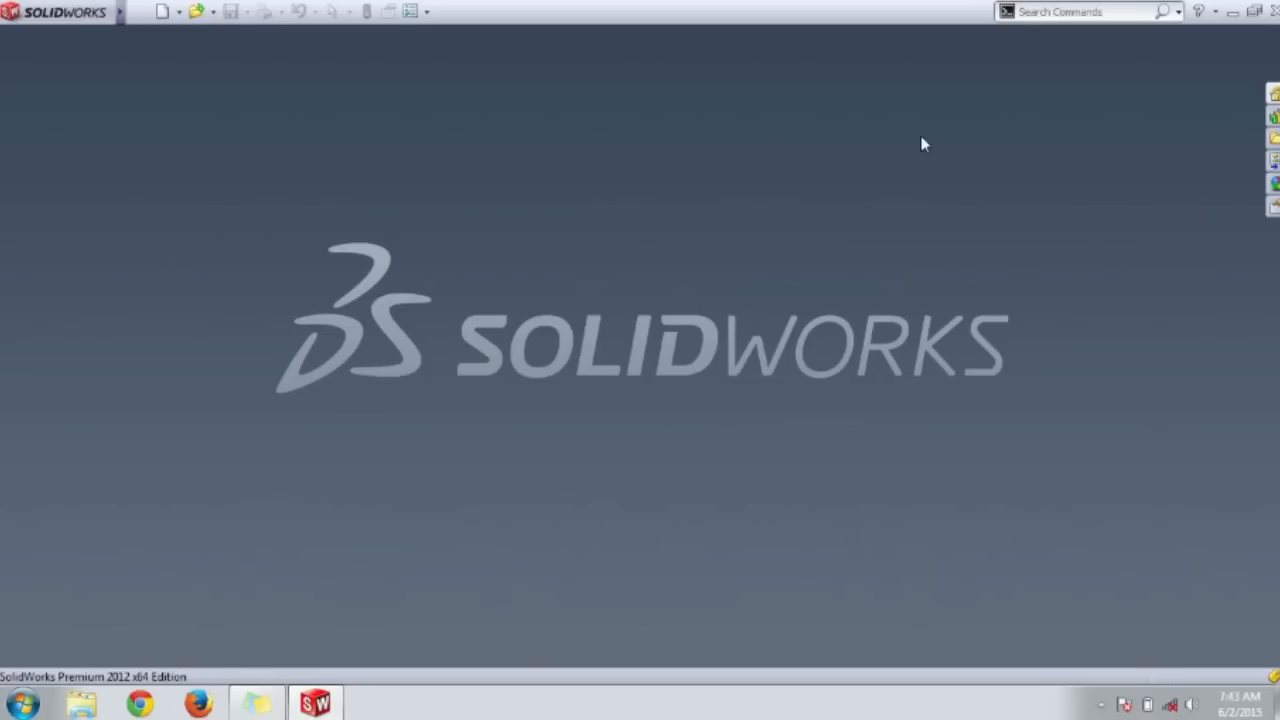
{"action": "mouse_move", "coordinate": [277, 462]}
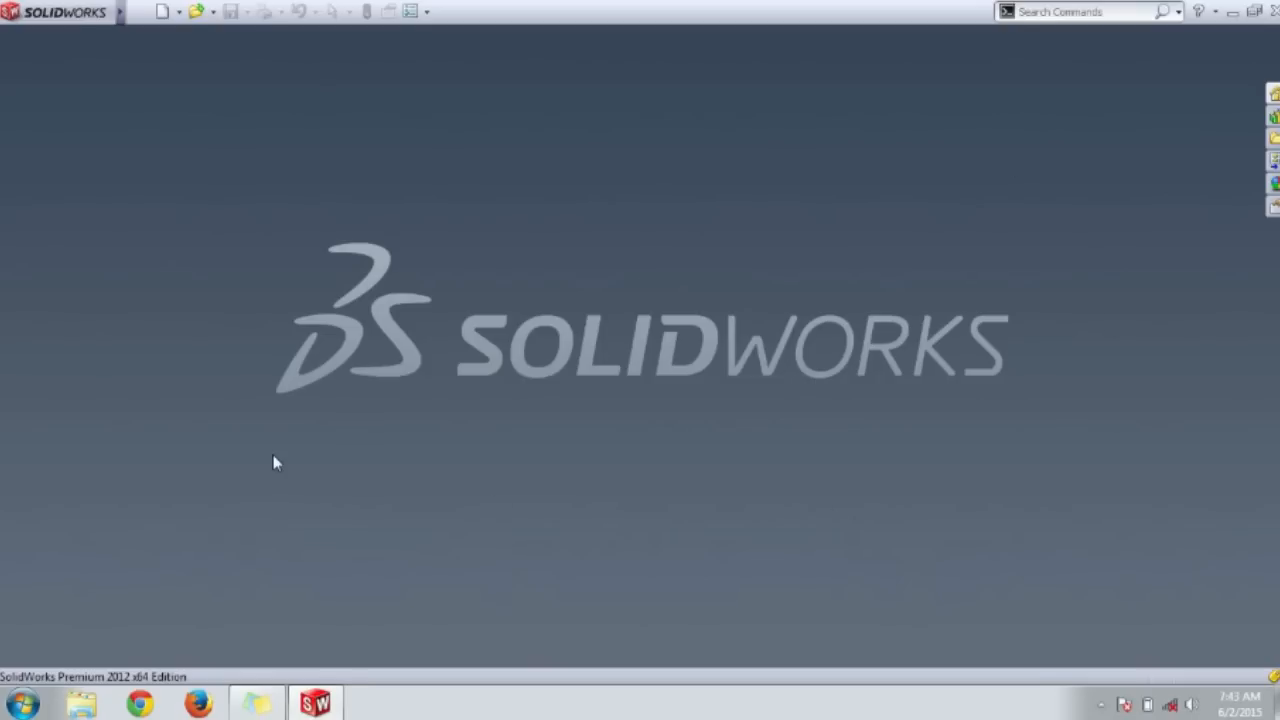
{"action": "mouse_move", "coordinate": [847, 122]}
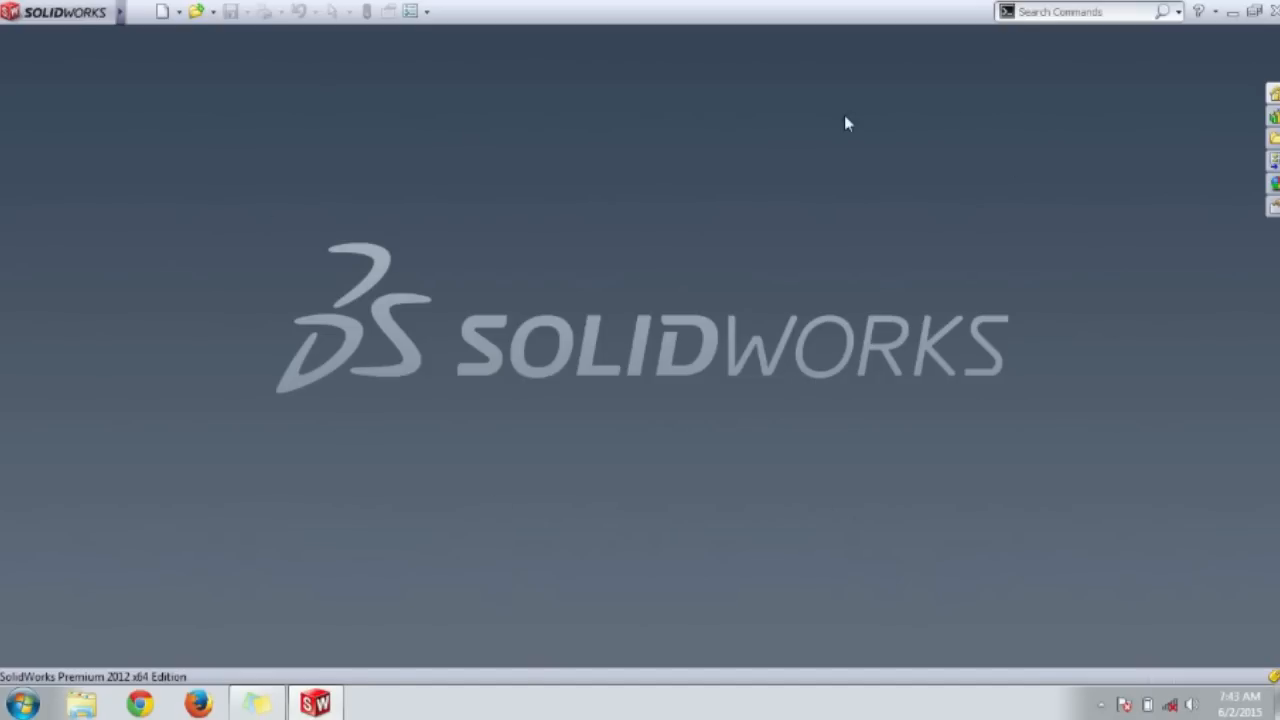
{"action": "mouse_move", "coordinate": [847, 456]}
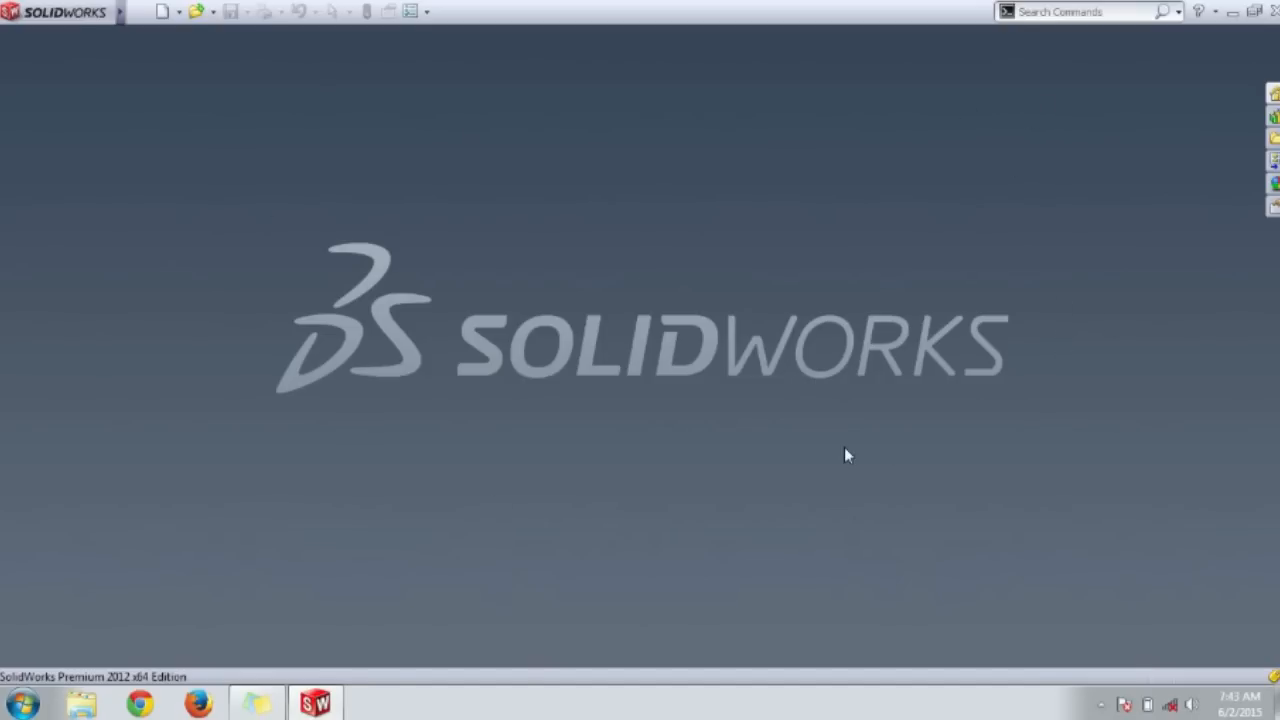
{"action": "mouse_move", "coordinate": [393, 301]}
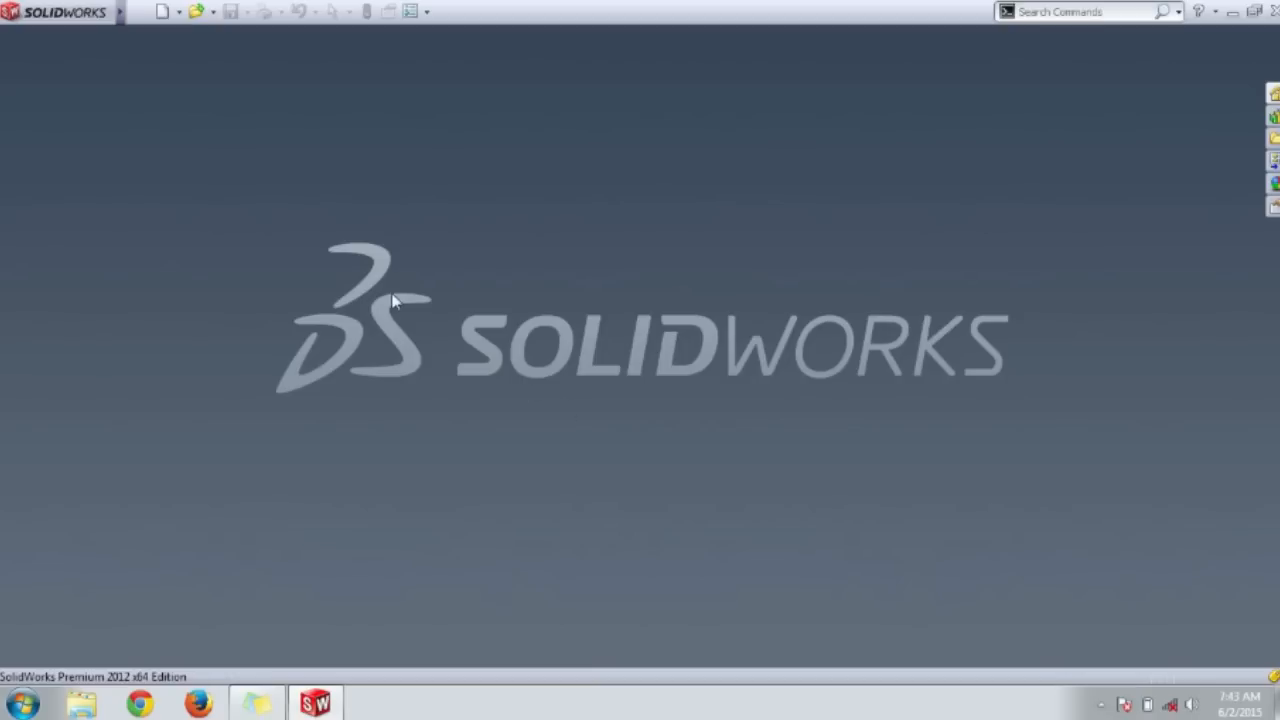
{"action": "mouse_move", "coordinate": [260, 240]}
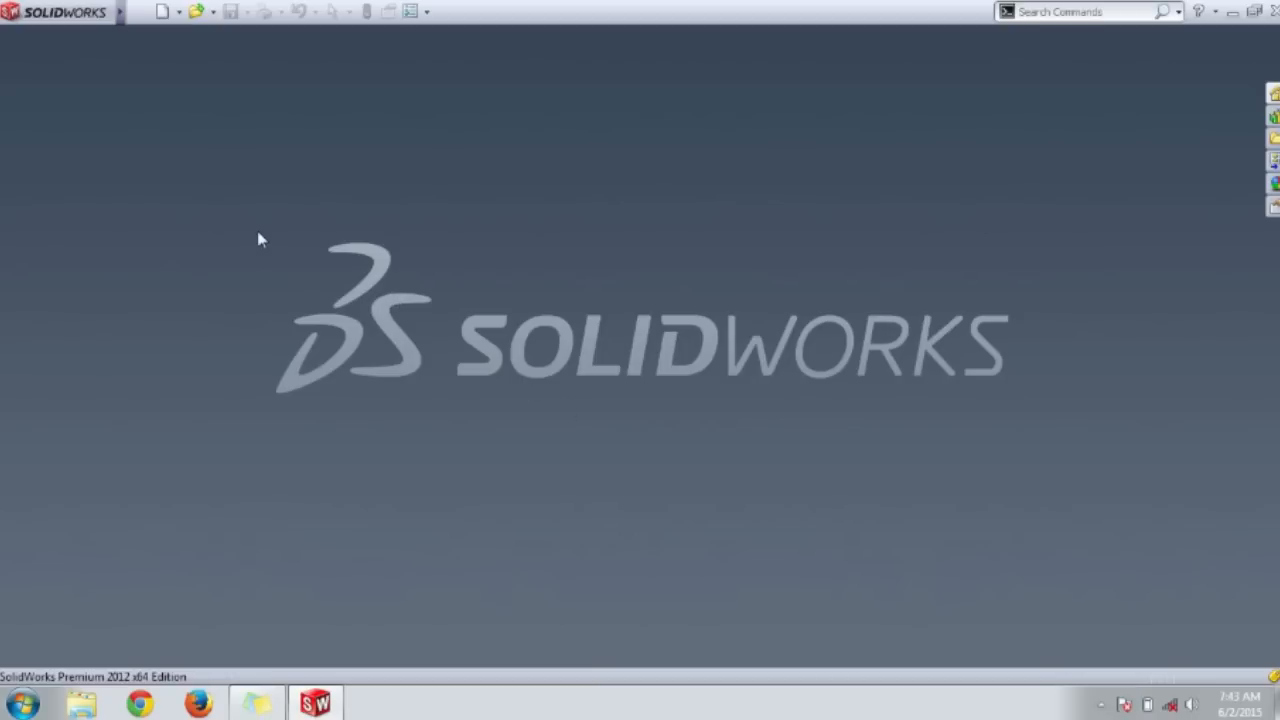
{"action": "mouse_move", "coordinate": [292, 243]}
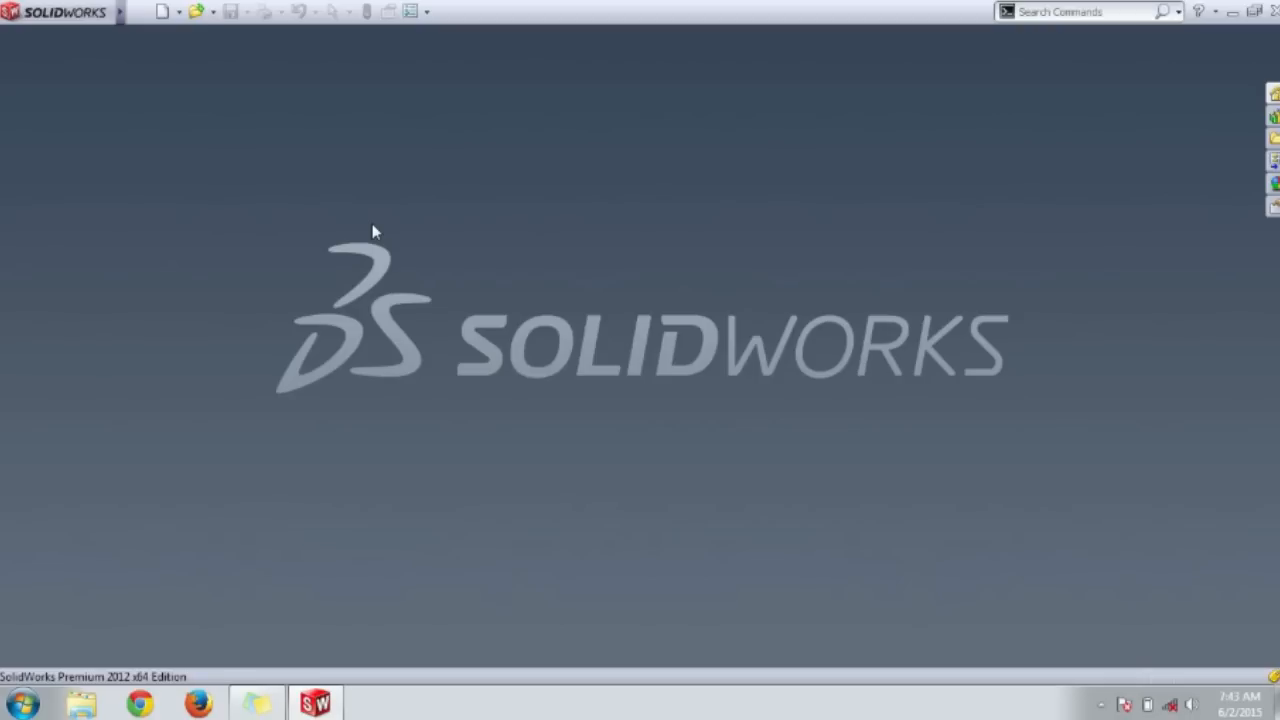
{"action": "mouse_move", "coordinate": [398, 426]}
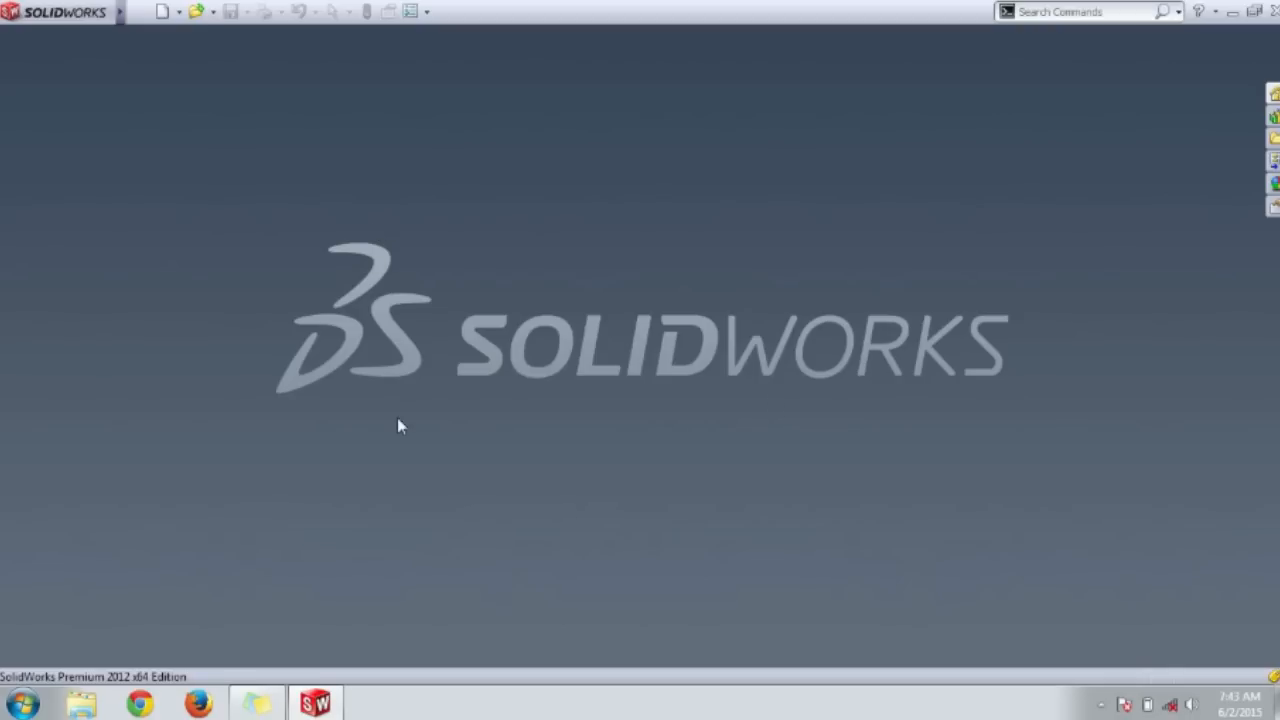
{"action": "mouse_move", "coordinate": [37, 53]}
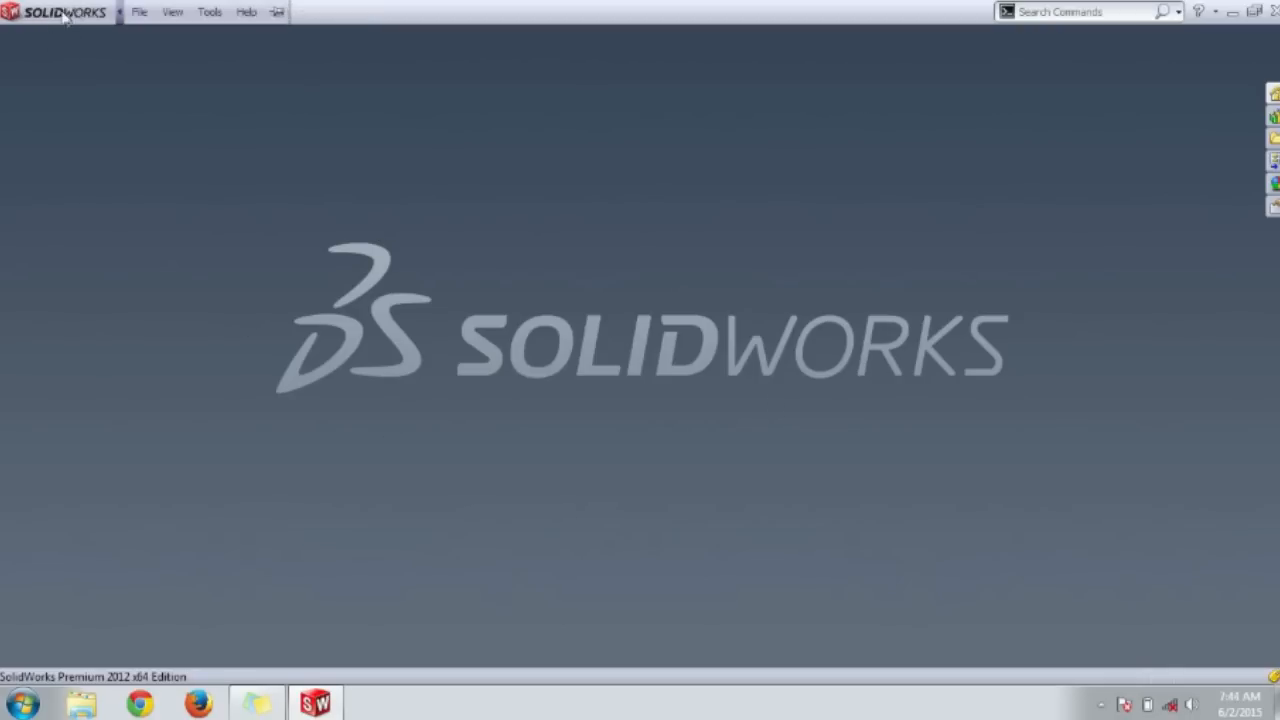
{"action": "left_click", "coordinate": [139, 11]}
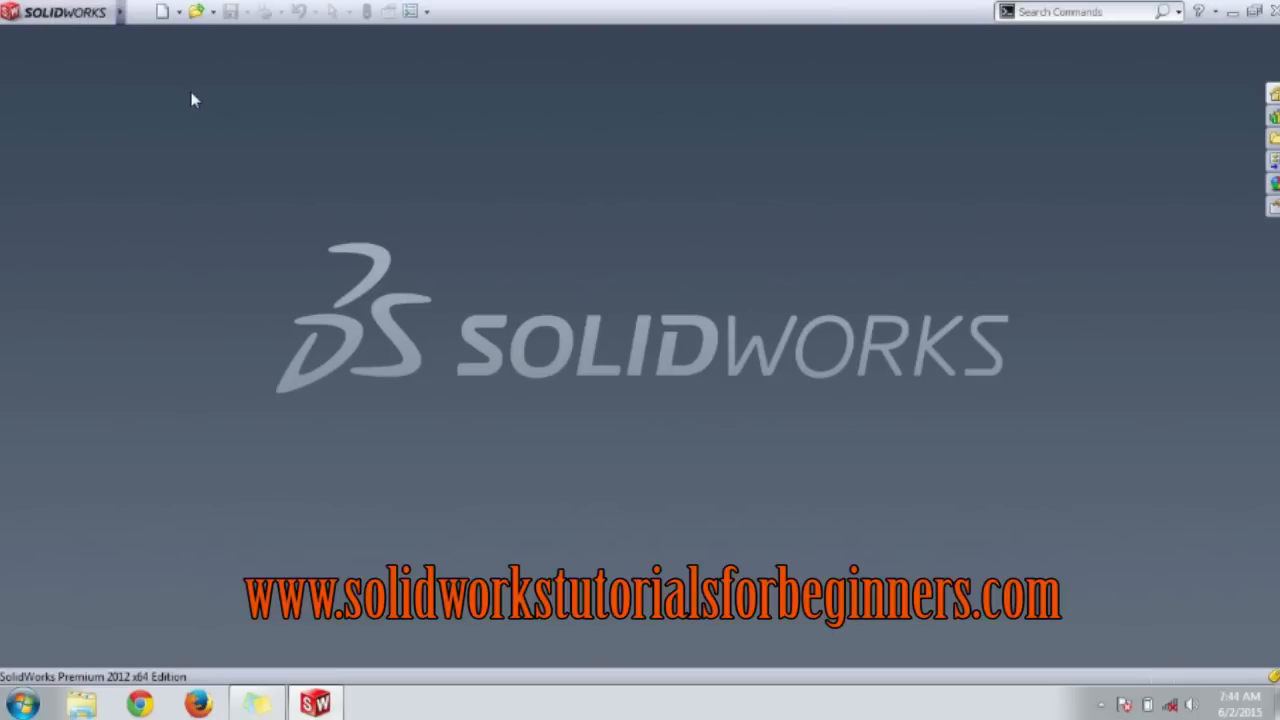
{"action": "mouse_move", "coordinate": [527, 107]}
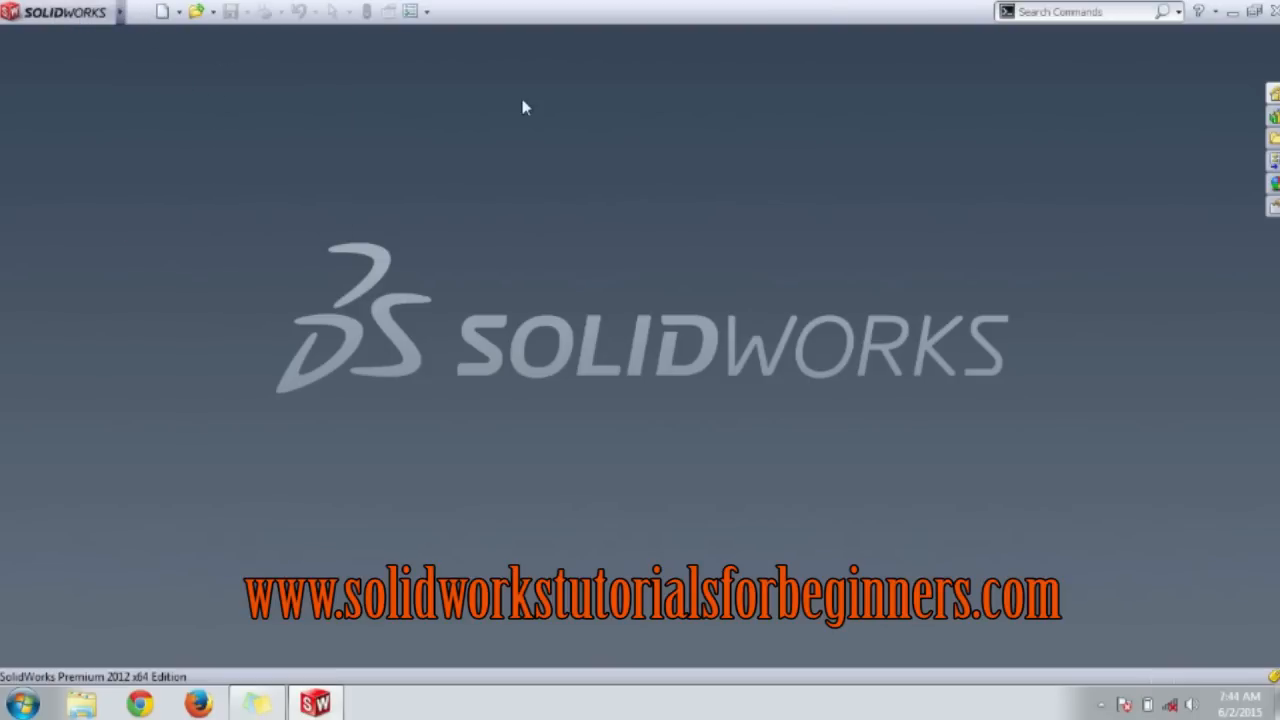
{"action": "mouse_move", "coordinate": [150, 28]}
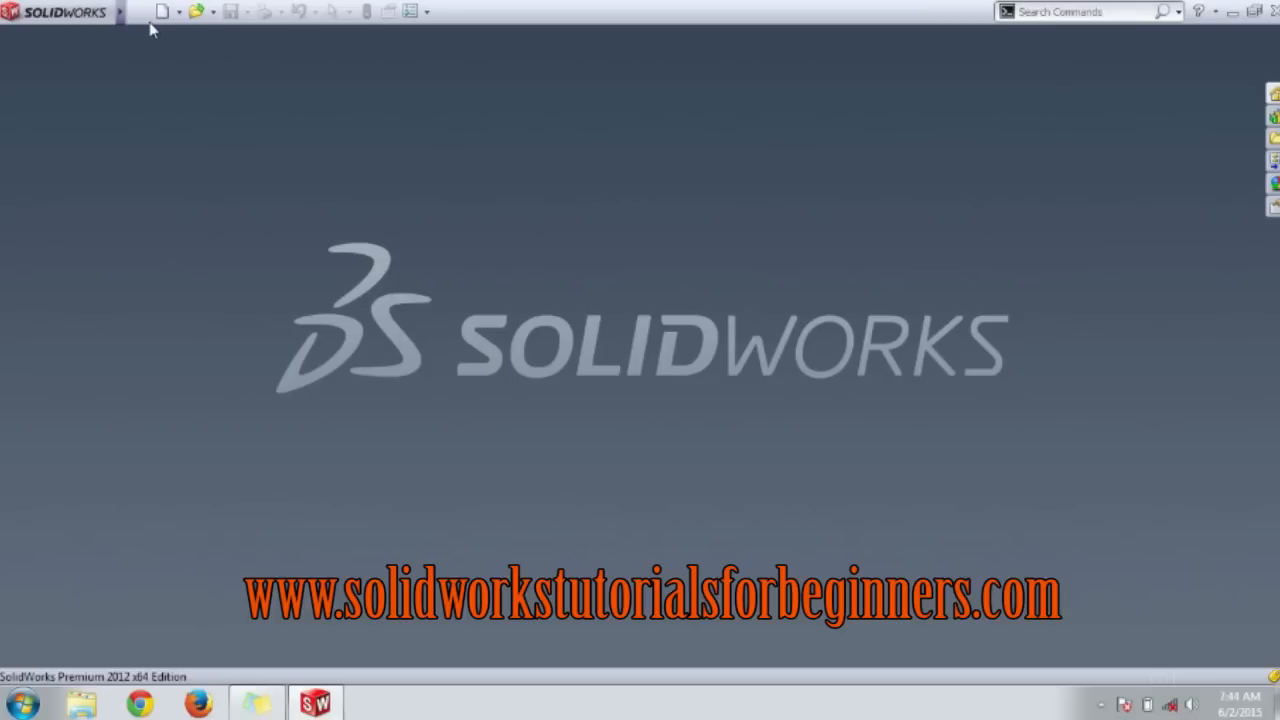
{"action": "mouse_move", "coordinate": [200, 53]}
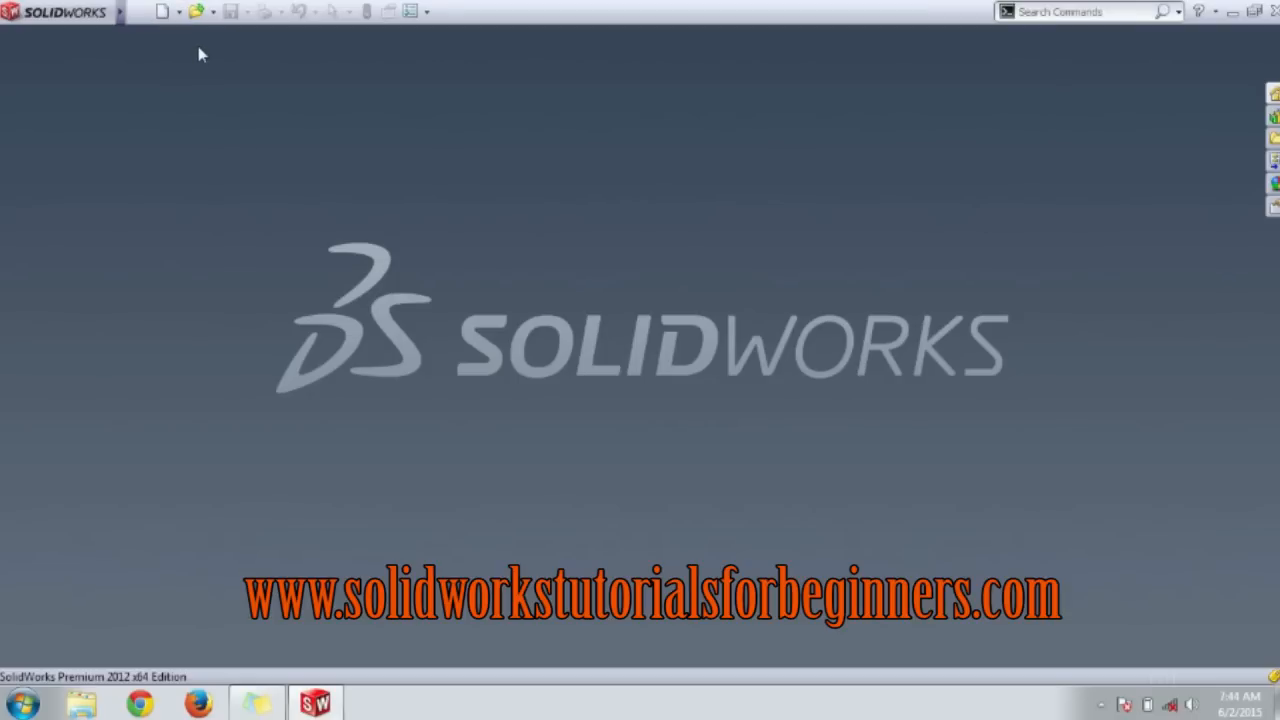
{"action": "mouse_move", "coordinate": [275, 28]}
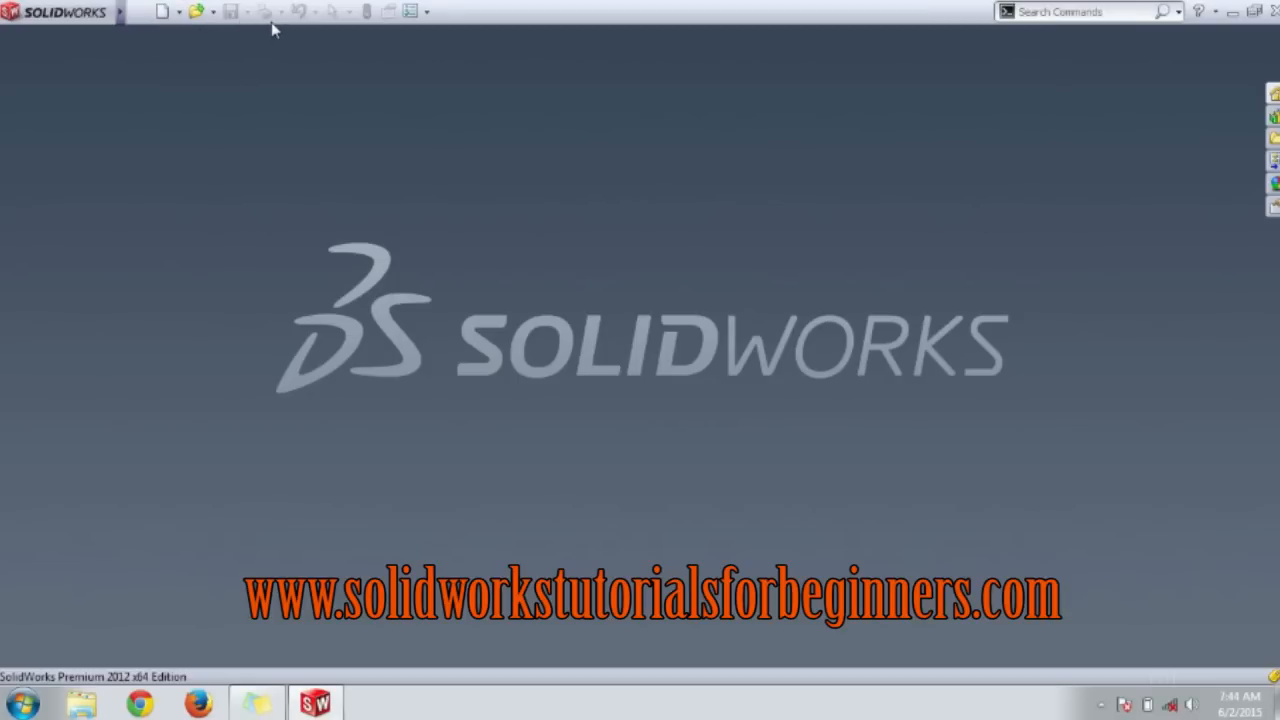
{"action": "mouse_move", "coordinate": [357, 22]}
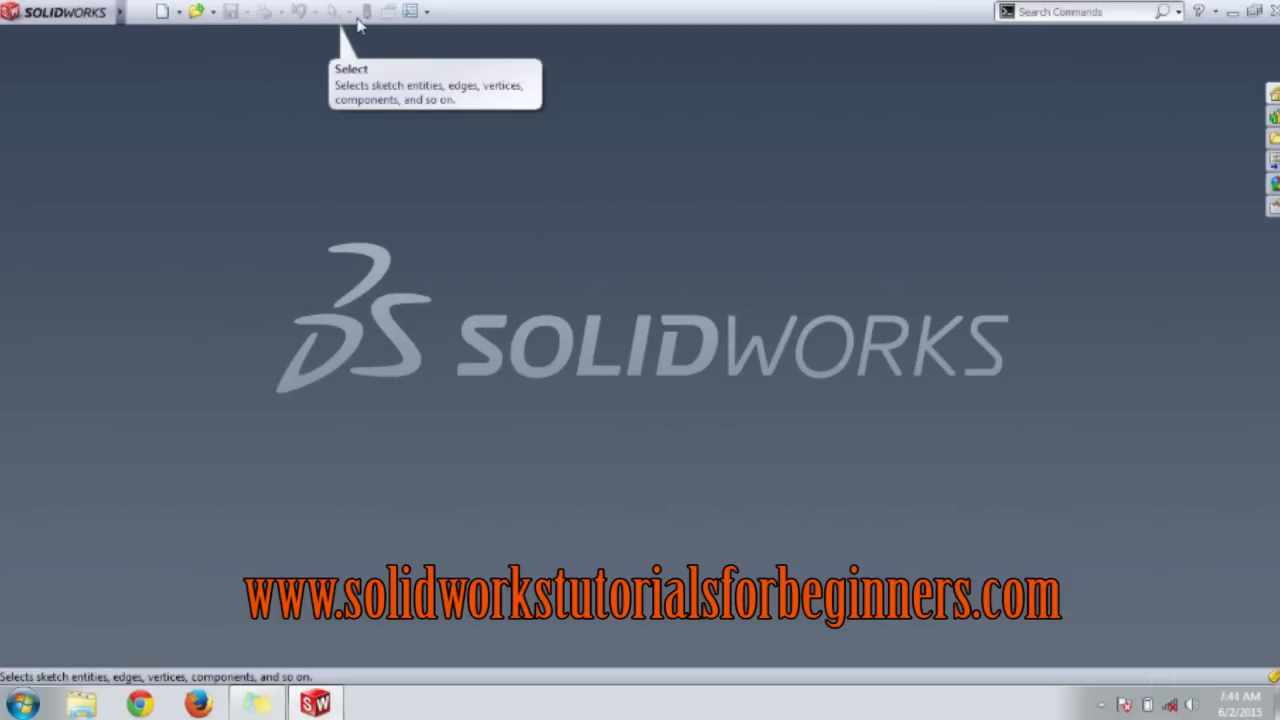
{"action": "mouse_move", "coordinate": [415, 11]}
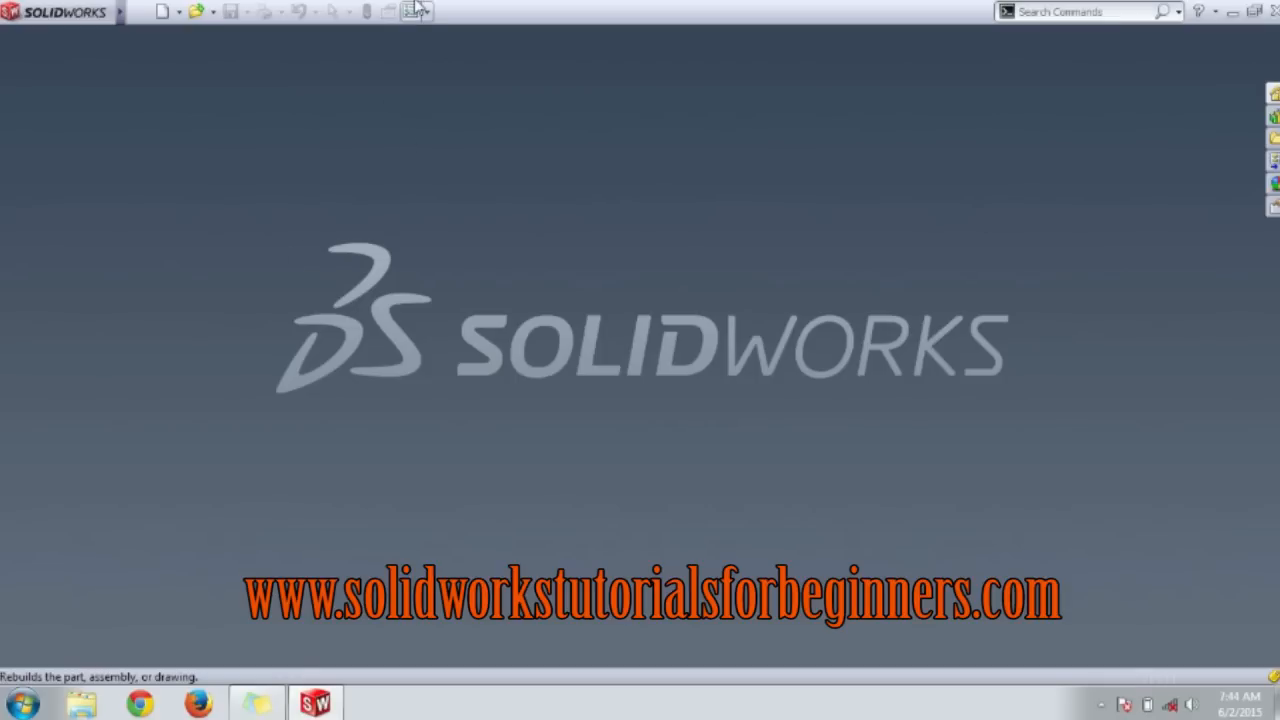
{"action": "mouse_move", "coordinate": [985, 18]}
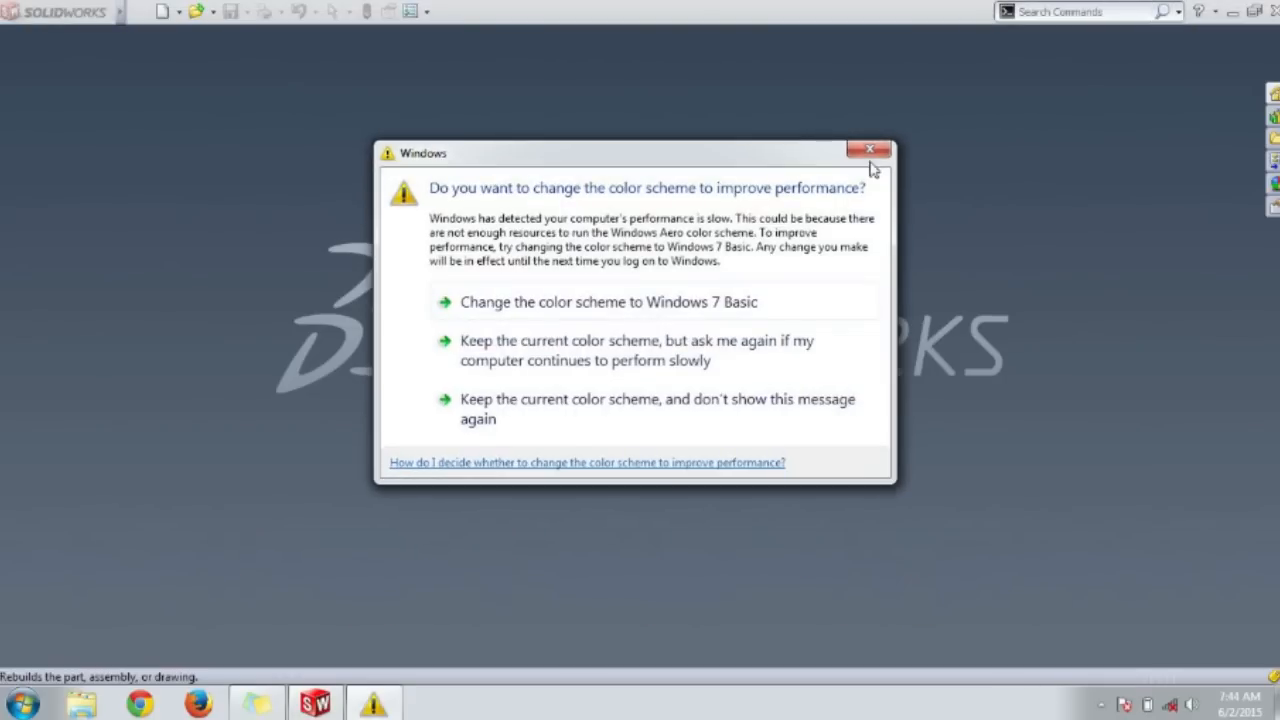
{"action": "mouse_move", "coordinate": [869, 150]}
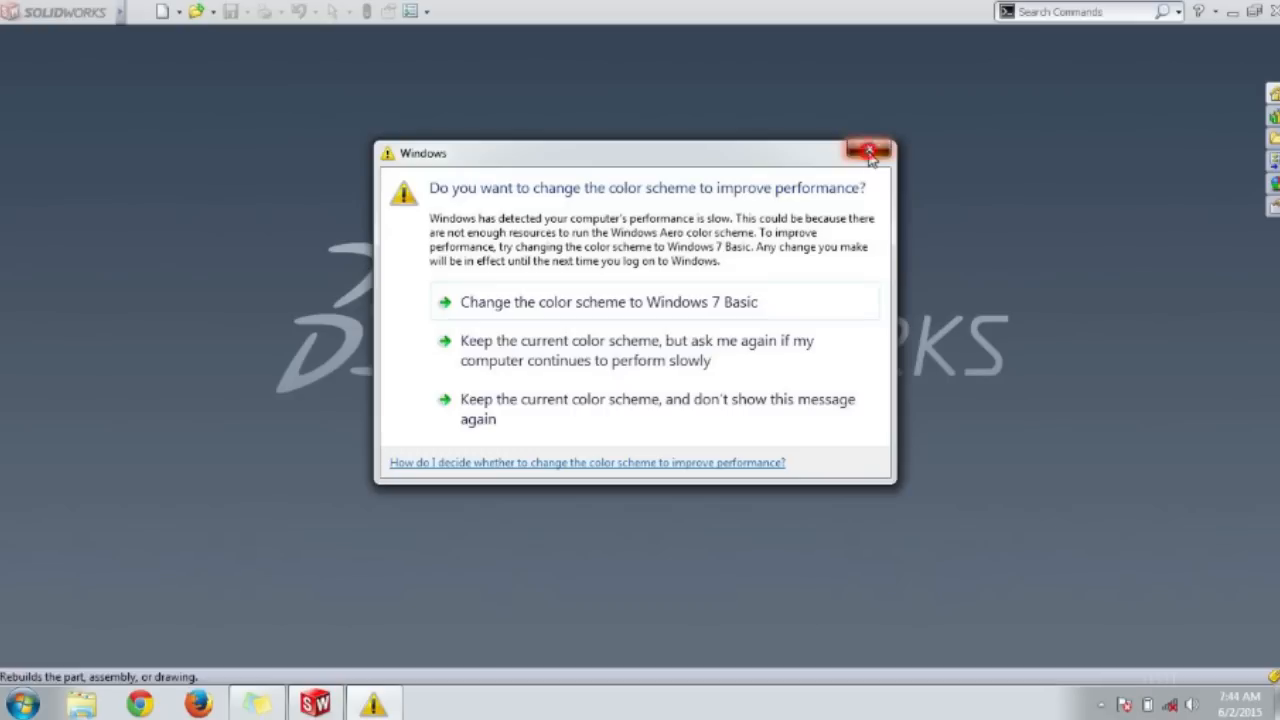
{"action": "left_click", "coordinate": [866, 152]}
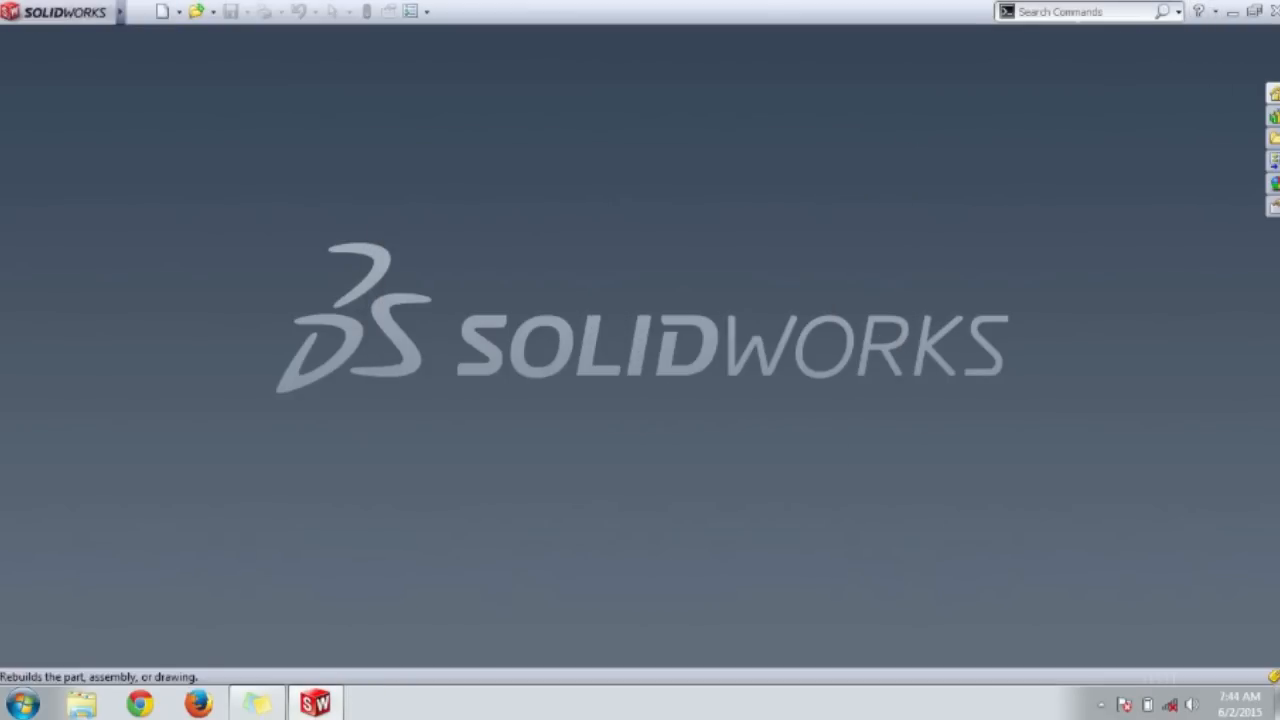
{"action": "left_click", "coordinate": [1163, 11]}
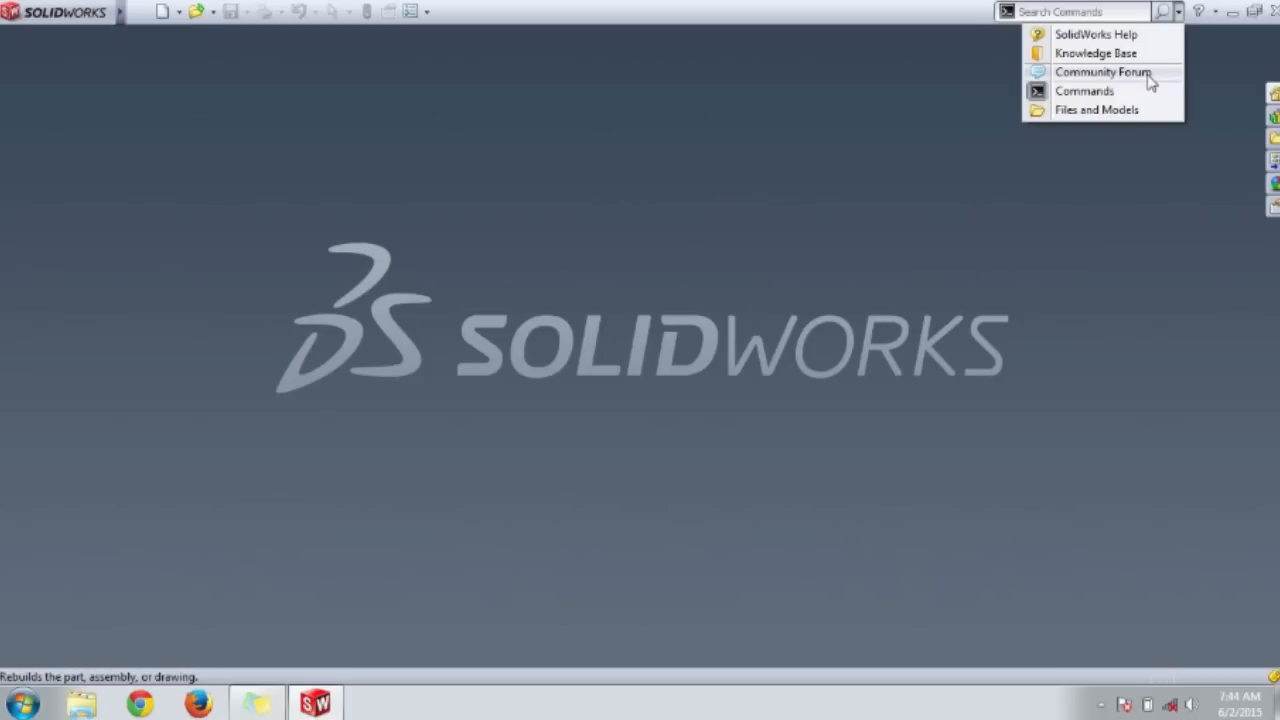
{"action": "mouse_move", "coordinate": [1080, 150]}
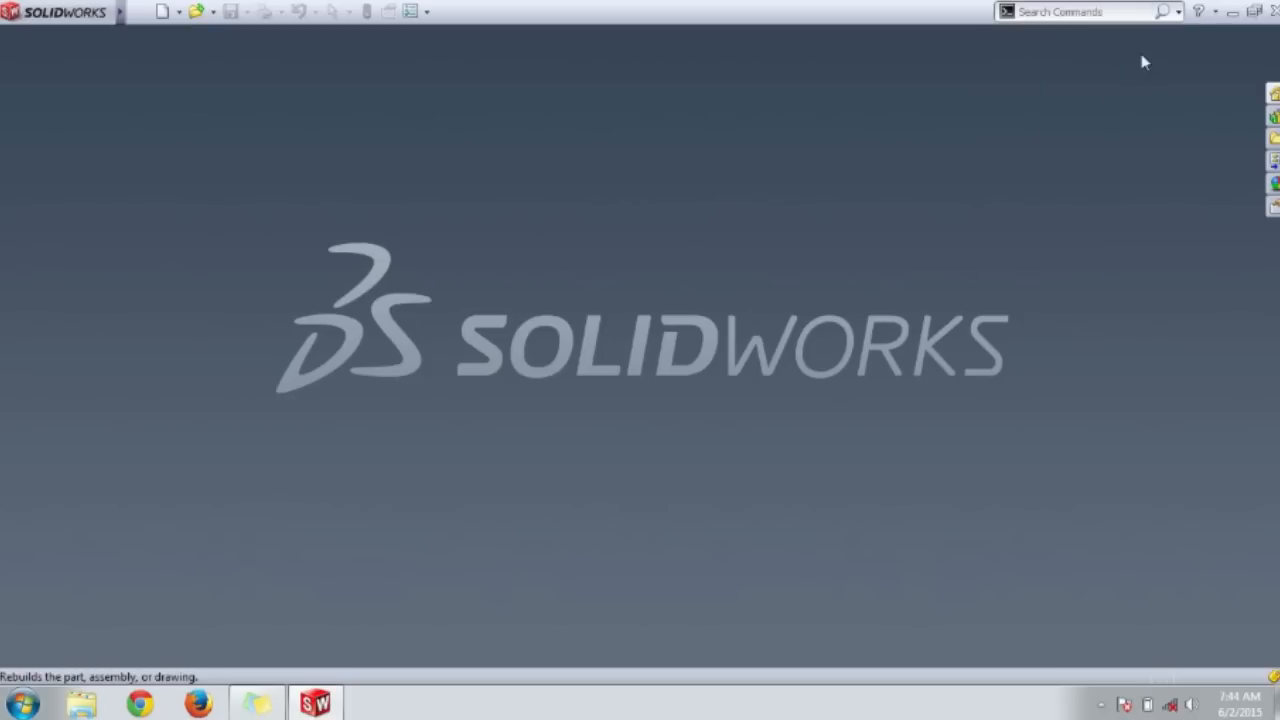
{"action": "mouse_move", "coordinate": [1198, 11]}
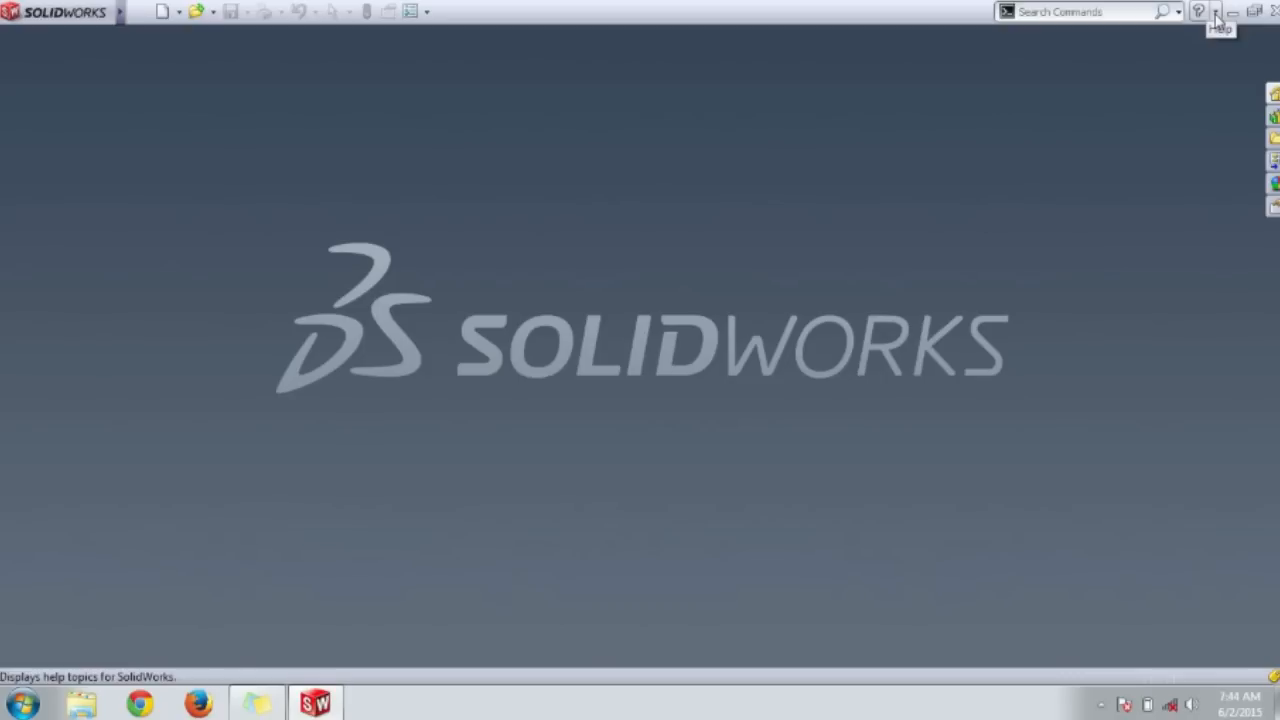
Step: Browse the help resources list, then show the File menu with New
{"action": "left_click", "coordinate": [1198, 11]}
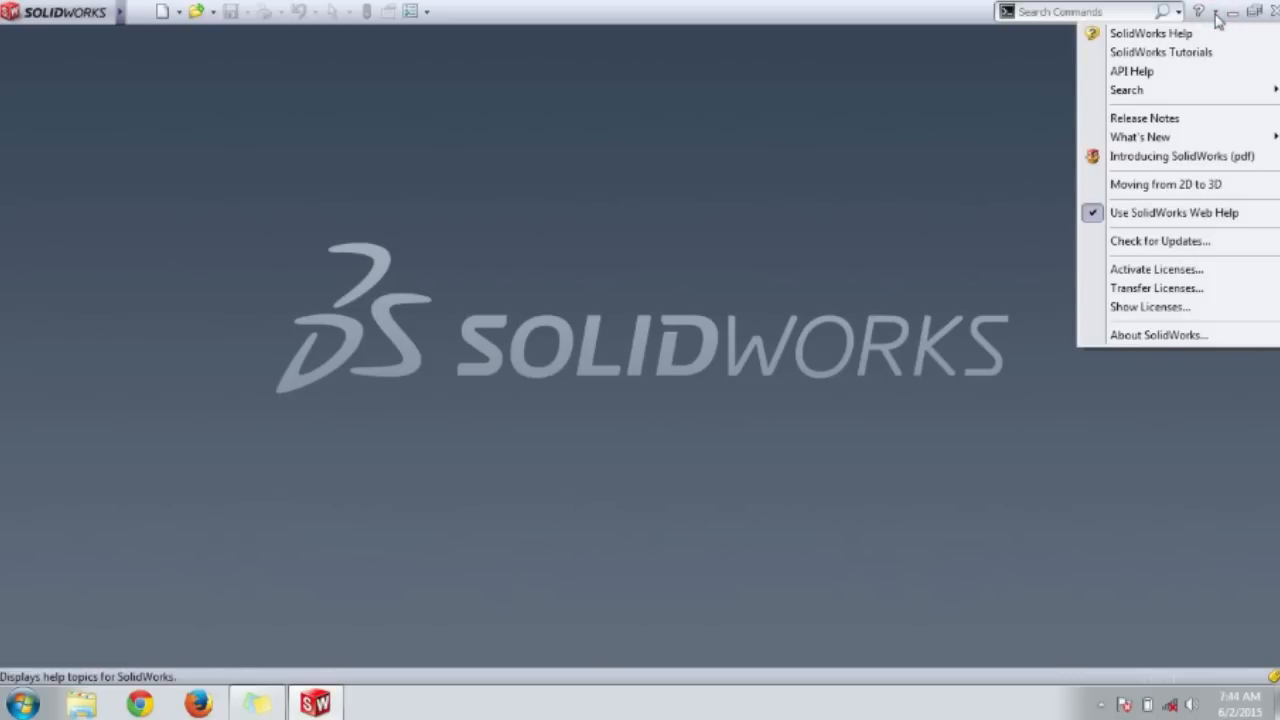
{"action": "left_click", "coordinate": [880, 141]}
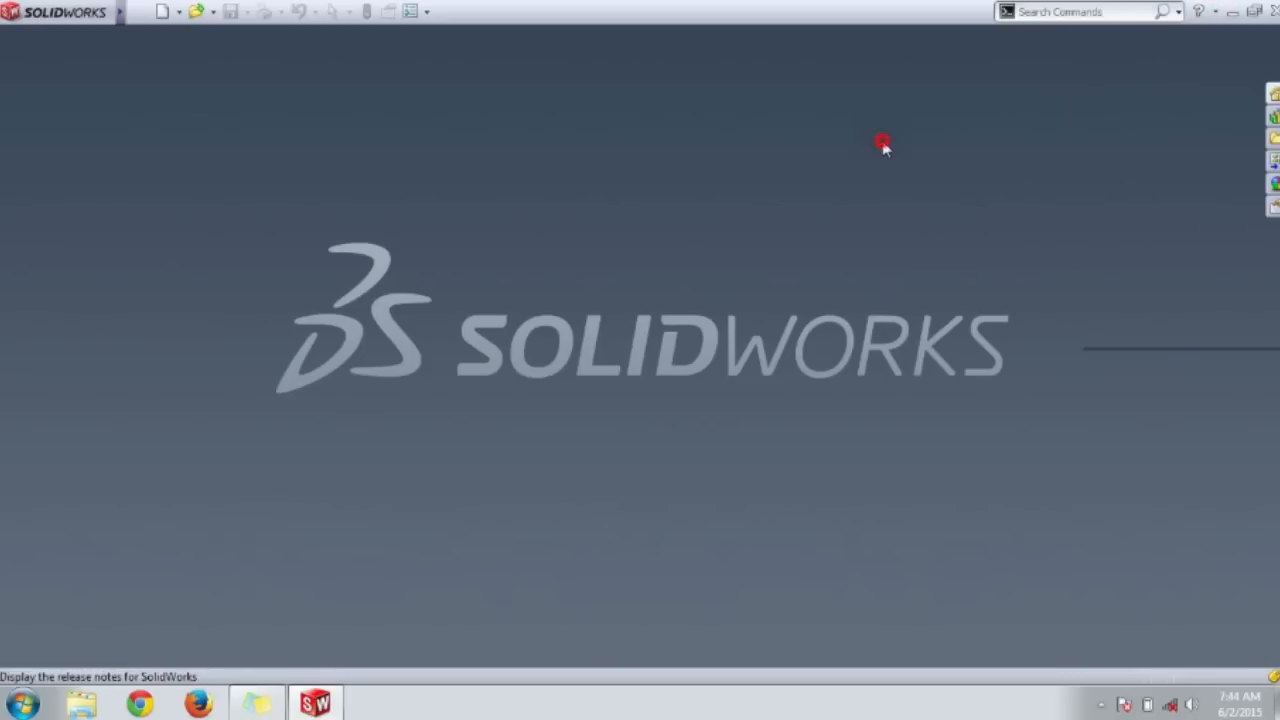
{"action": "mouse_move", "coordinate": [917, 211]}
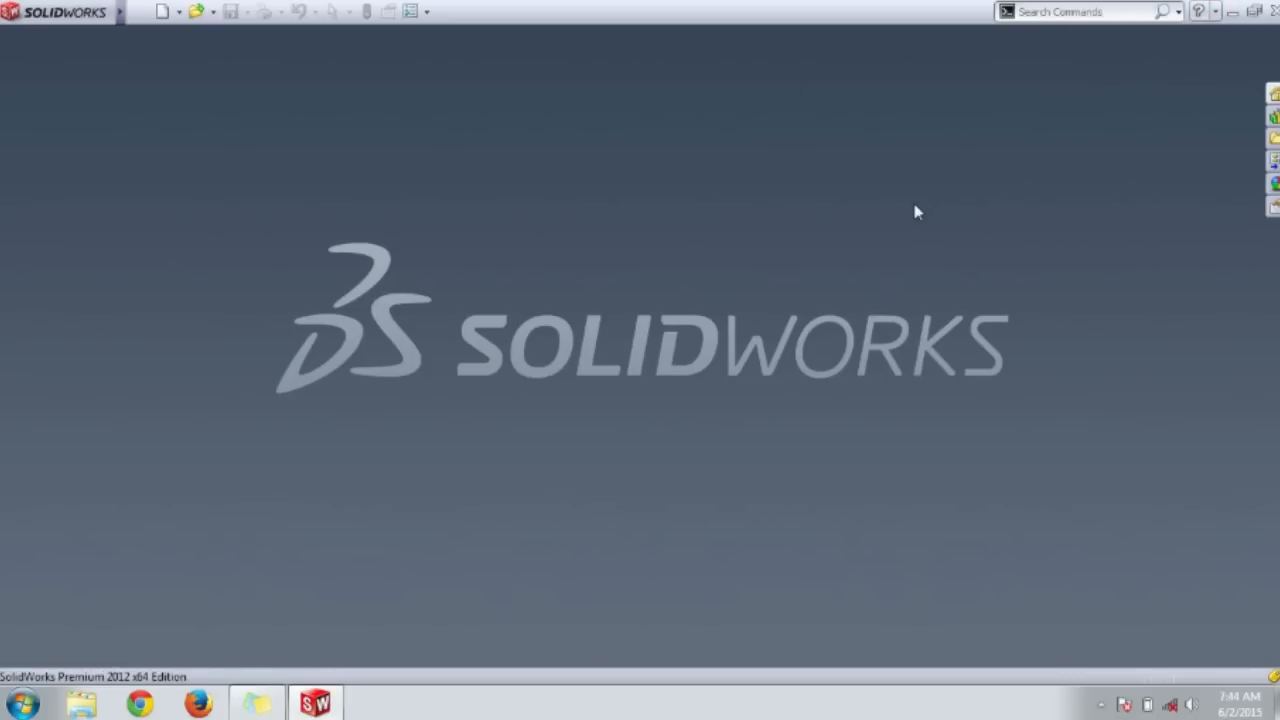
{"action": "mouse_move", "coordinate": [483, 227]}
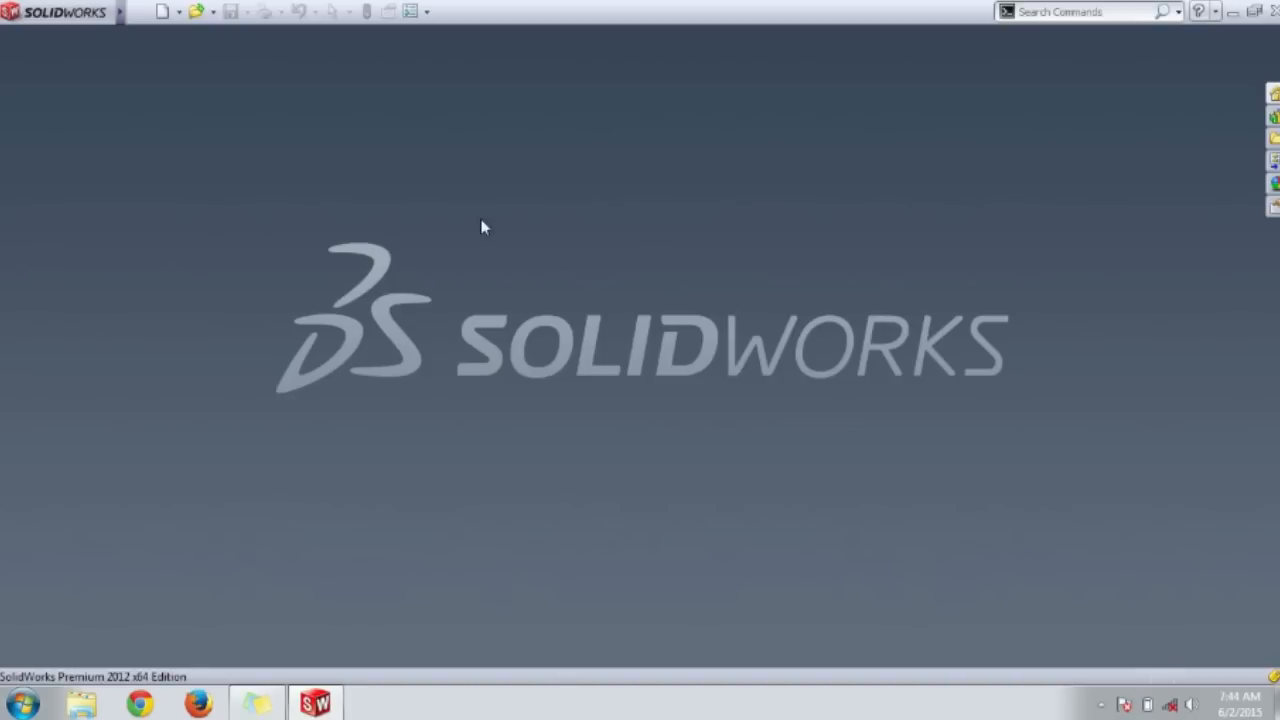
{"action": "mouse_move", "coordinate": [210, 163]}
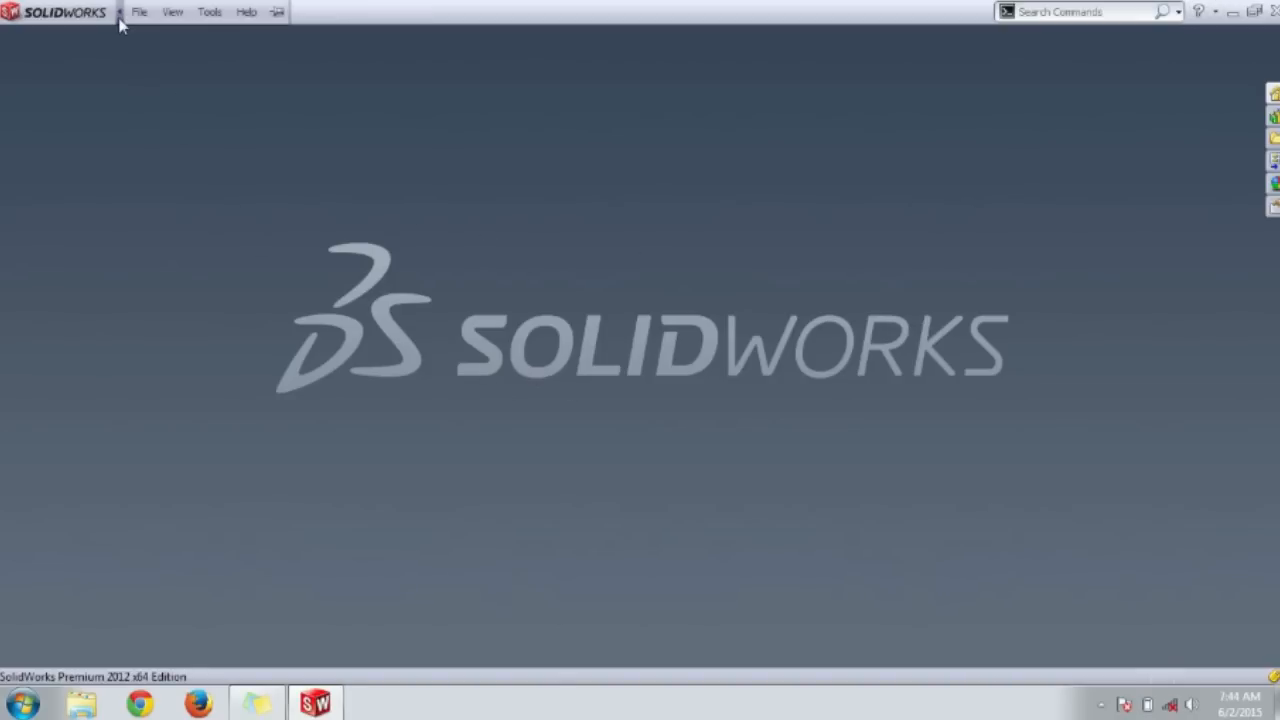
{"action": "left_click", "coordinate": [246, 11]}
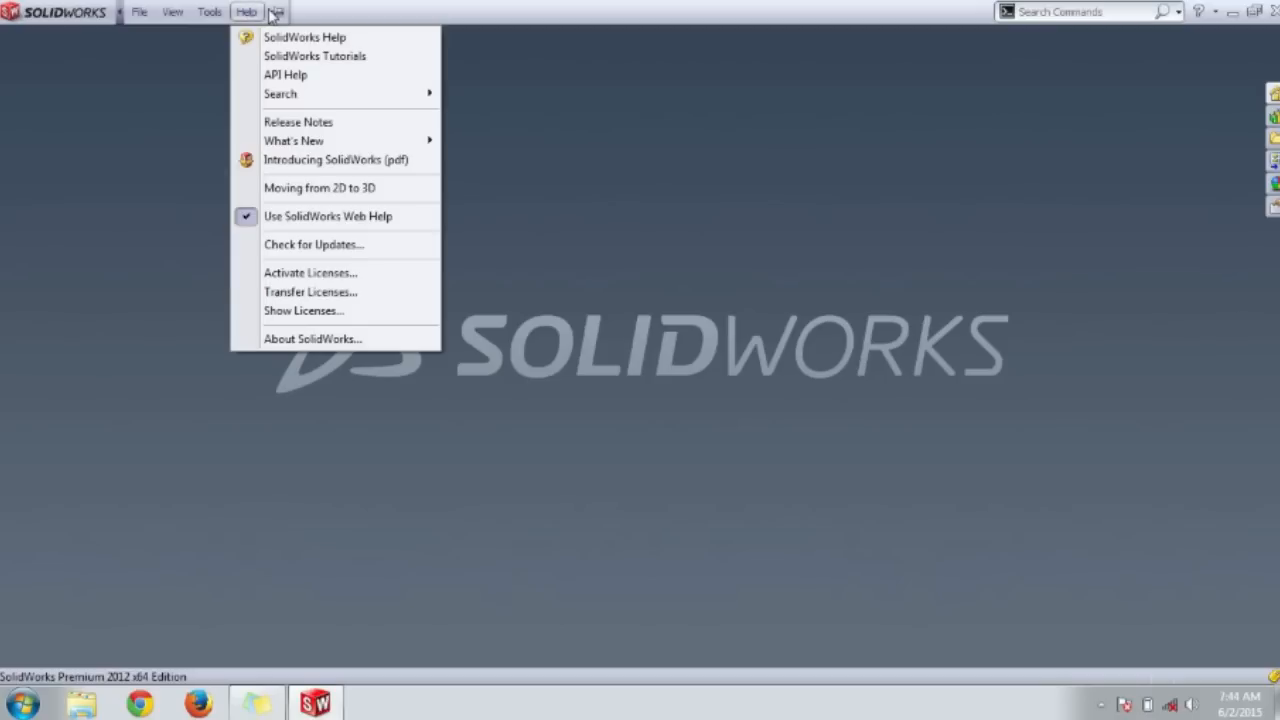
{"action": "left_click", "coordinate": [139, 11]}
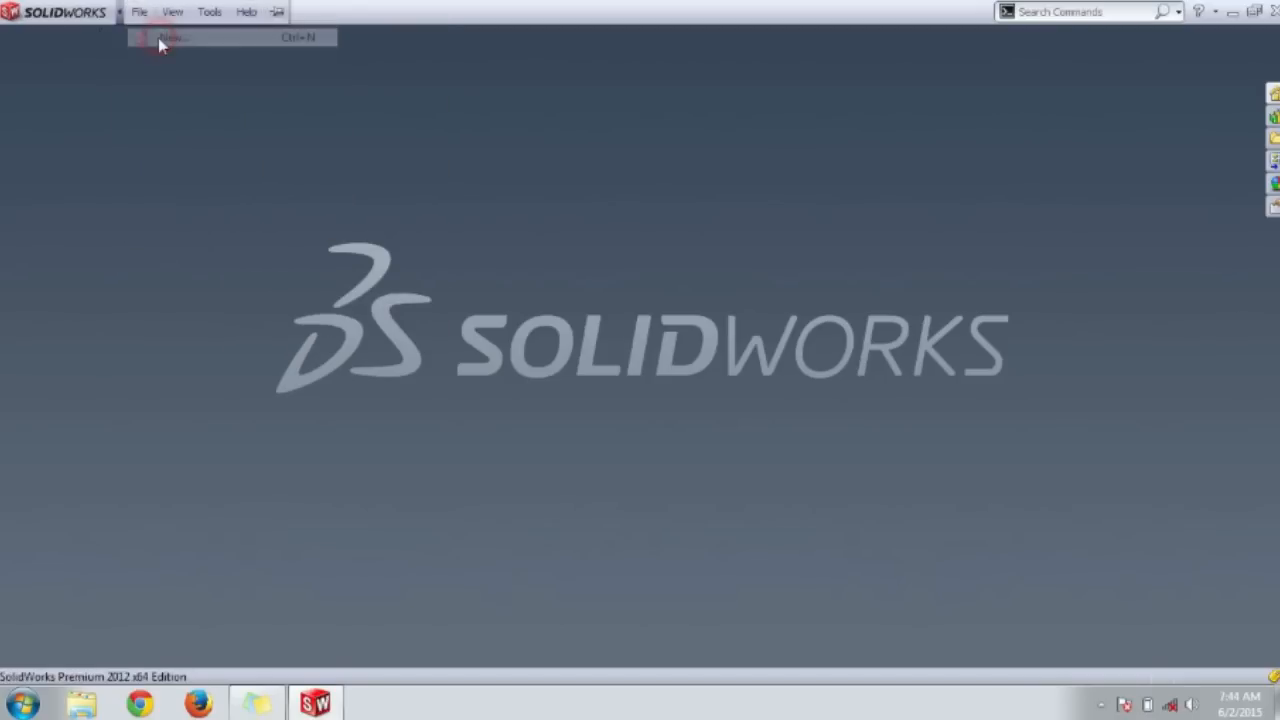
Step: Create a new Part document, Part1, from the New SolidWorks Document dialog
{"action": "left_click", "coordinate": [168, 37]}
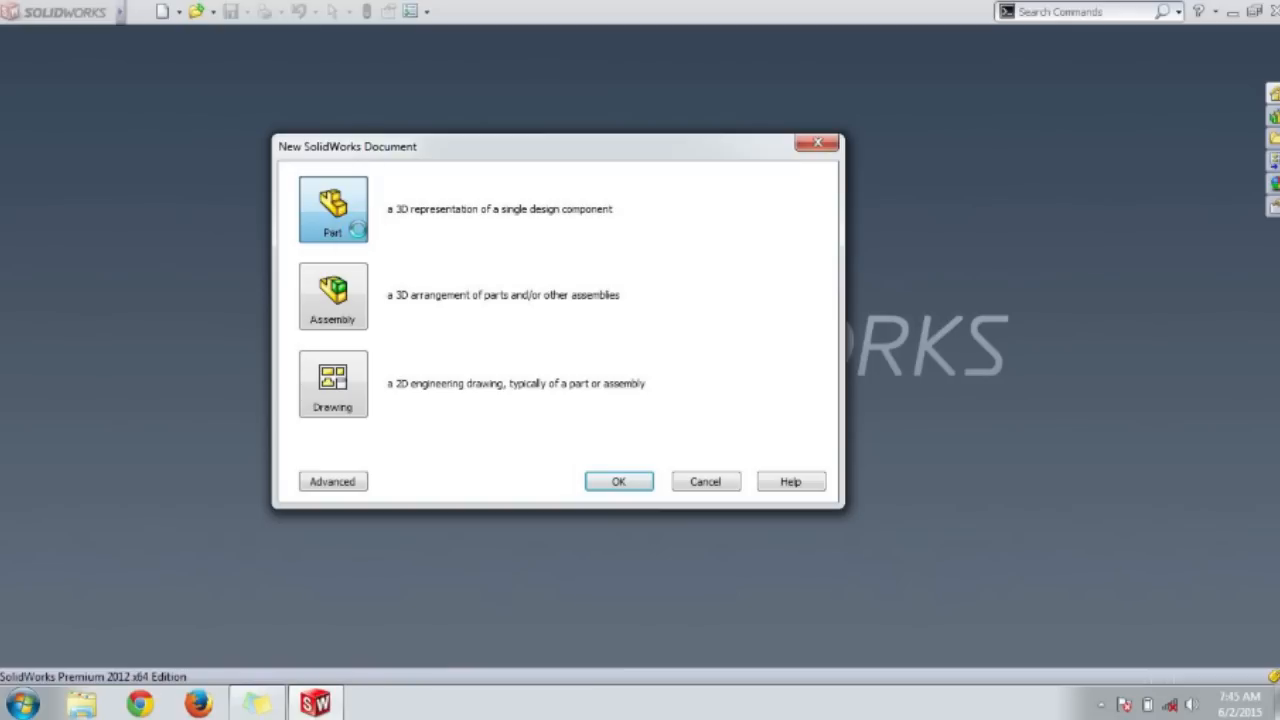
{"action": "mouse_move", "coordinate": [512, 221]}
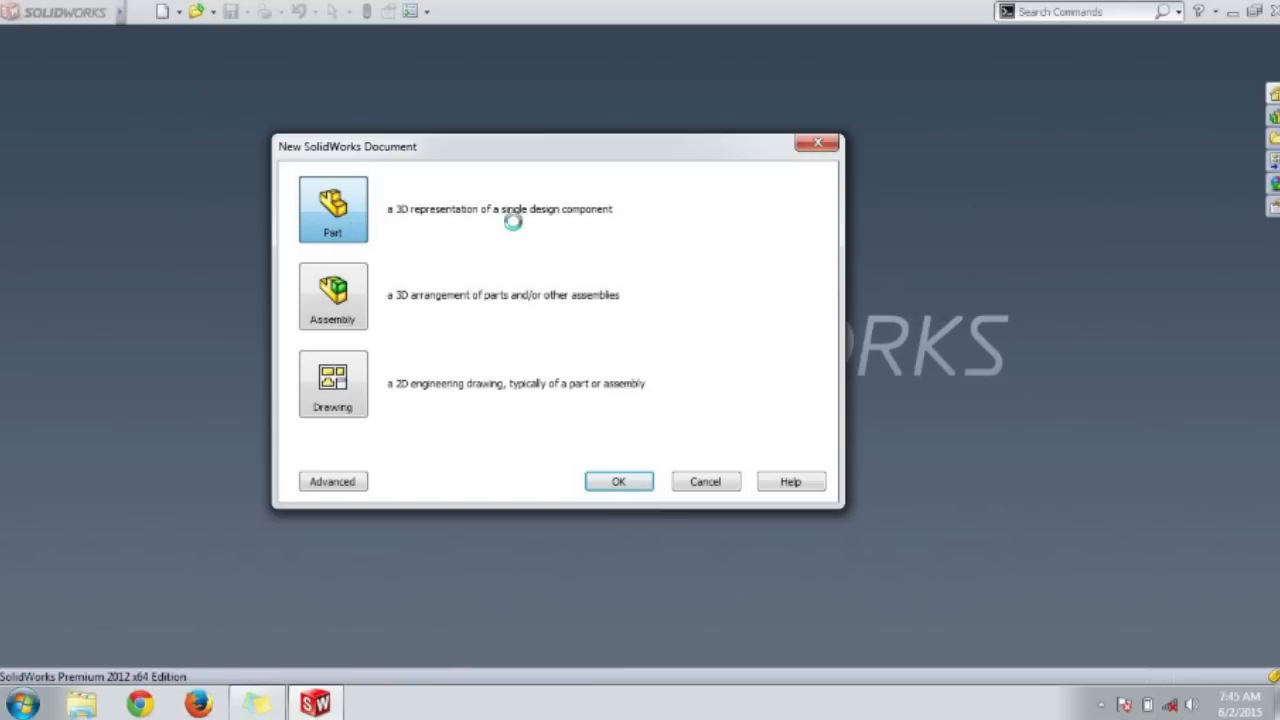
{"action": "left_click", "coordinate": [618, 481]}
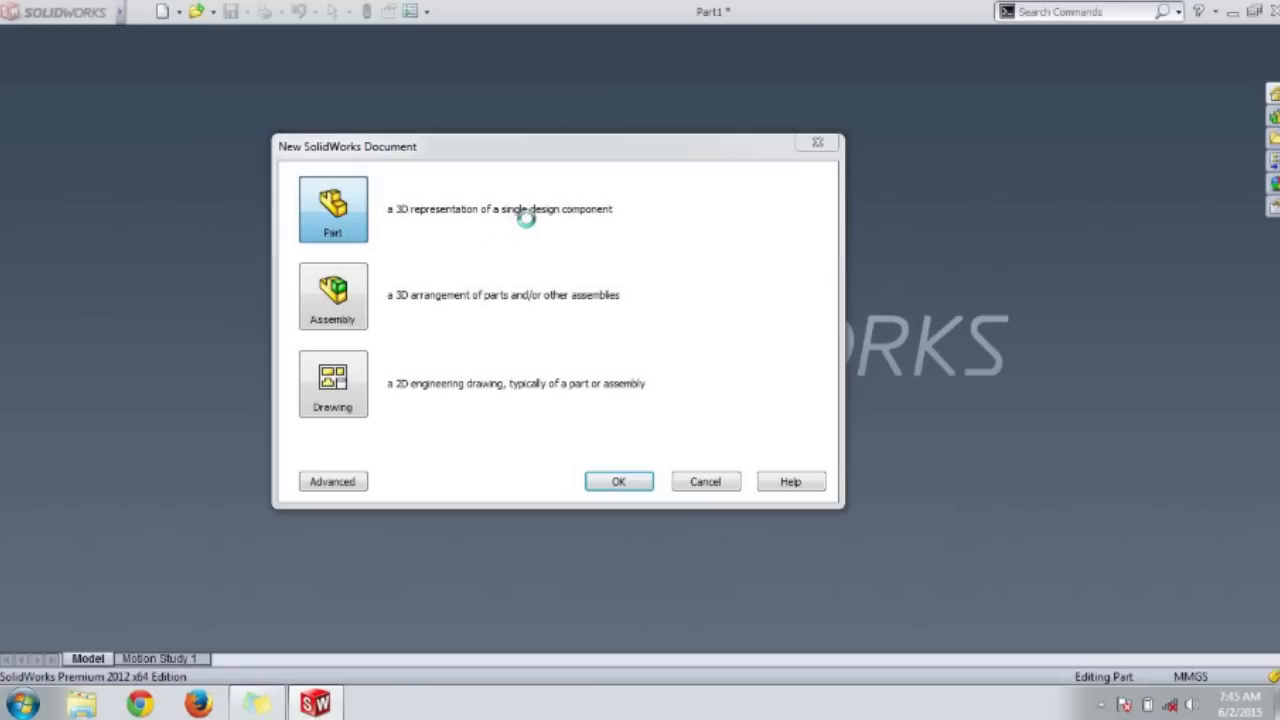
{"action": "left_click", "coordinate": [618, 481]}
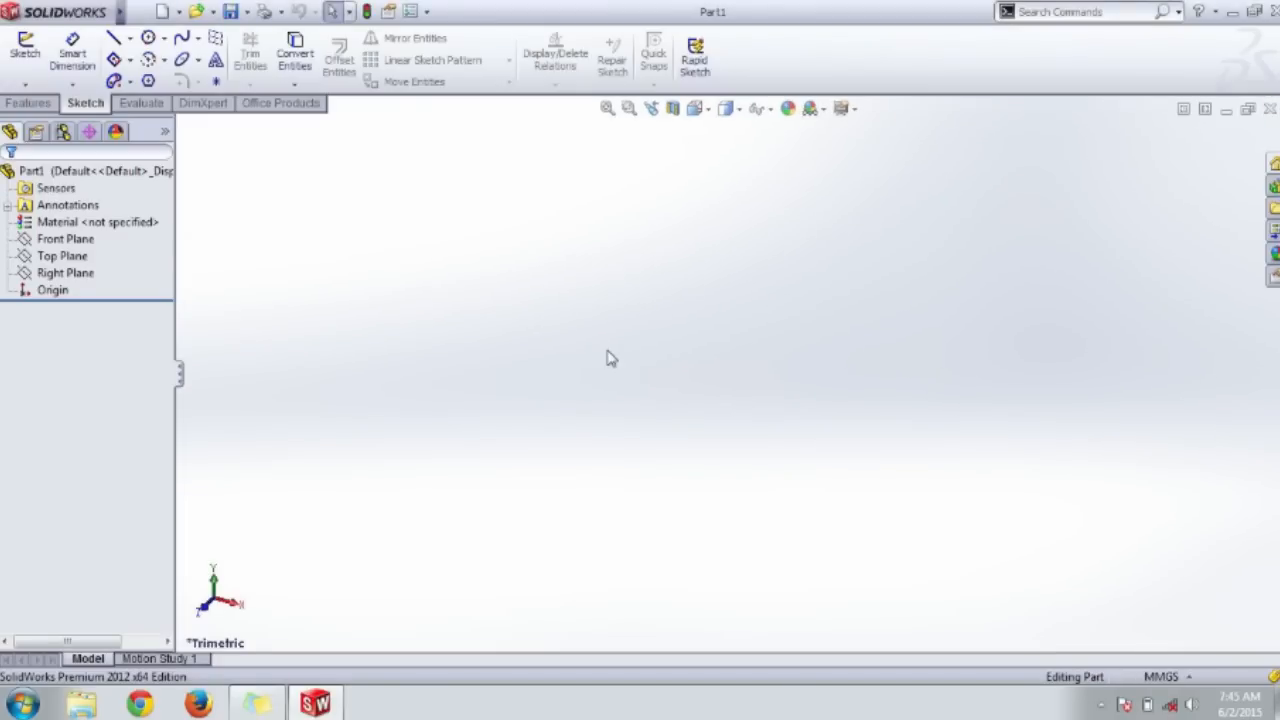
{"action": "mouse_move", "coordinate": [302, 138]}
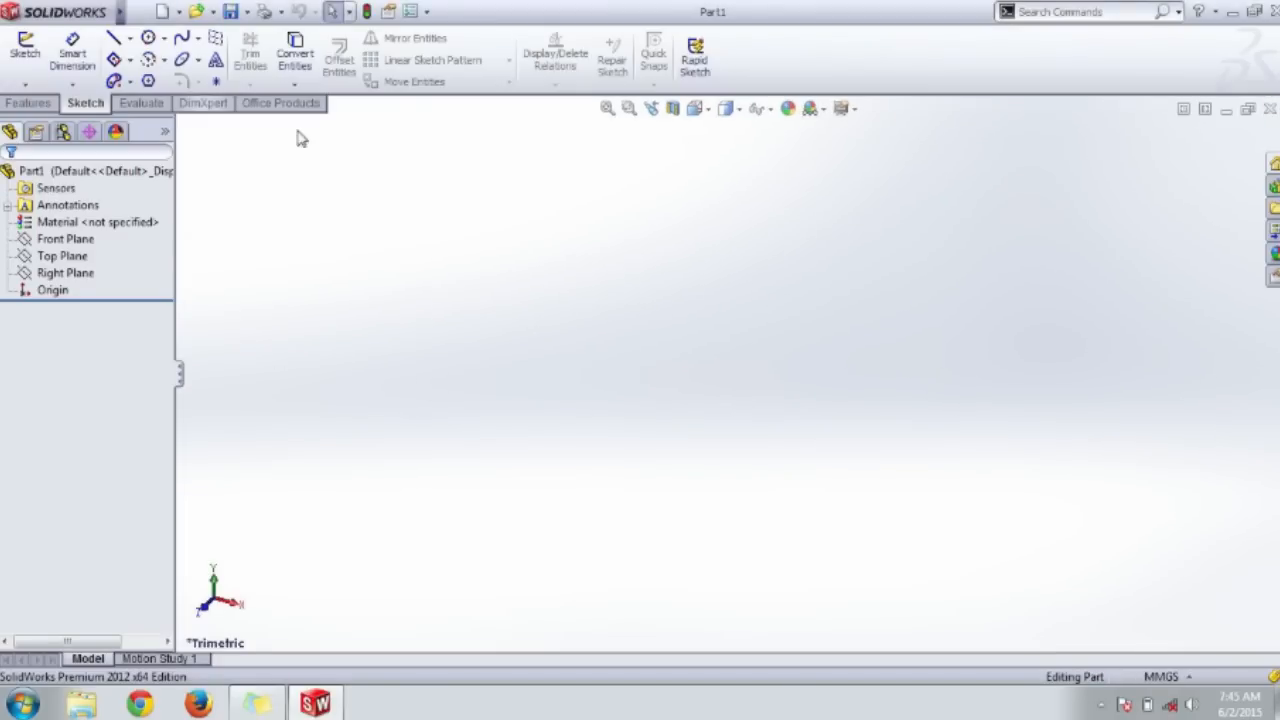
{"action": "mouse_move", "coordinate": [442, 449]}
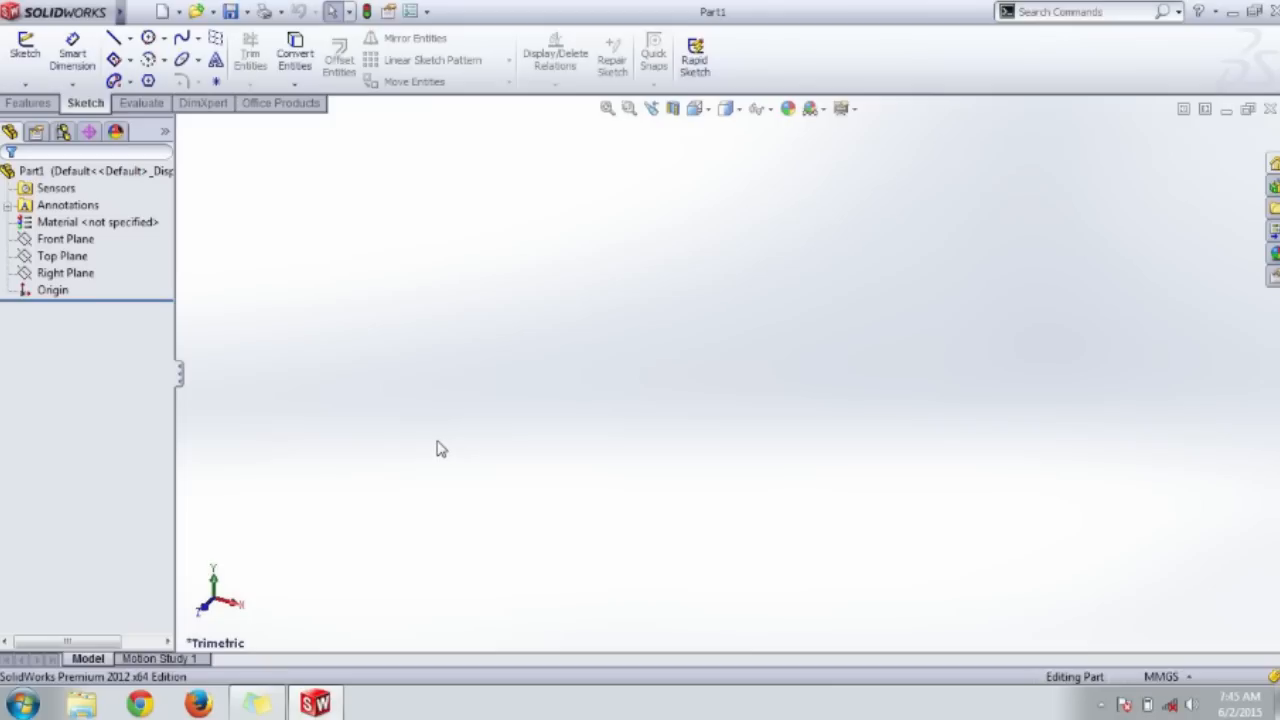
{"action": "mouse_move", "coordinate": [518, 77]}
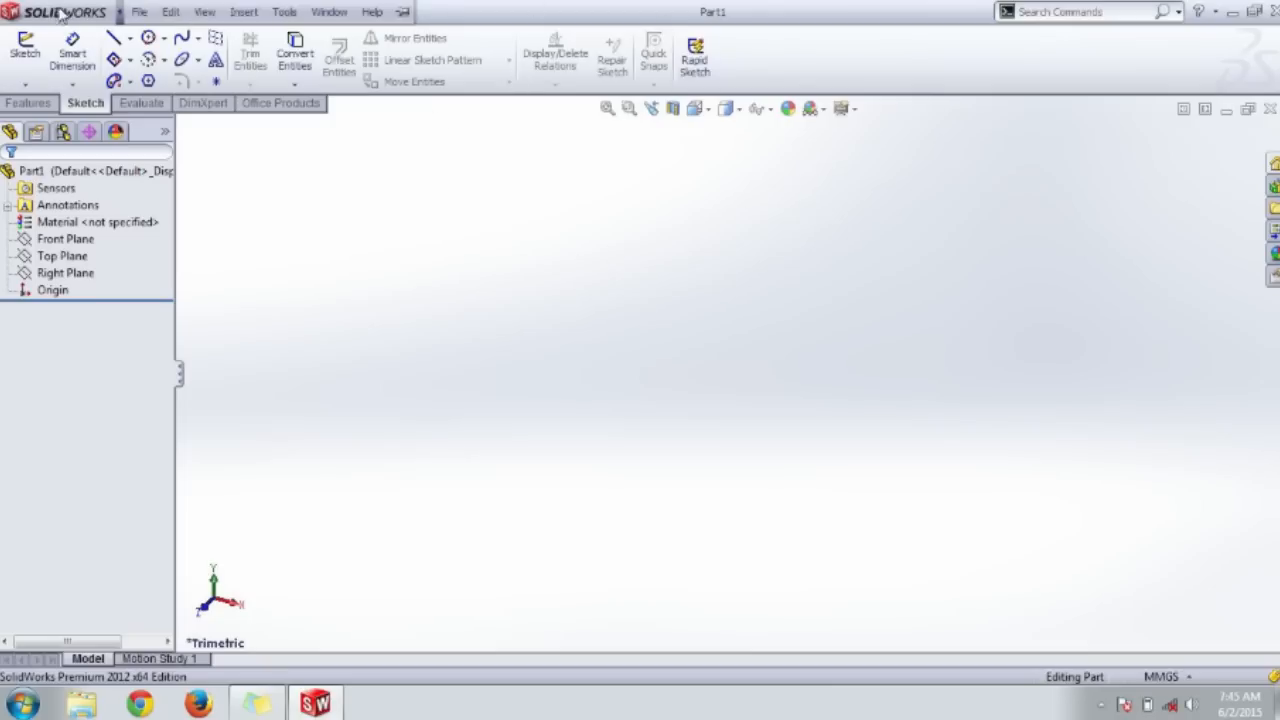
{"action": "left_click", "coordinate": [139, 11]}
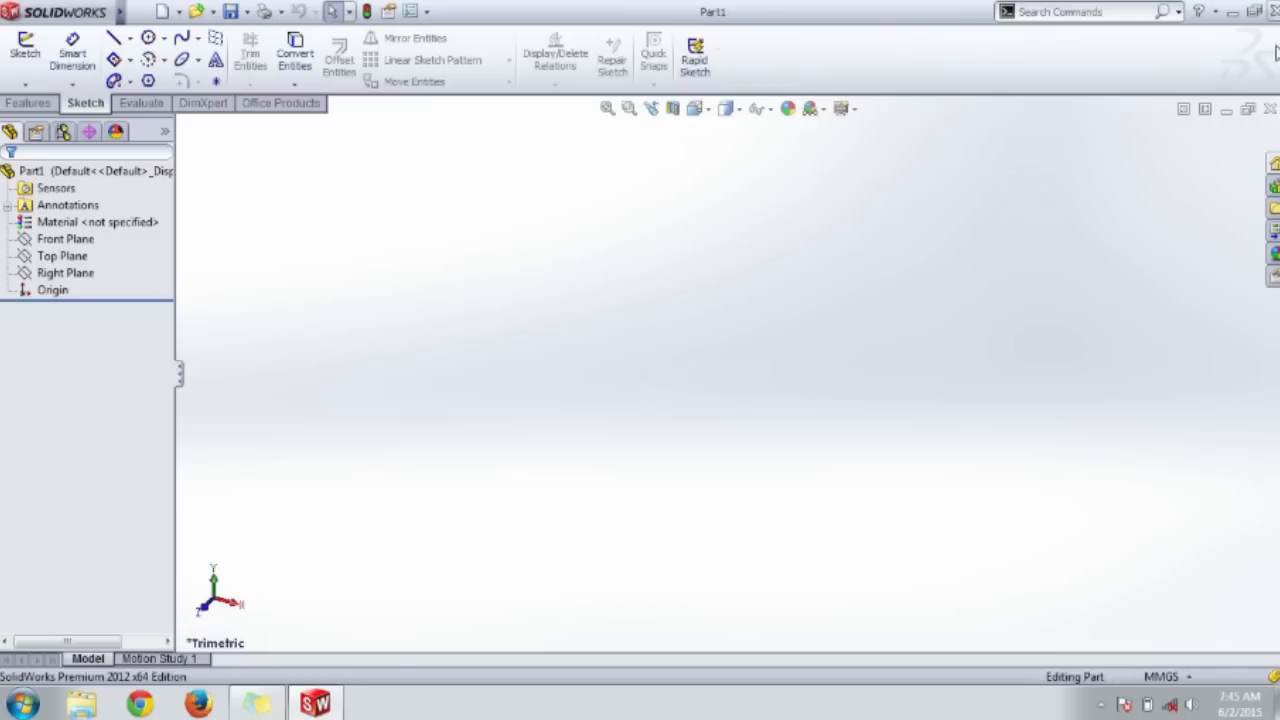
{"action": "mouse_move", "coordinate": [567, 53]}
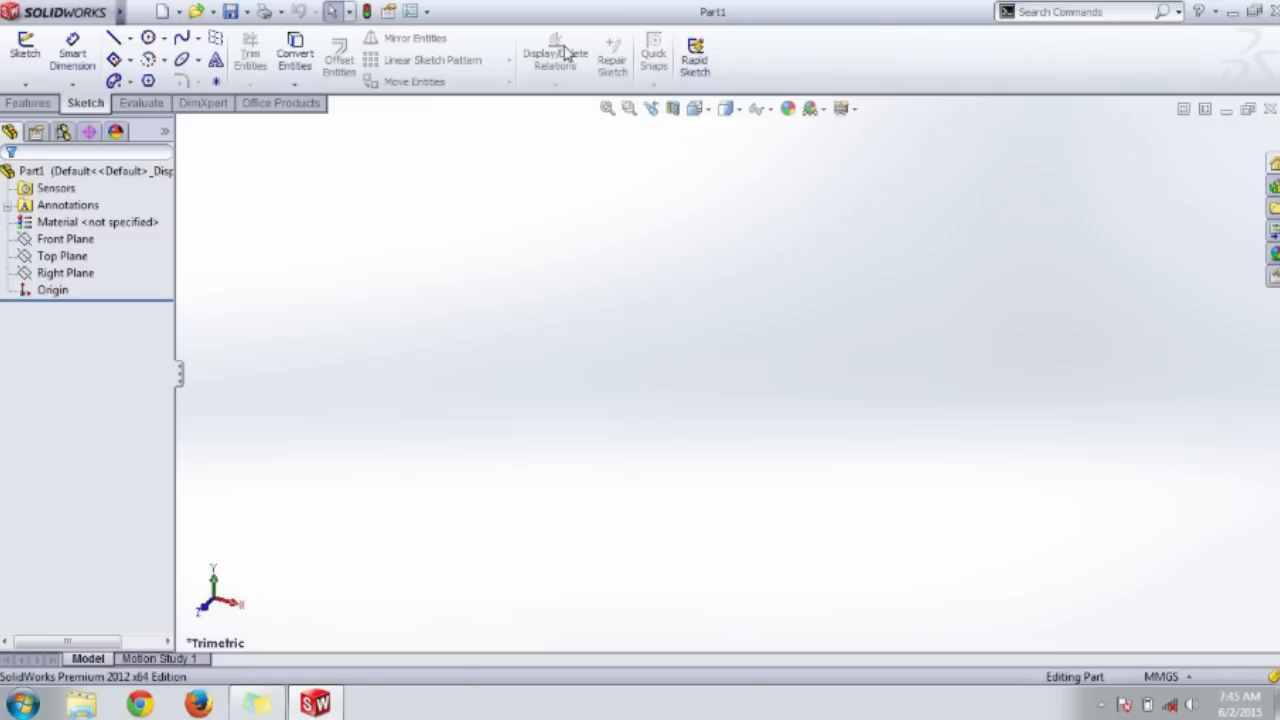
{"action": "mouse_move", "coordinate": [565, 53]}
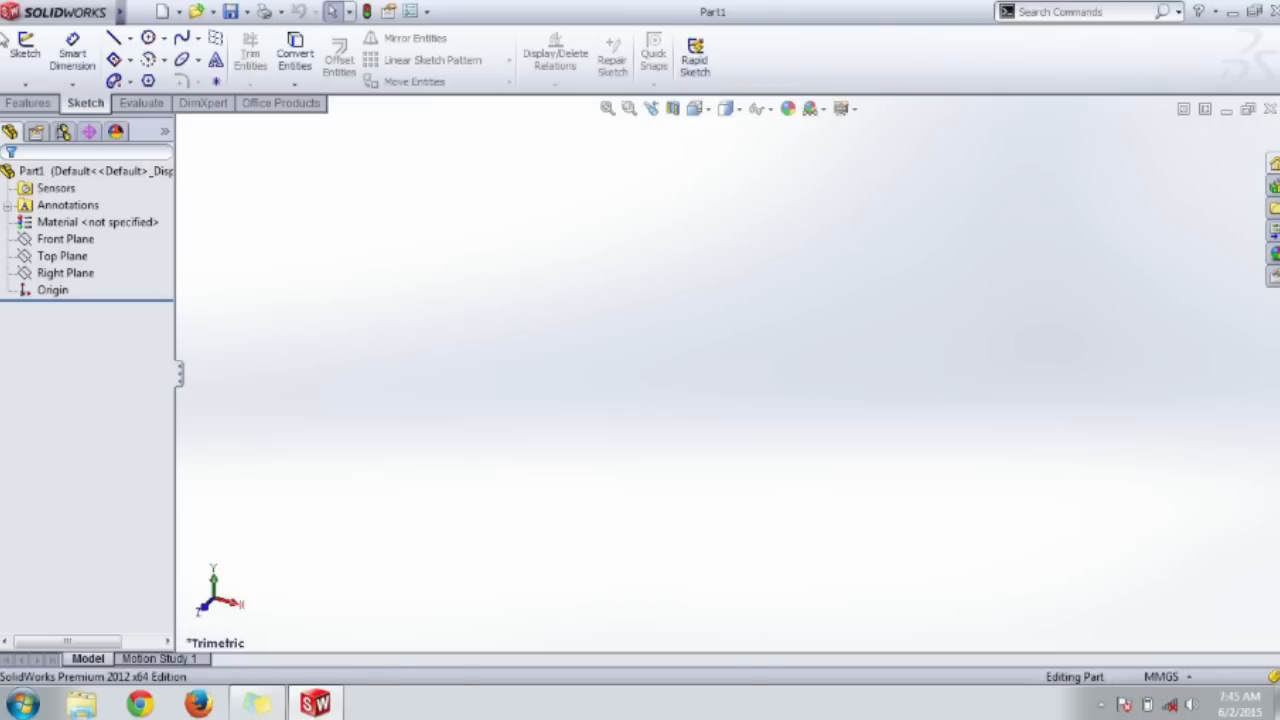
{"action": "left_click", "coordinate": [268, 11]}
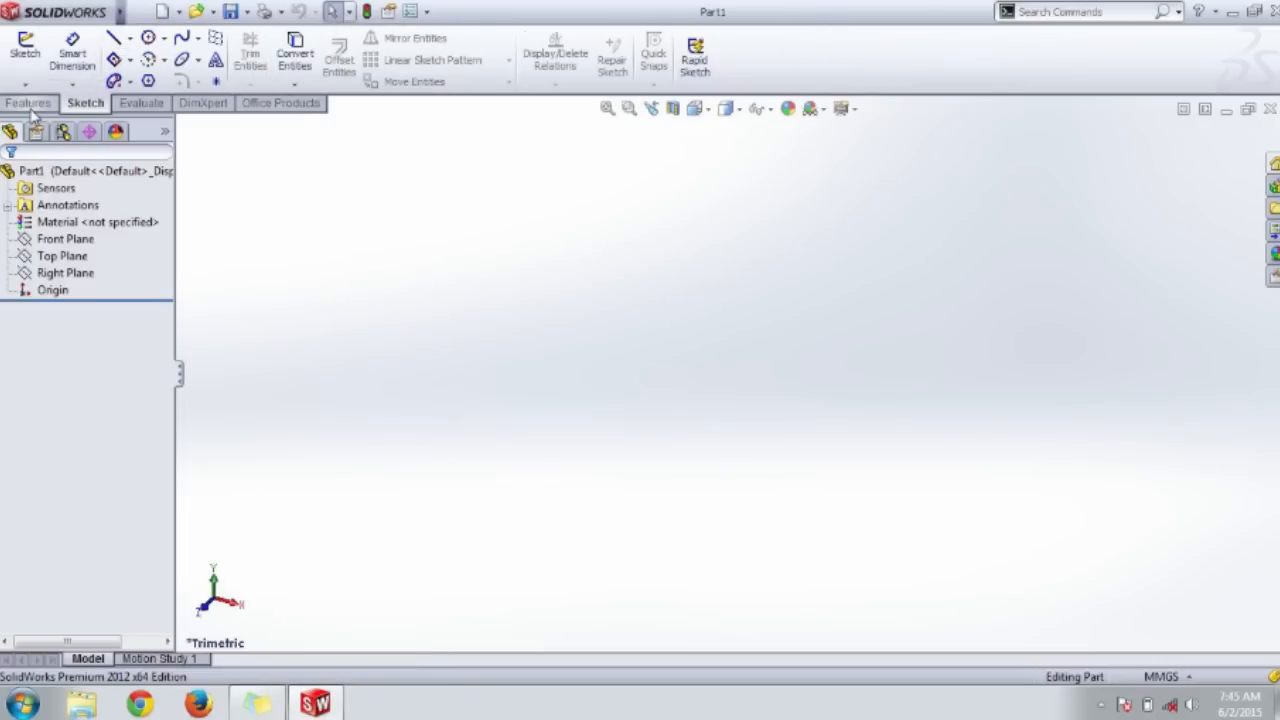
Step: Browse the Features, Evaluate, DimXpert and Office Products command tabs, ending on Features
{"action": "left_click", "coordinate": [28, 103]}
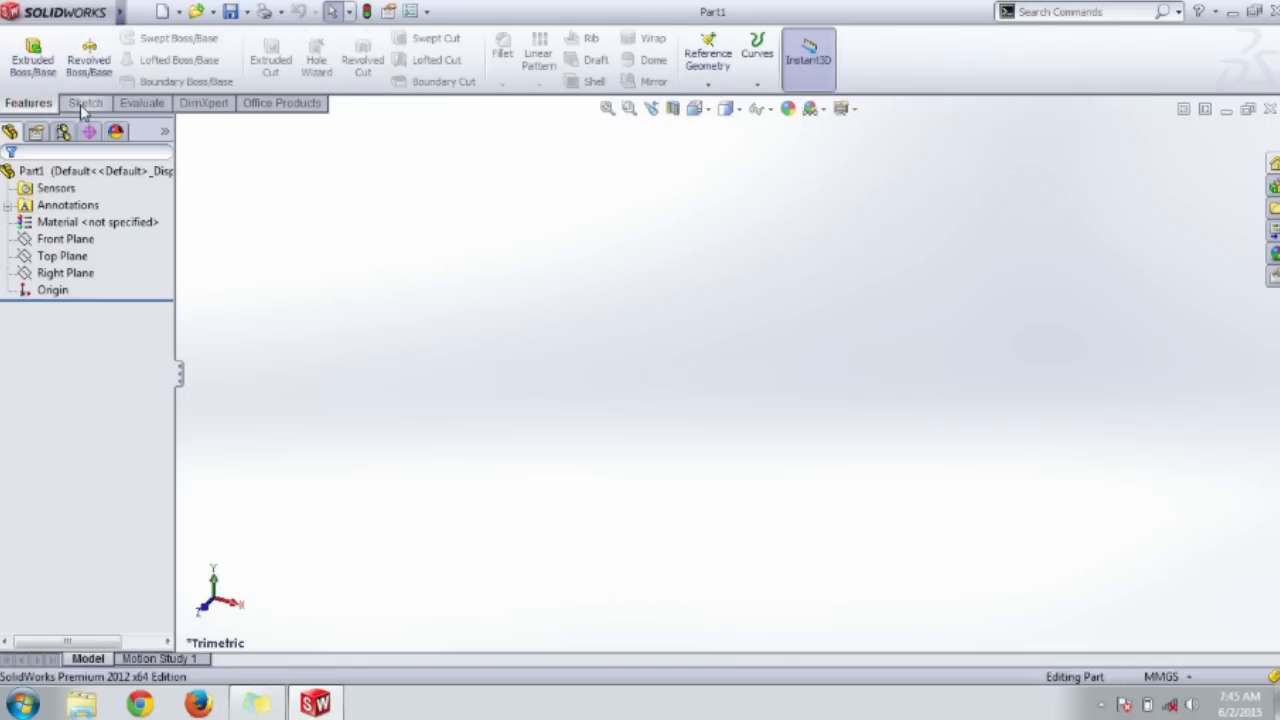
{"action": "mouse_move", "coordinate": [88, 55]}
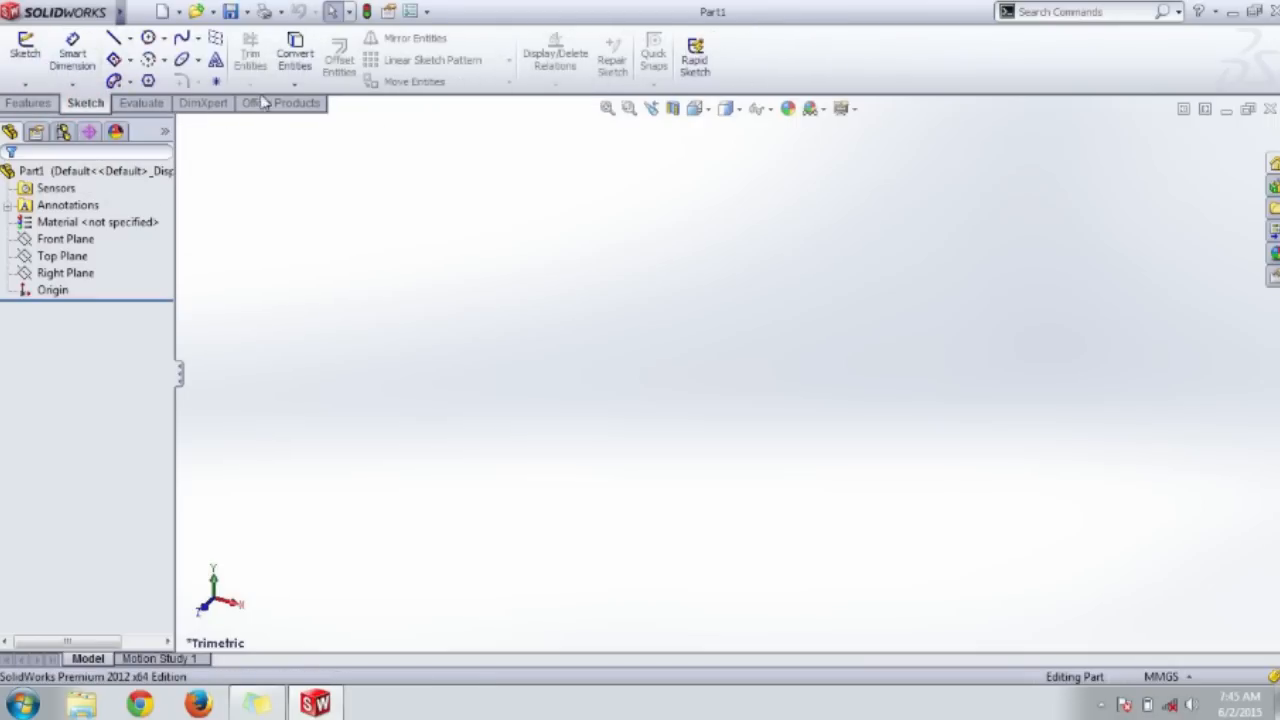
{"action": "left_click", "coordinate": [141, 103]}
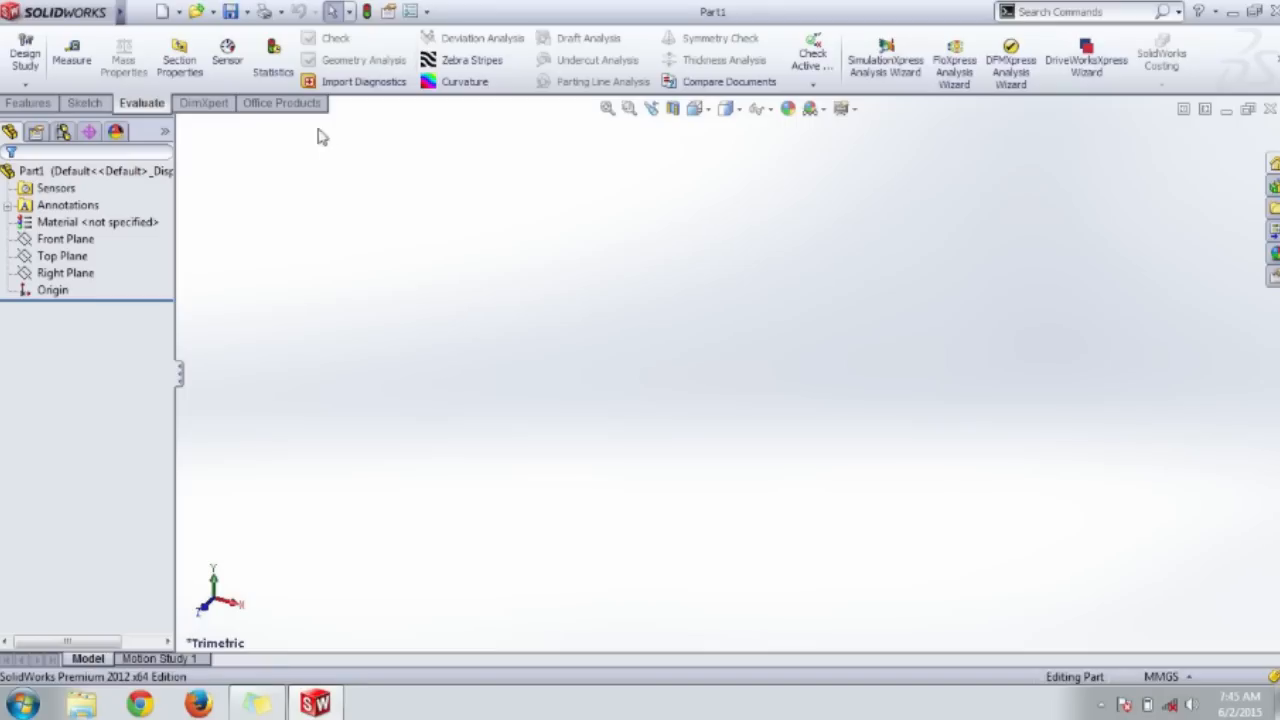
{"action": "left_click", "coordinate": [204, 103]}
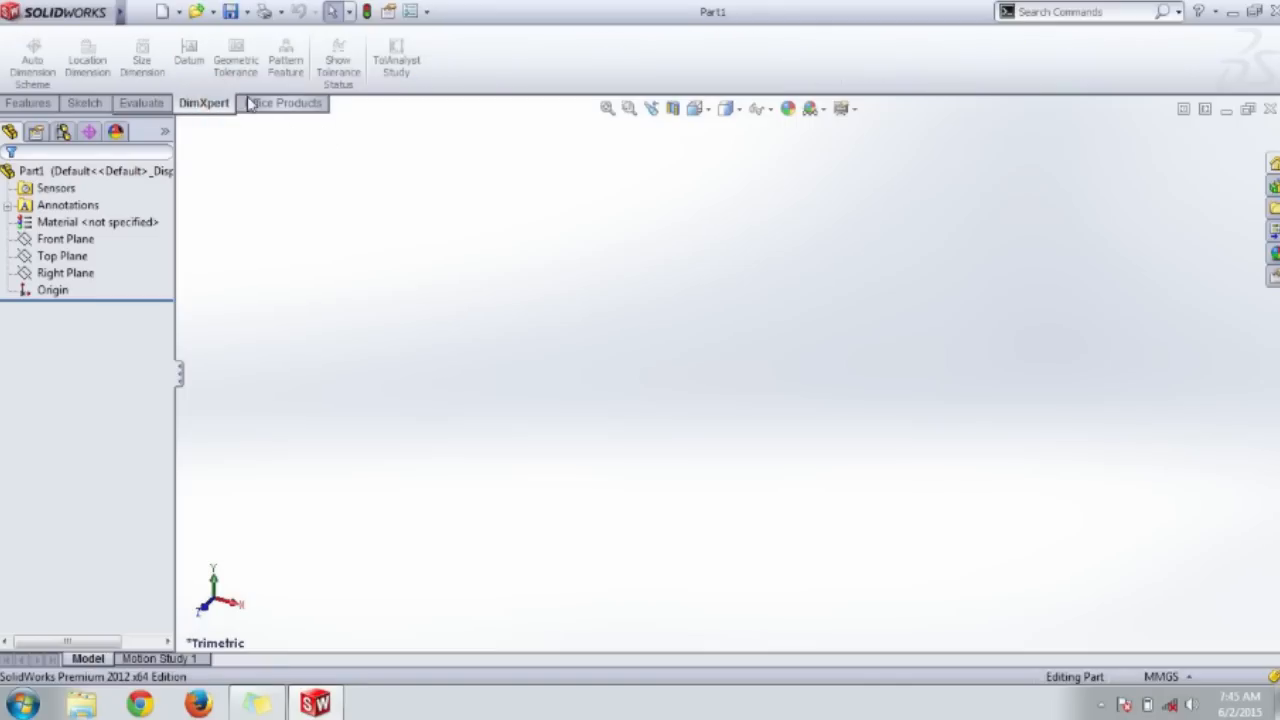
{"action": "left_click", "coordinate": [283, 103]}
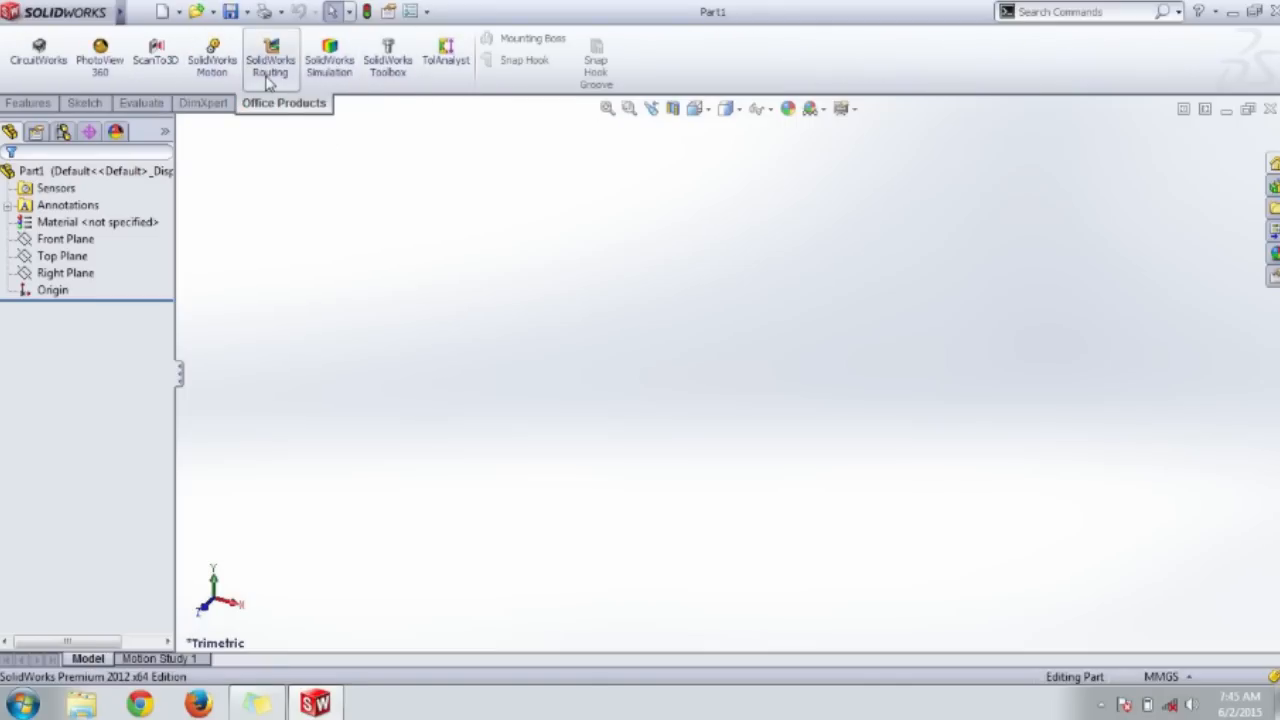
{"action": "mouse_move", "coordinate": [270, 55]}
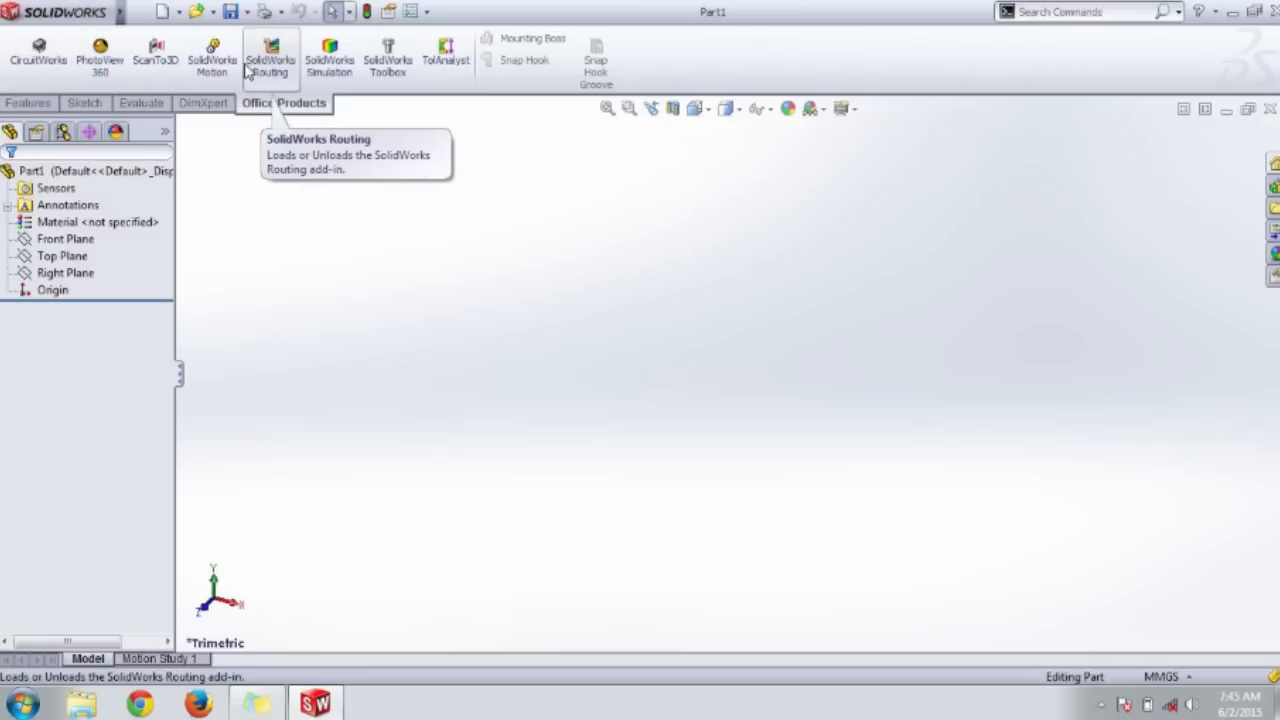
{"action": "mouse_move", "coordinate": [222, 118]}
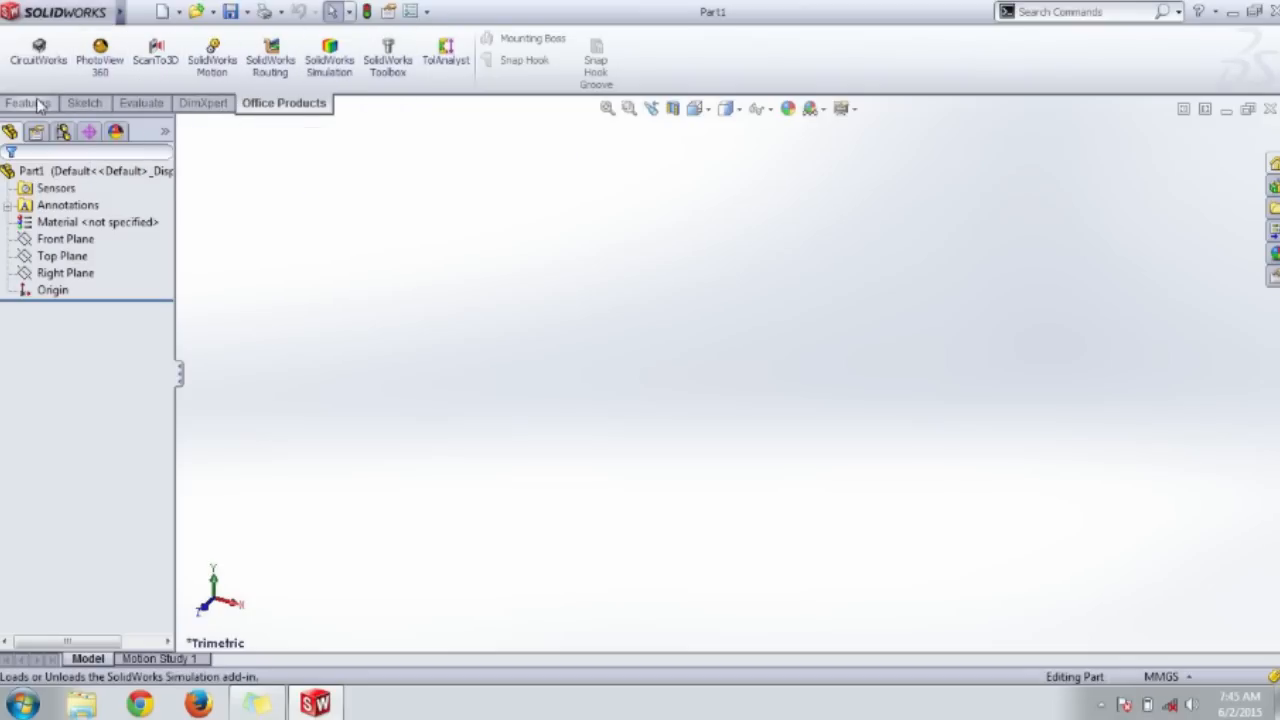
{"action": "left_click", "coordinate": [28, 103]}
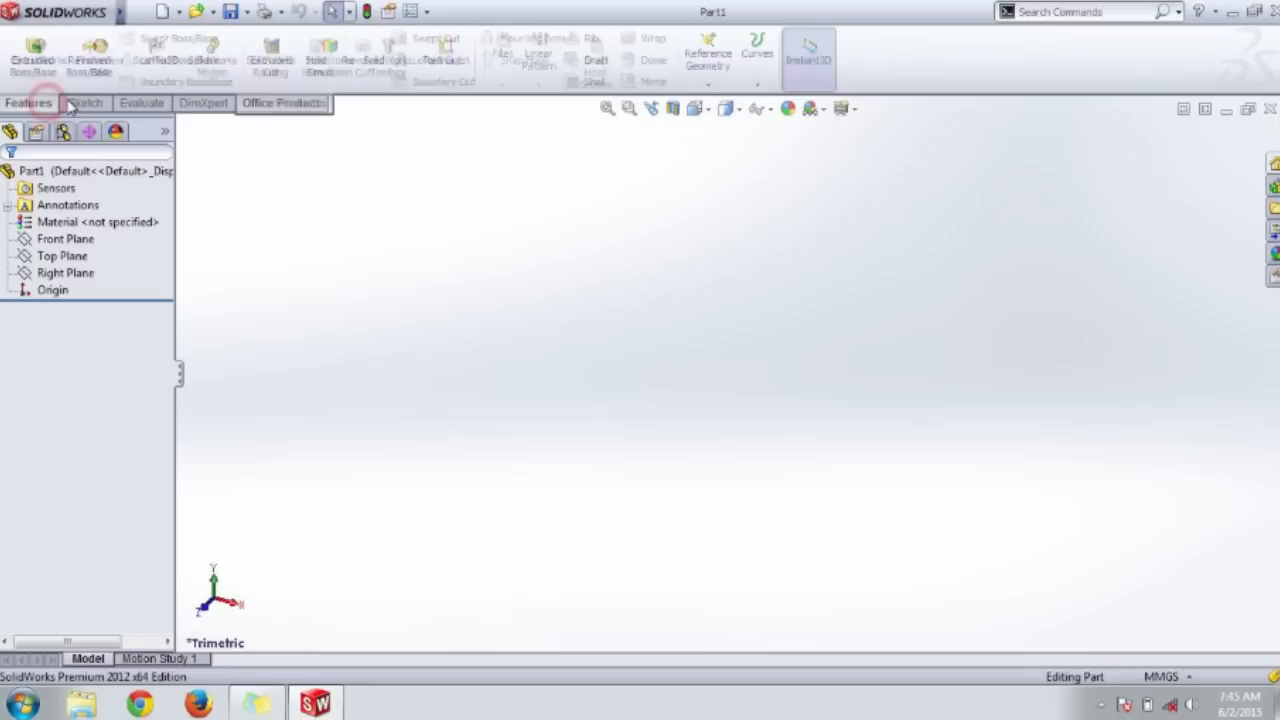
Step: Return to the Sketch tab commands to begin sketching on Part1
{"action": "left_click", "coordinate": [84, 103]}
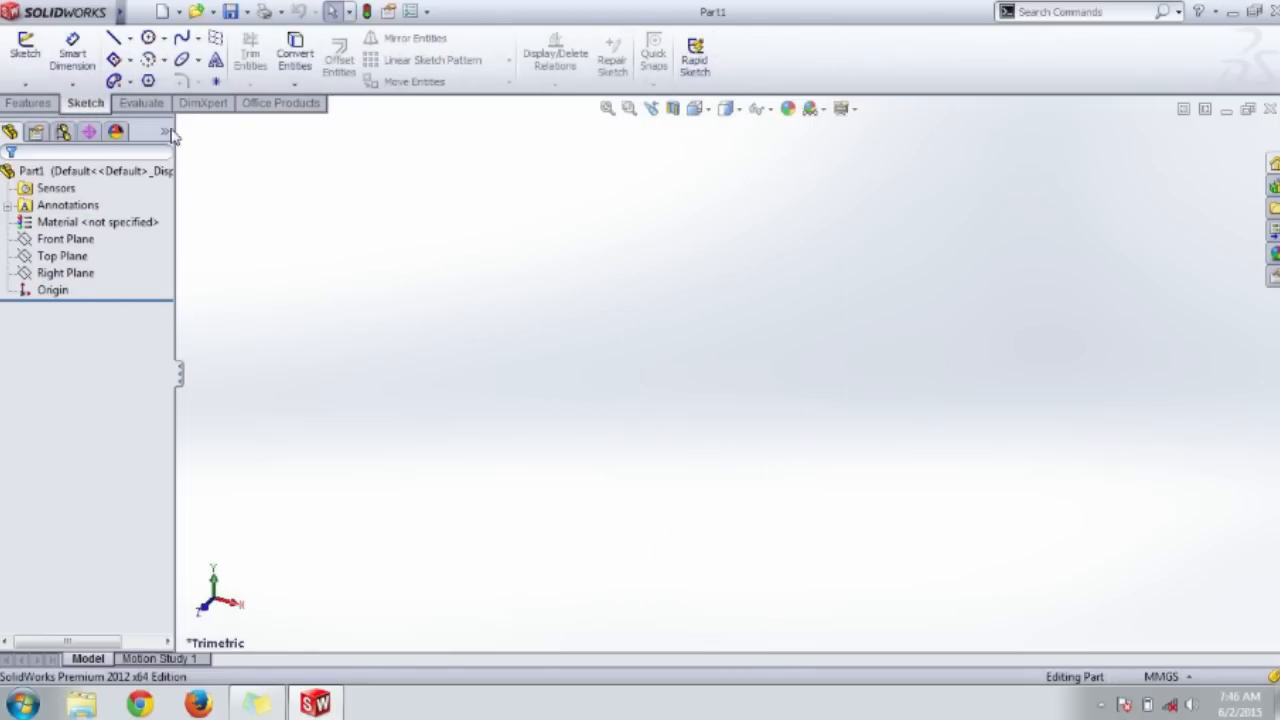
{"action": "left_click", "coordinate": [52, 289]}
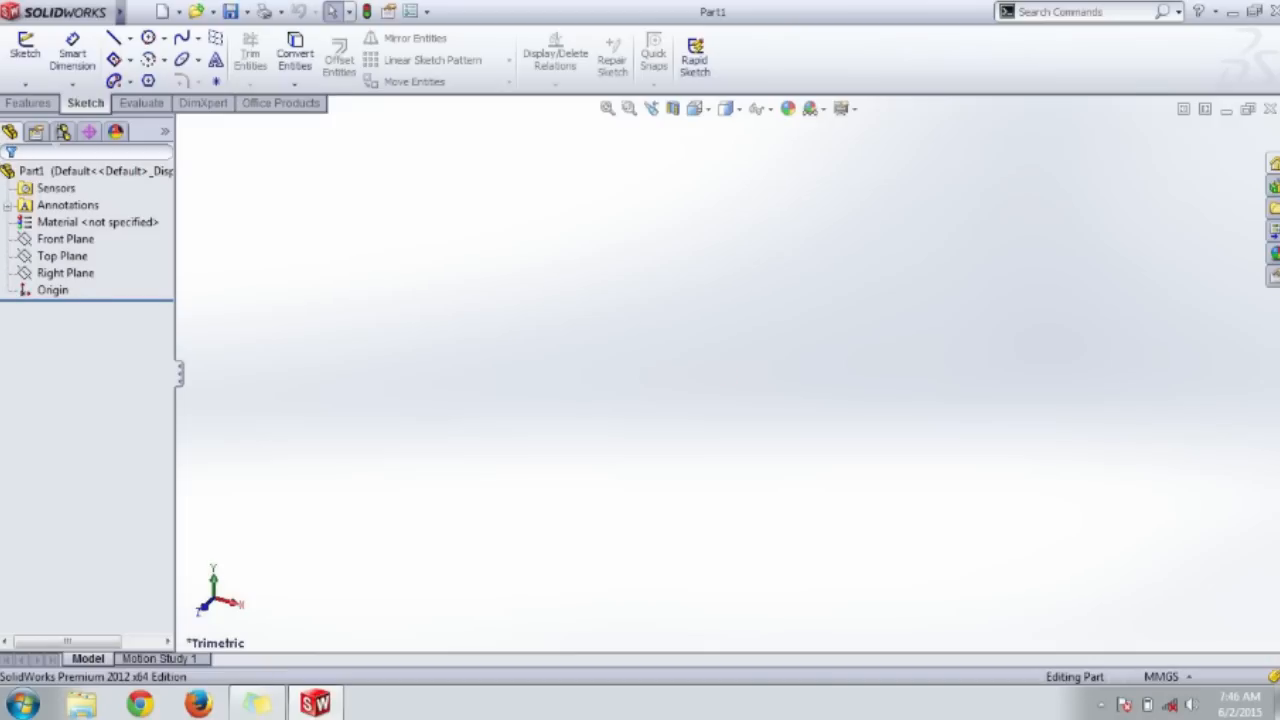
{"action": "mouse_move", "coordinate": [145, 338]}
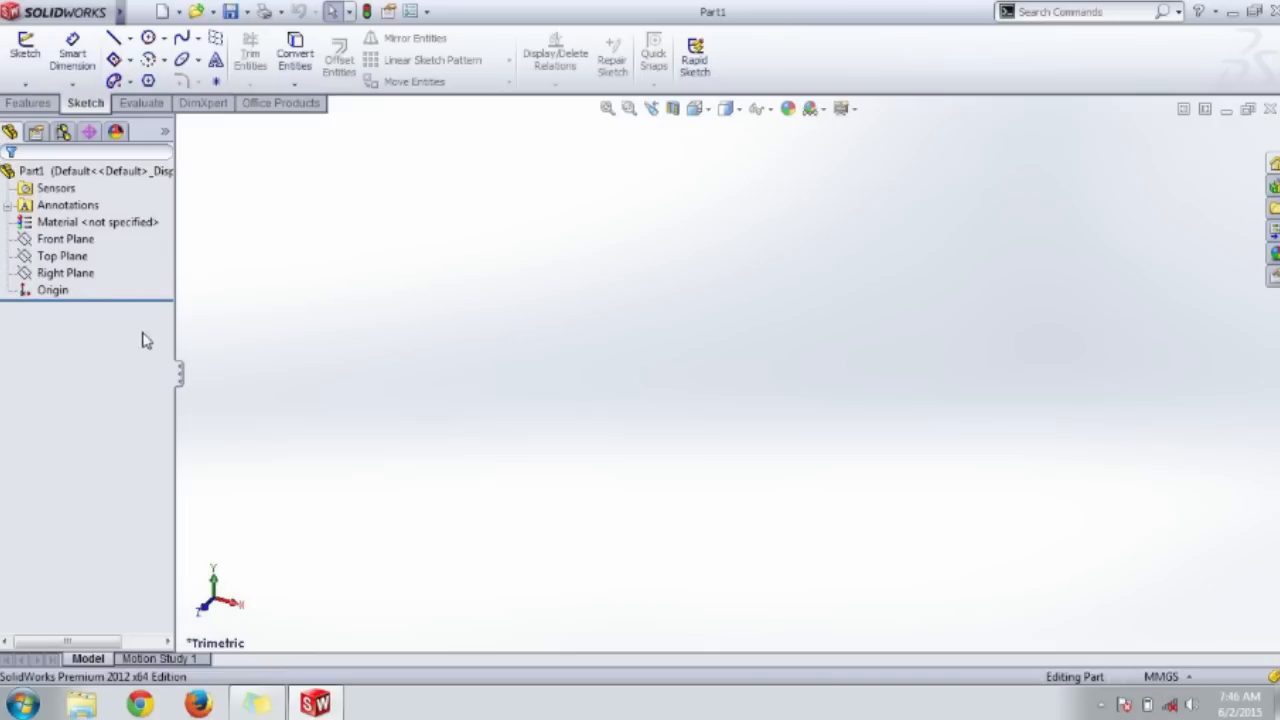
{"action": "mouse_move", "coordinate": [483, 330]}
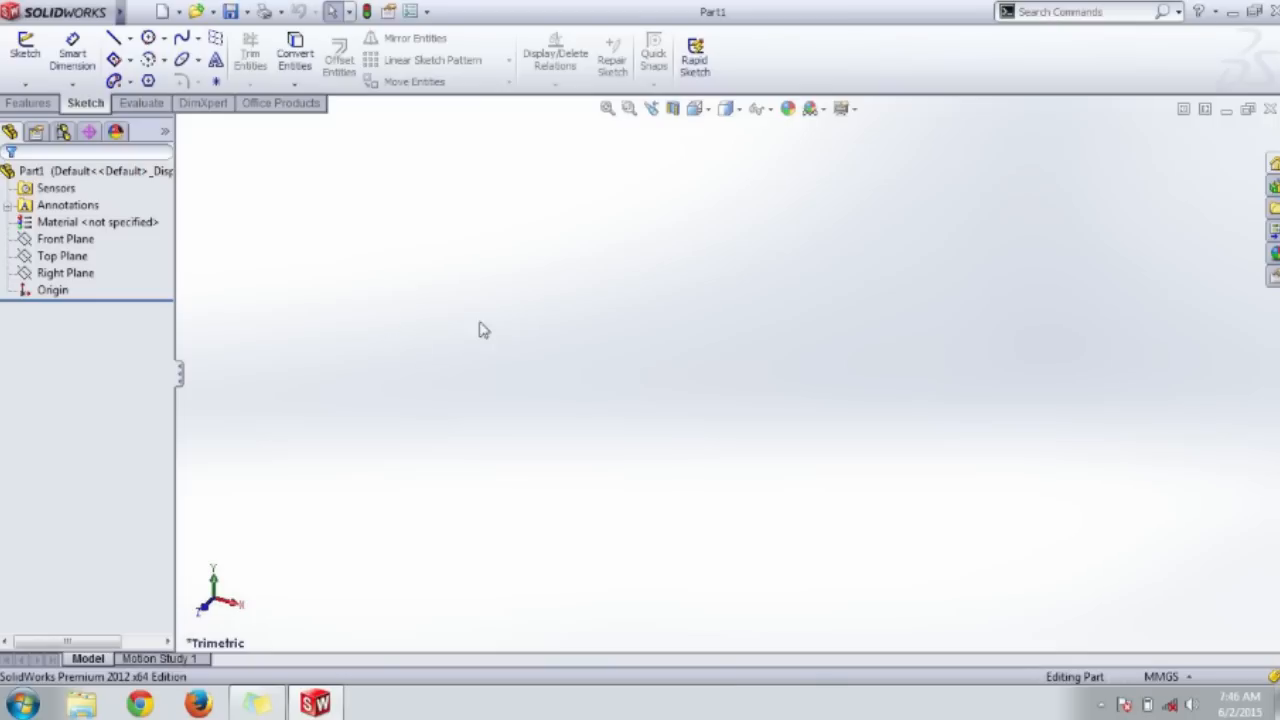
{"action": "mouse_move", "coordinate": [184, 127]}
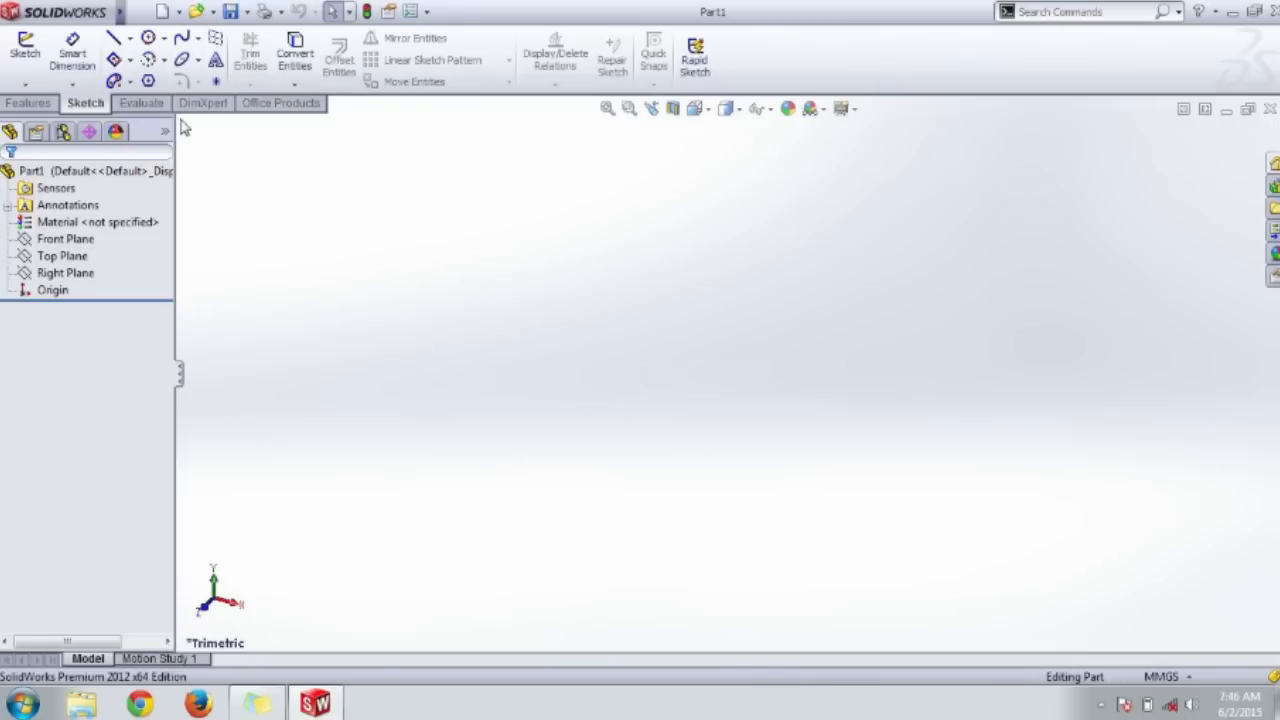
{"action": "mouse_move", "coordinate": [192, 157]}
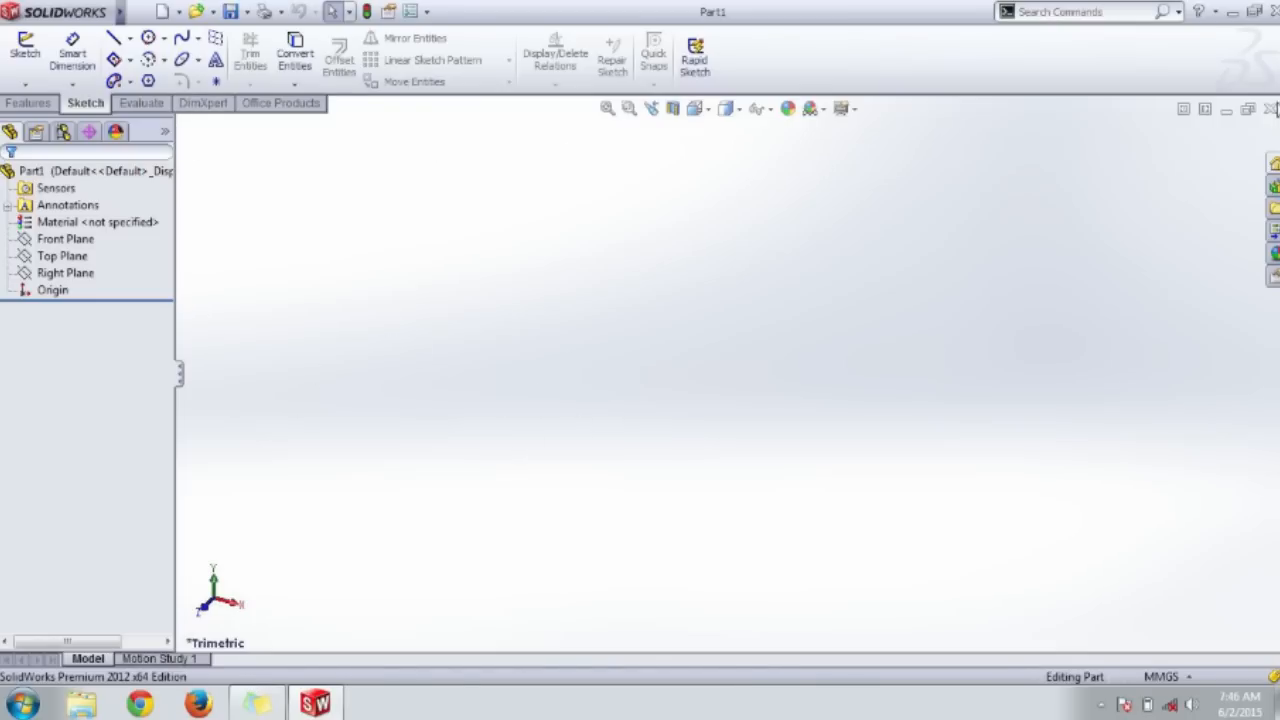
{"action": "mouse_move", "coordinate": [548, 420]}
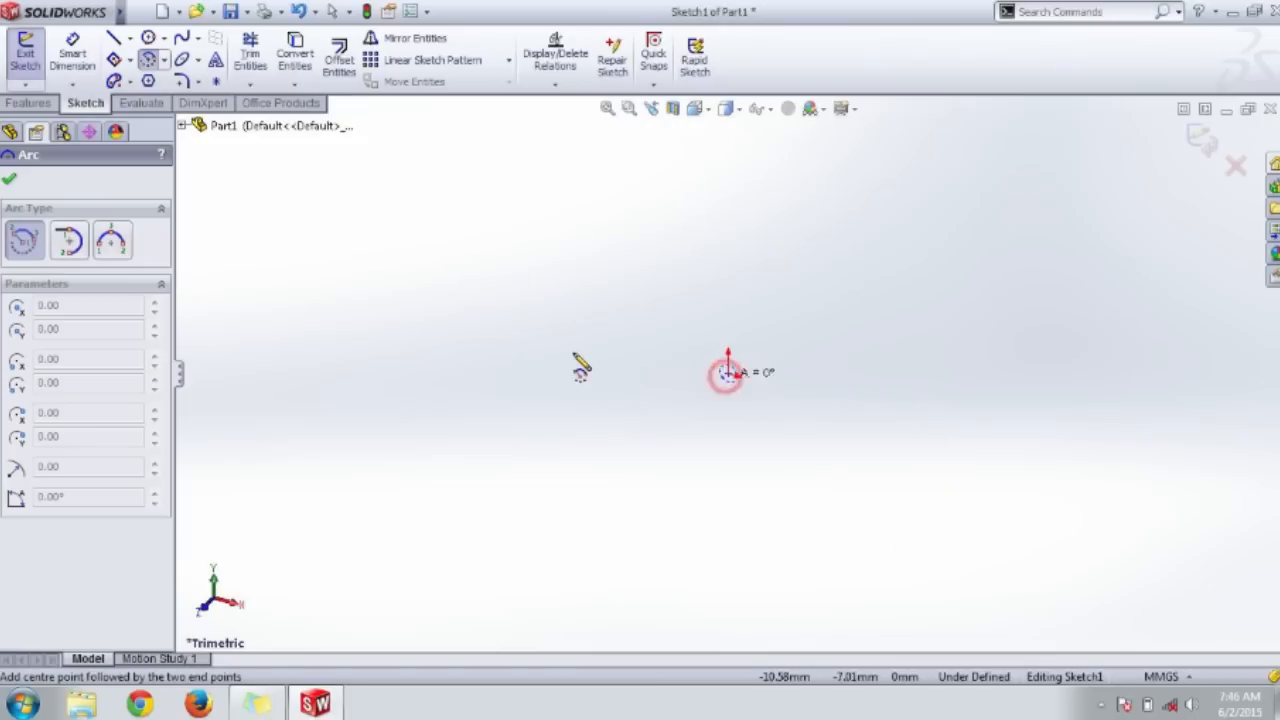
Step: Place the arc's start and end points around the origin, then zoom the view
{"action": "left_click", "coordinate": [852, 384]}
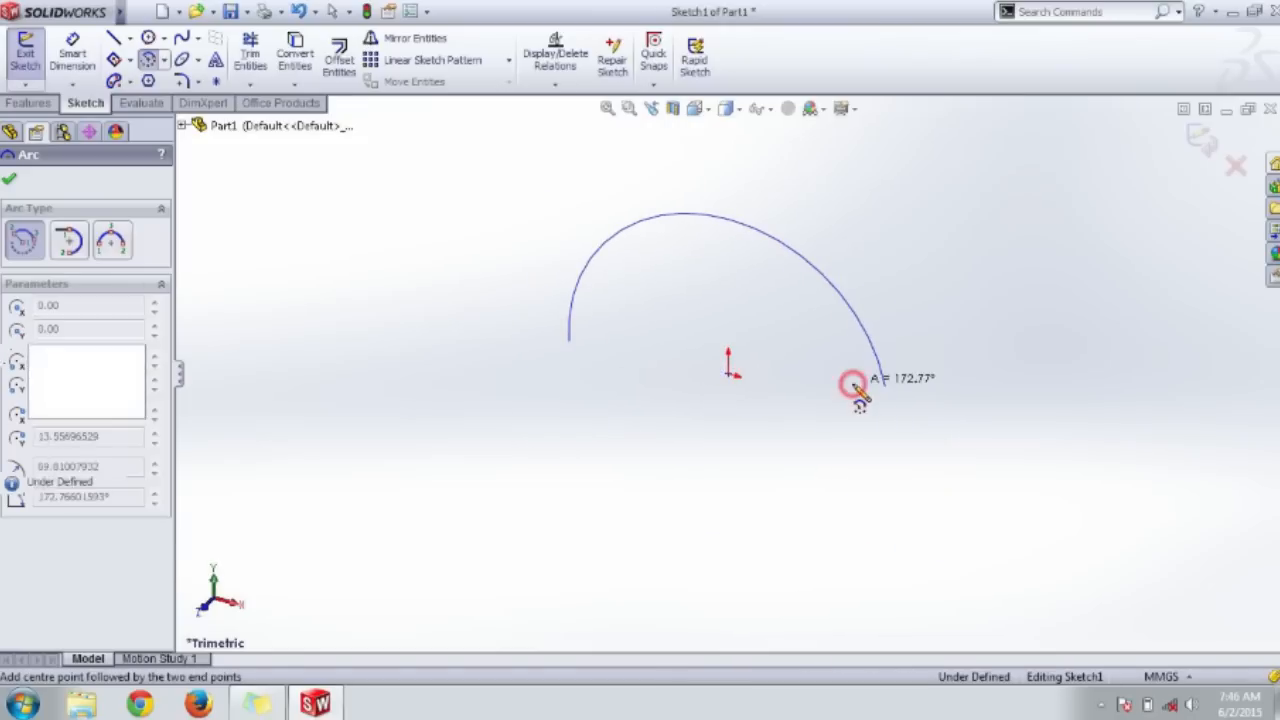
{"action": "left_click", "coordinate": [855, 385]}
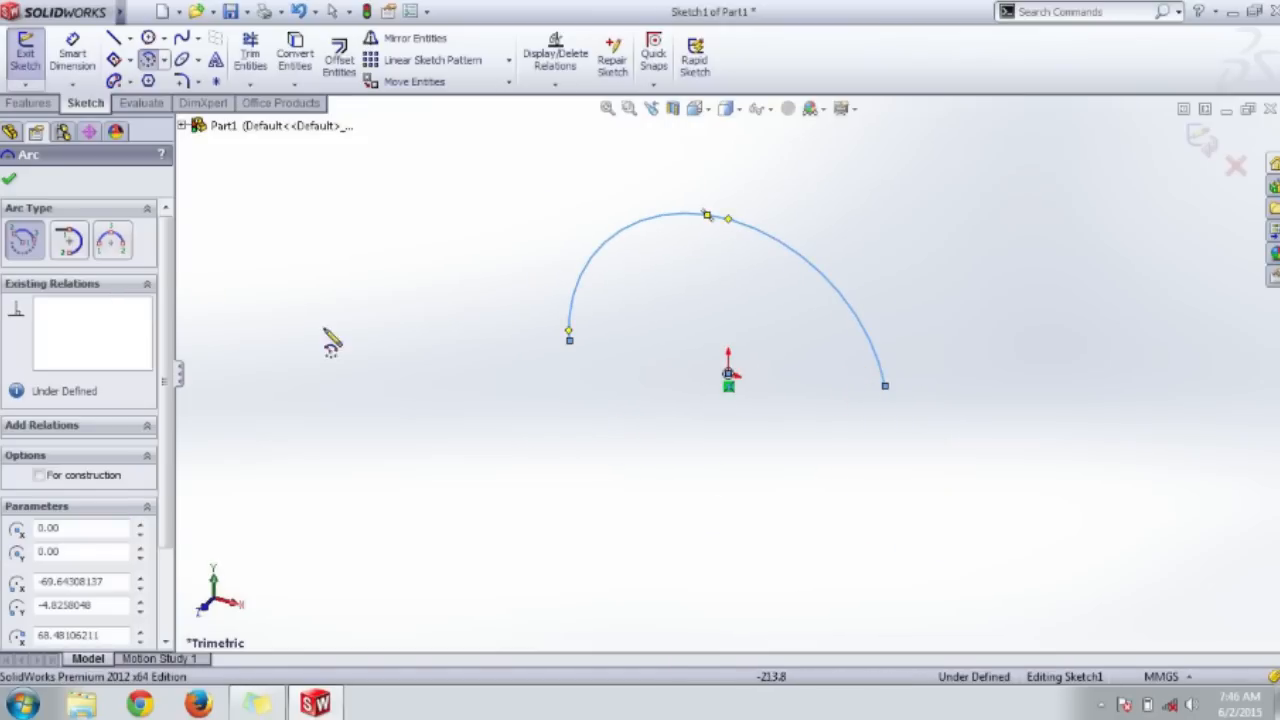
{"action": "mouse_move", "coordinate": [295, 55]}
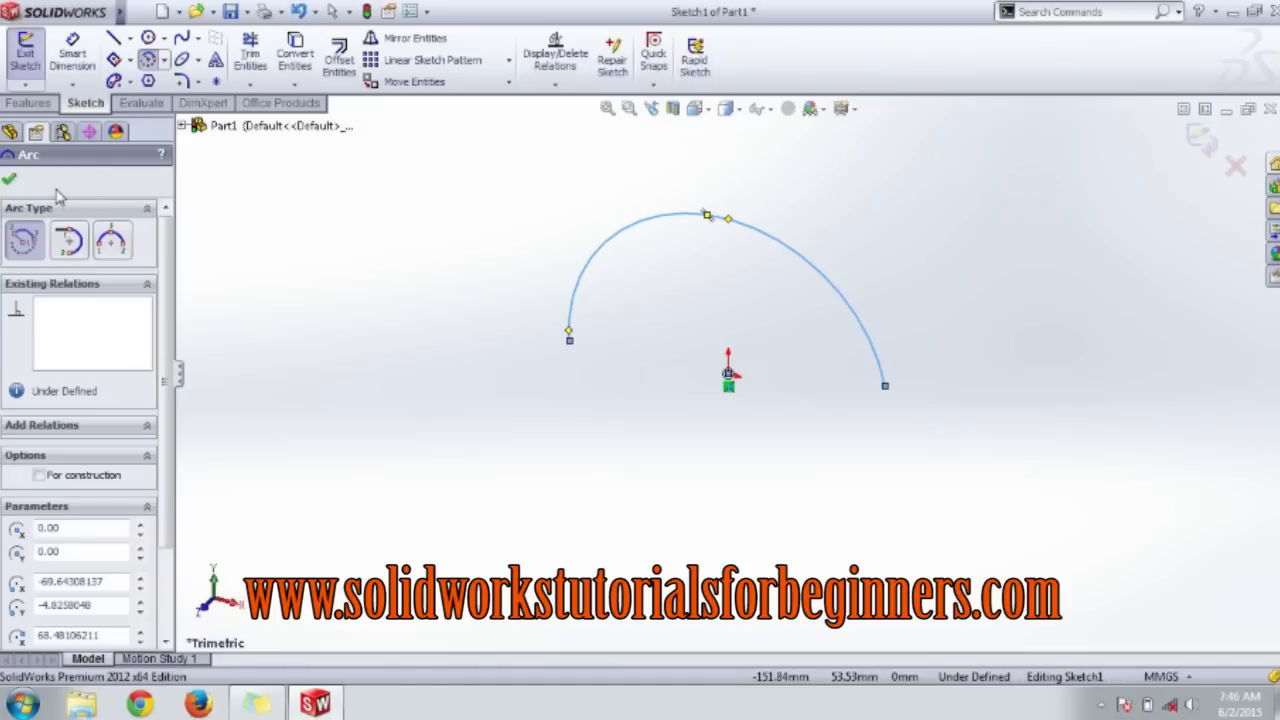
{"action": "mouse_move", "coordinate": [70, 218]}
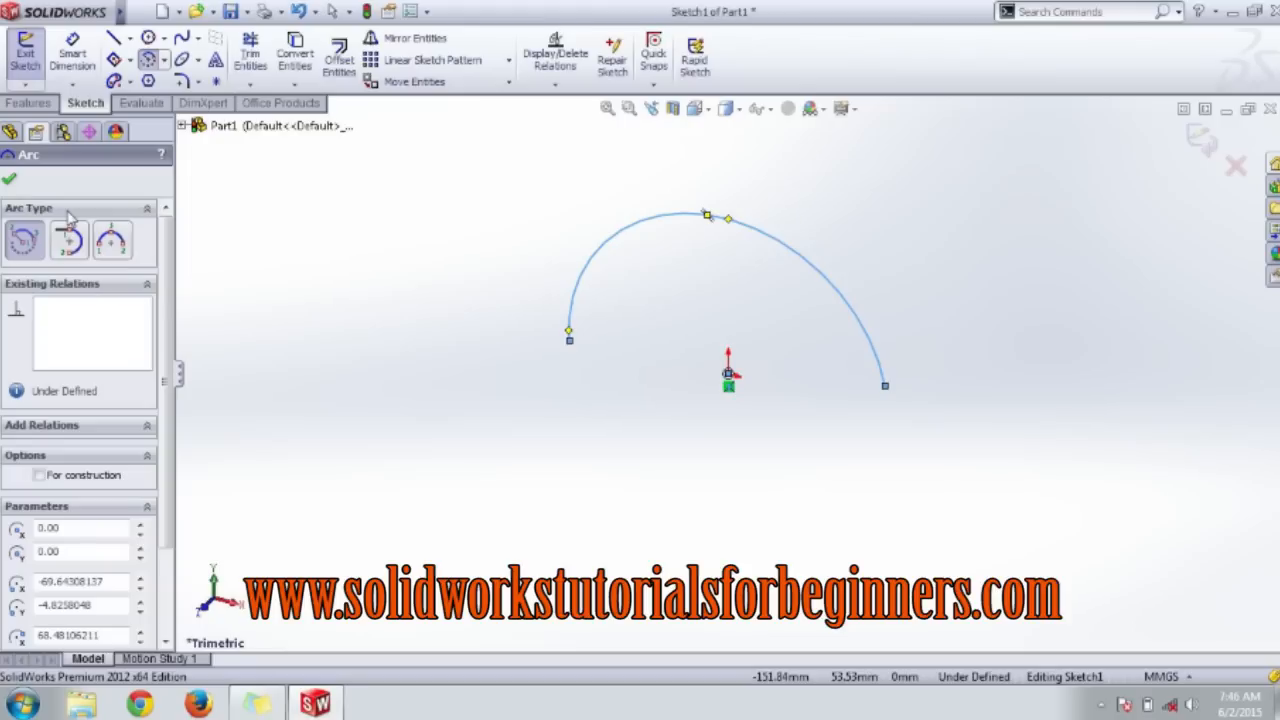
{"action": "scroll", "scroll_direction": "down", "scroll_amount": 3}
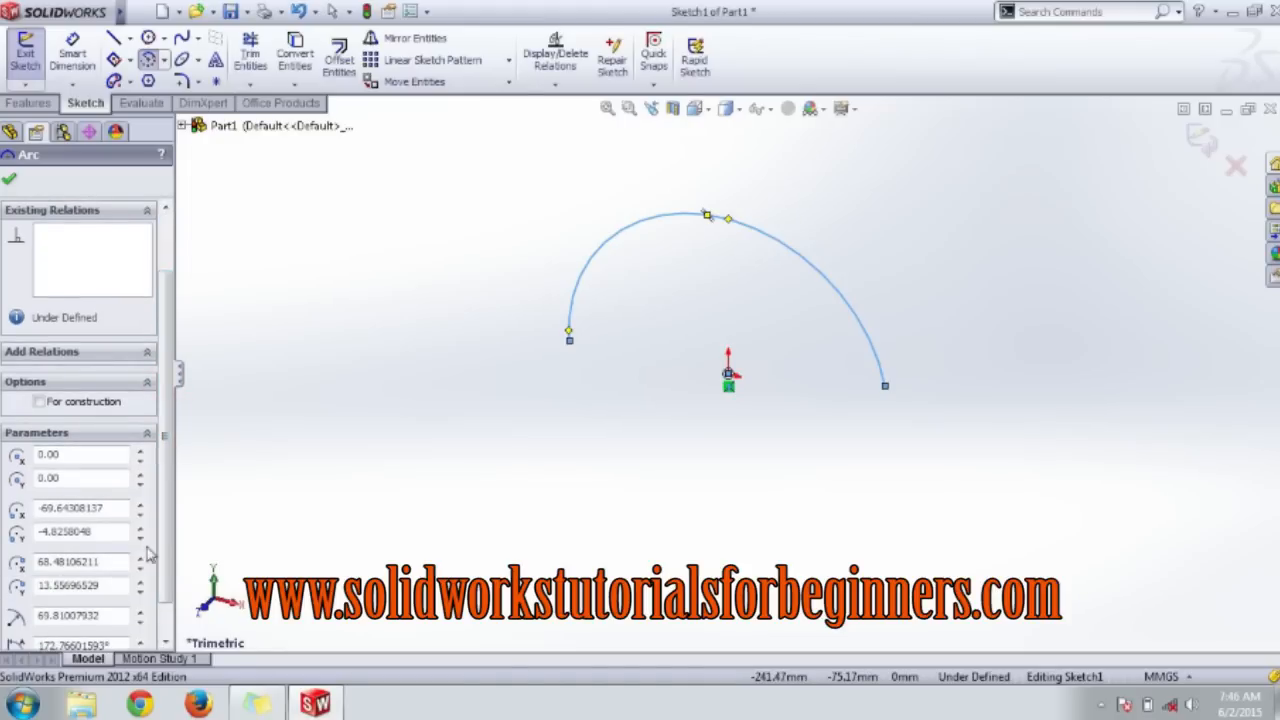
{"action": "scroll", "scroll_direction": "down", "scroll_amount": 3}
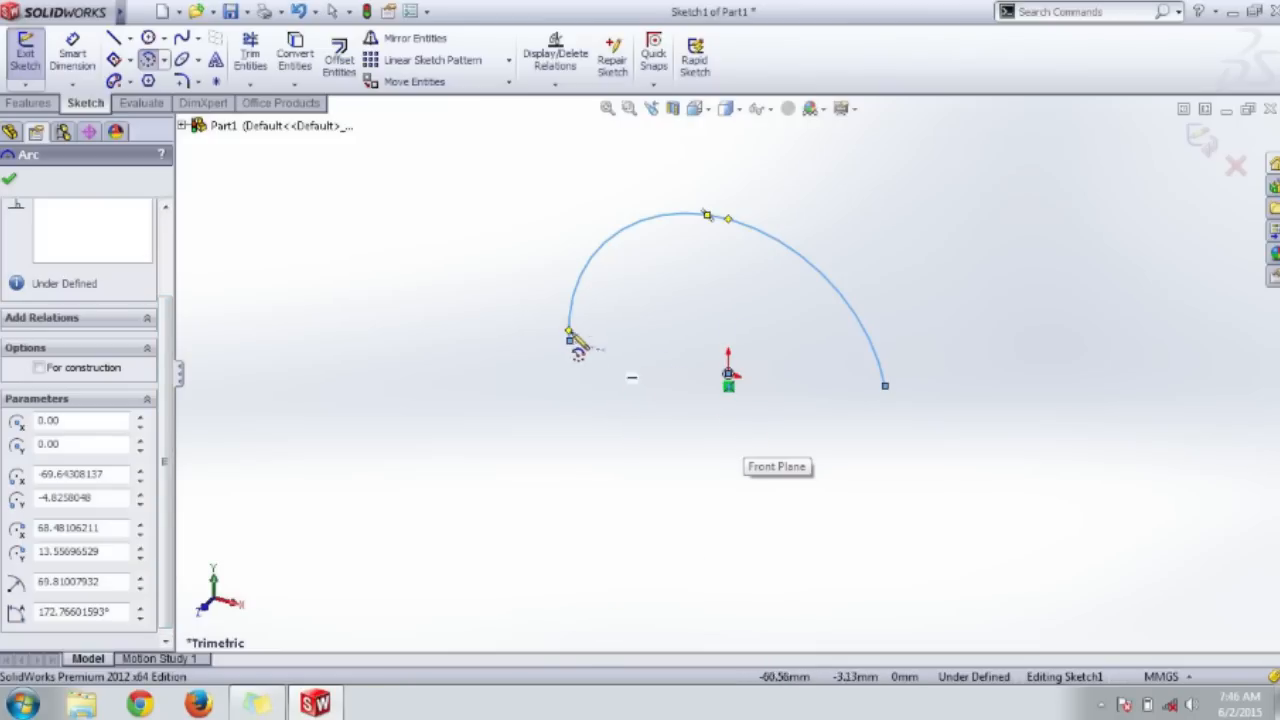
{"action": "mouse_move", "coordinate": [245, 470]}
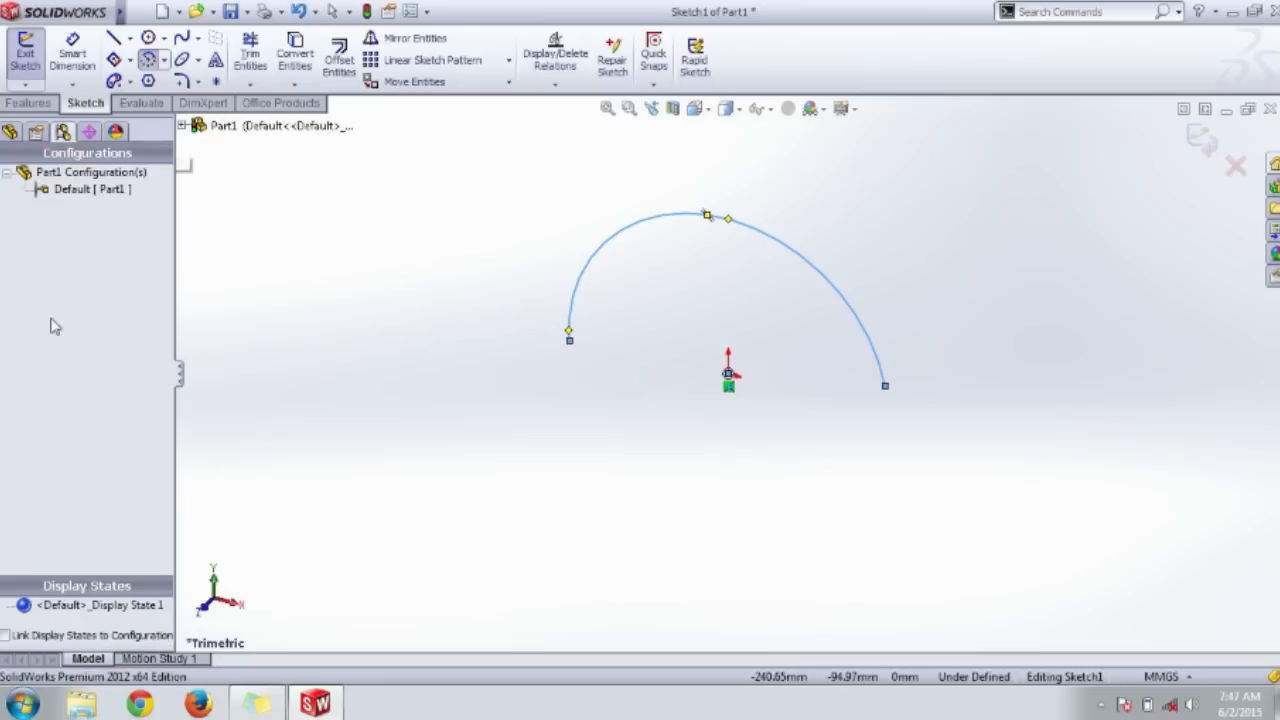
{"action": "mouse_move", "coordinate": [57, 216]}
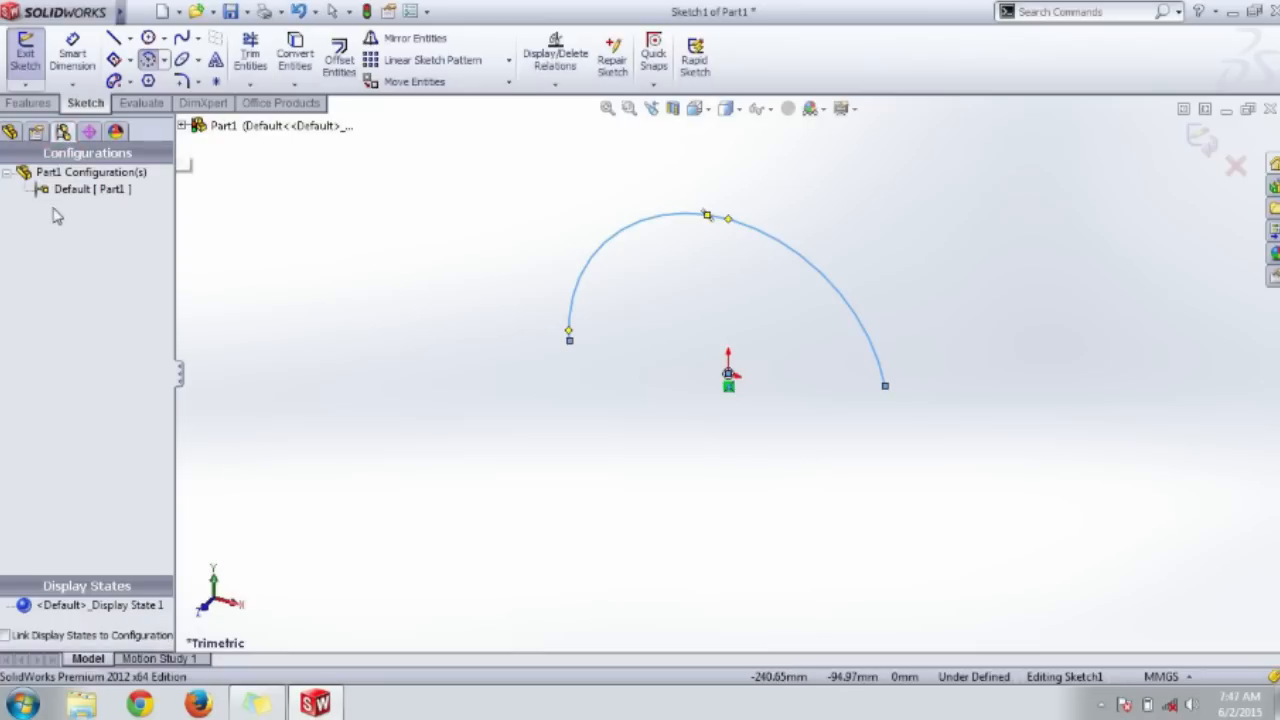
{"action": "mouse_move", "coordinate": [125, 238]}
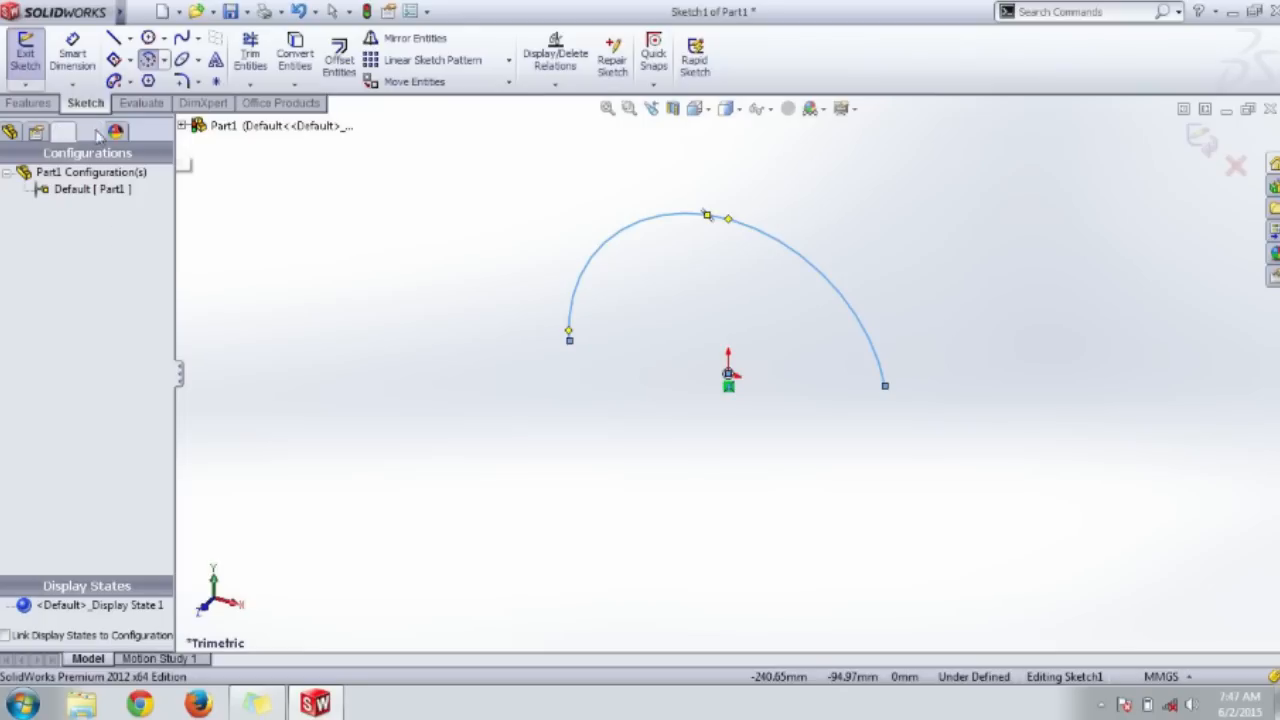
Step: Switch the side panel to another manager, then back to the FeatureManager tree
{"action": "left_click", "coordinate": [88, 132]}
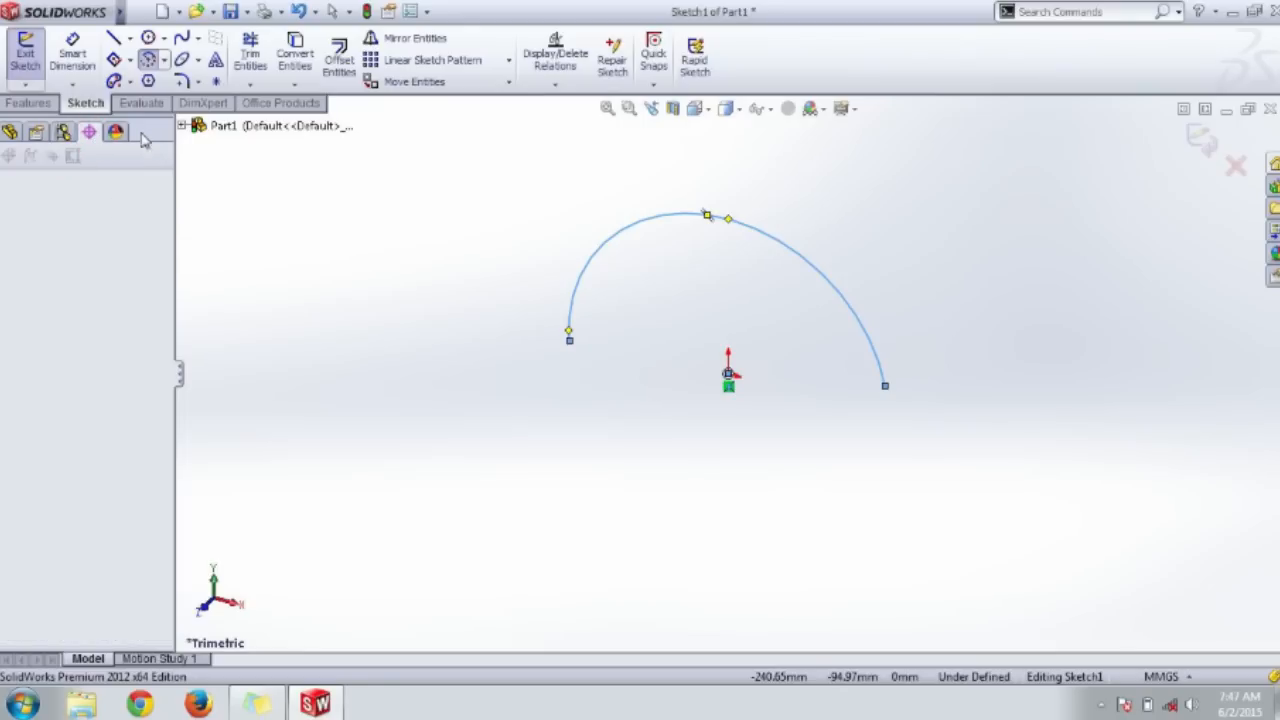
{"action": "left_click", "coordinate": [145, 138]}
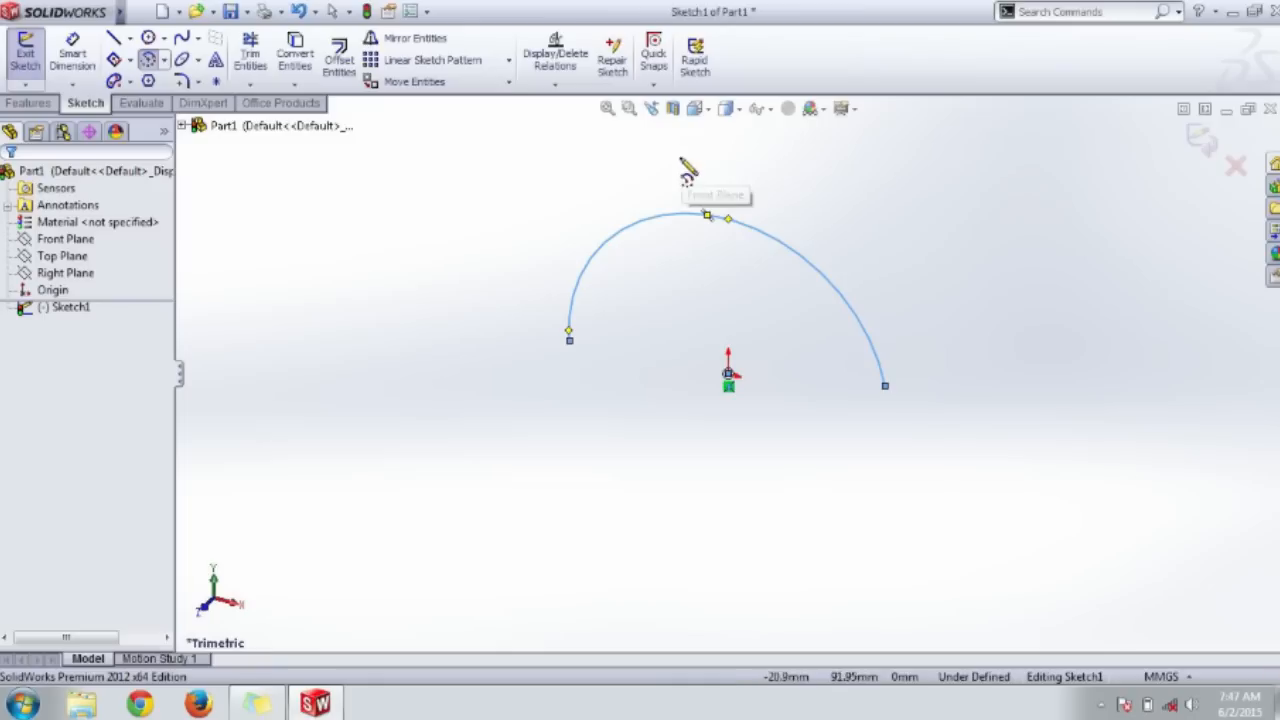
{"action": "mouse_move", "coordinate": [78, 684]}
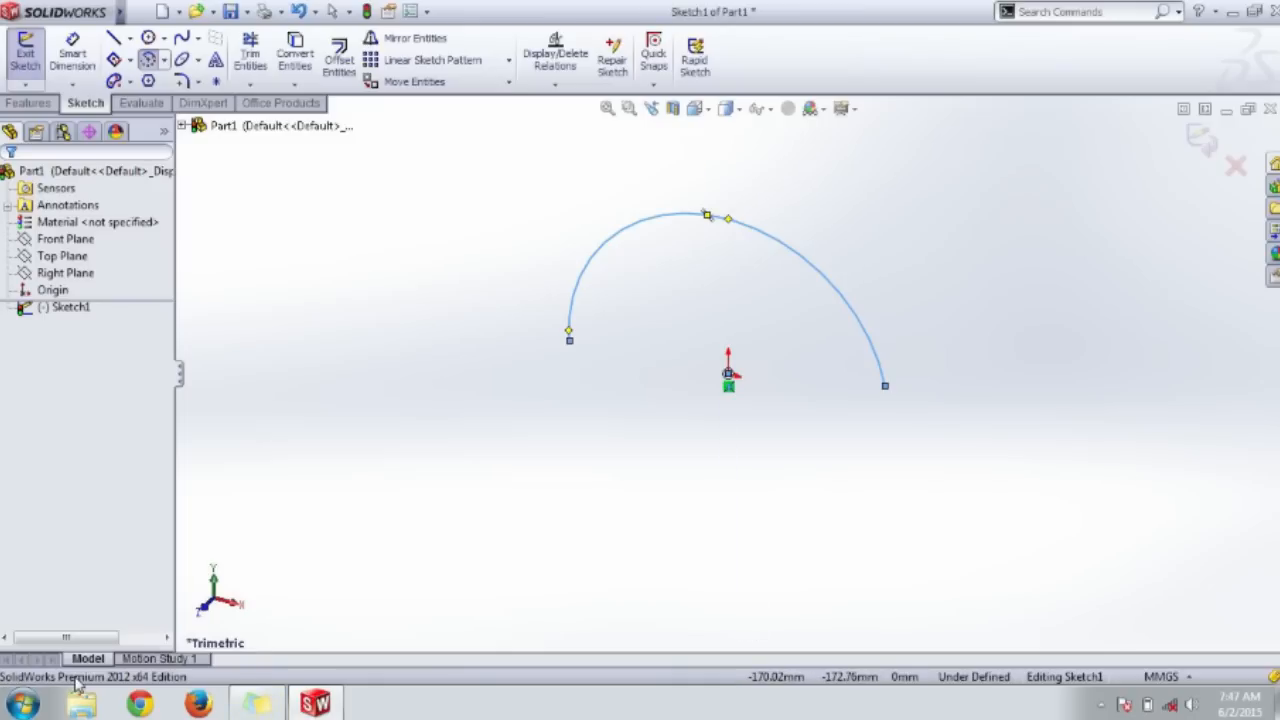
{"action": "mouse_move", "coordinate": [943, 687]}
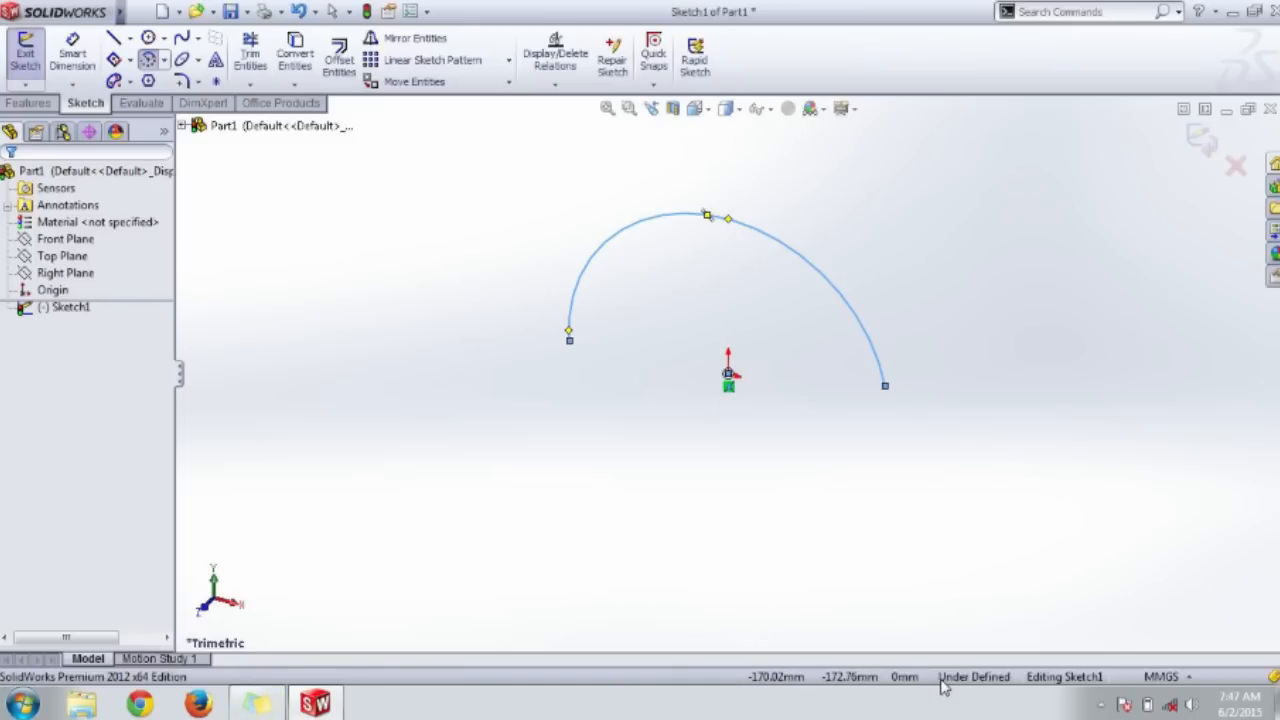
{"action": "mouse_move", "coordinate": [825, 535]}
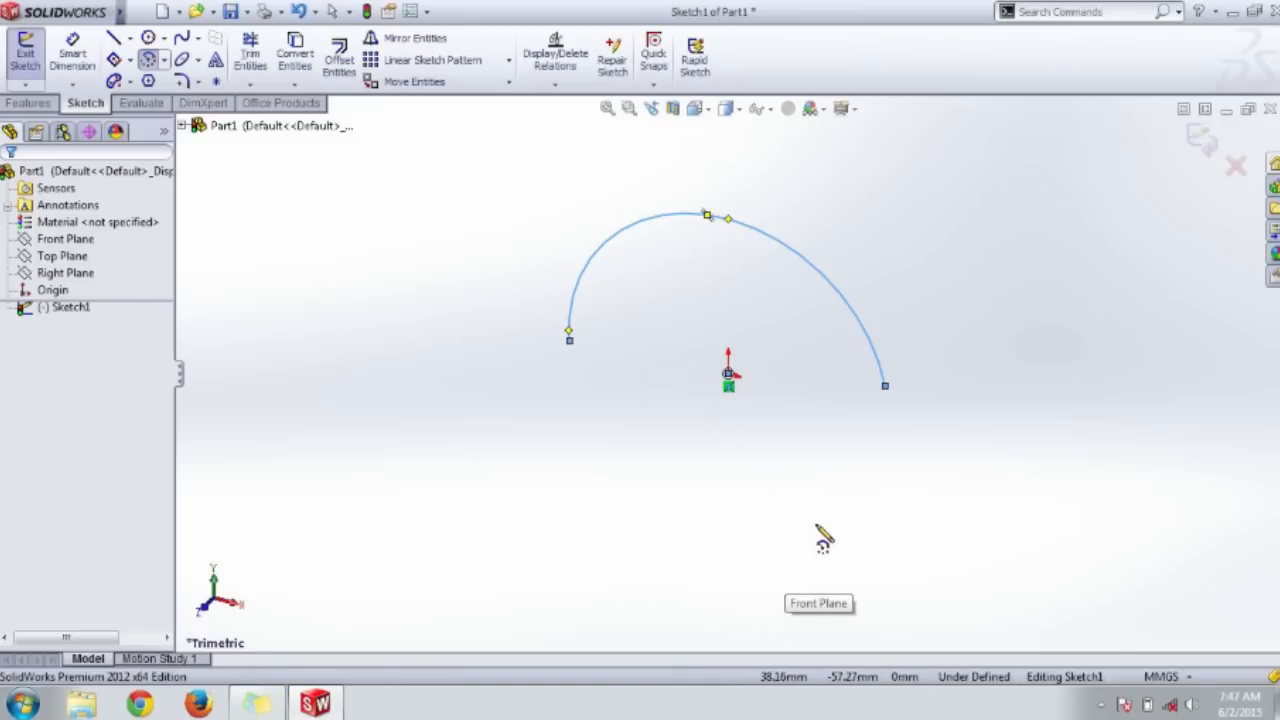
{"action": "mouse_move", "coordinate": [680, 505]}
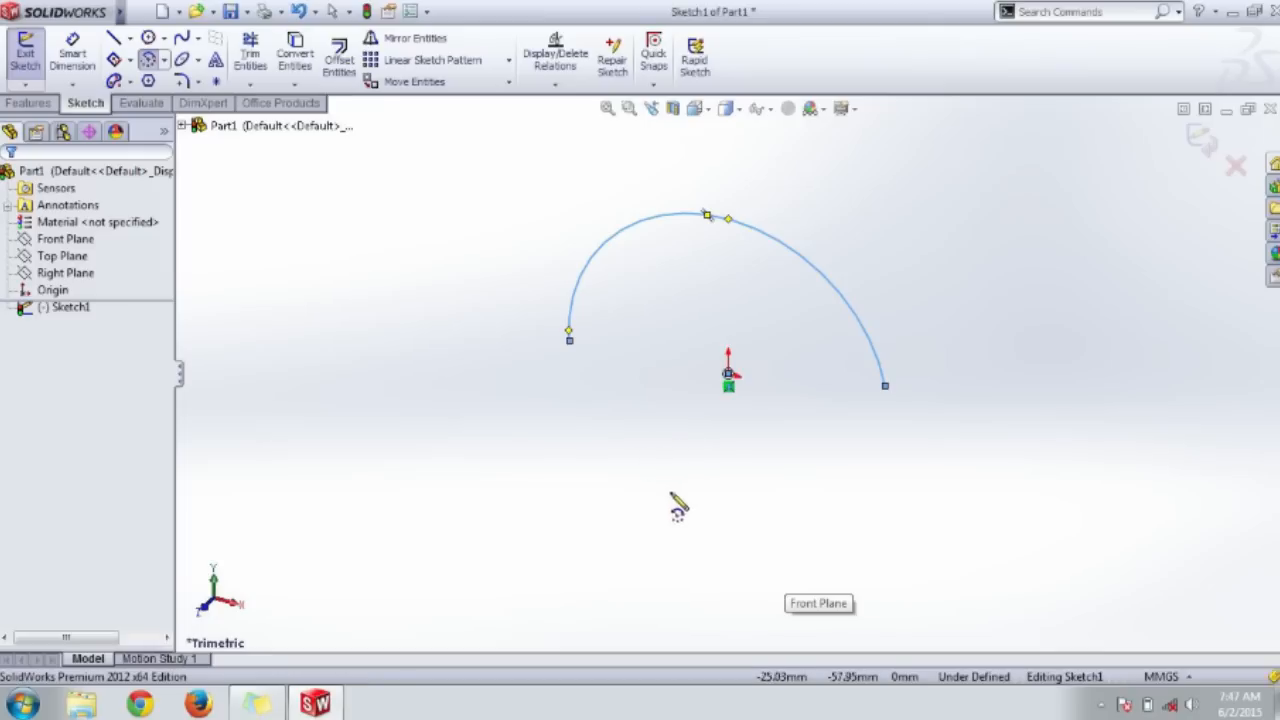
{"action": "mouse_move", "coordinate": [857, 535]}
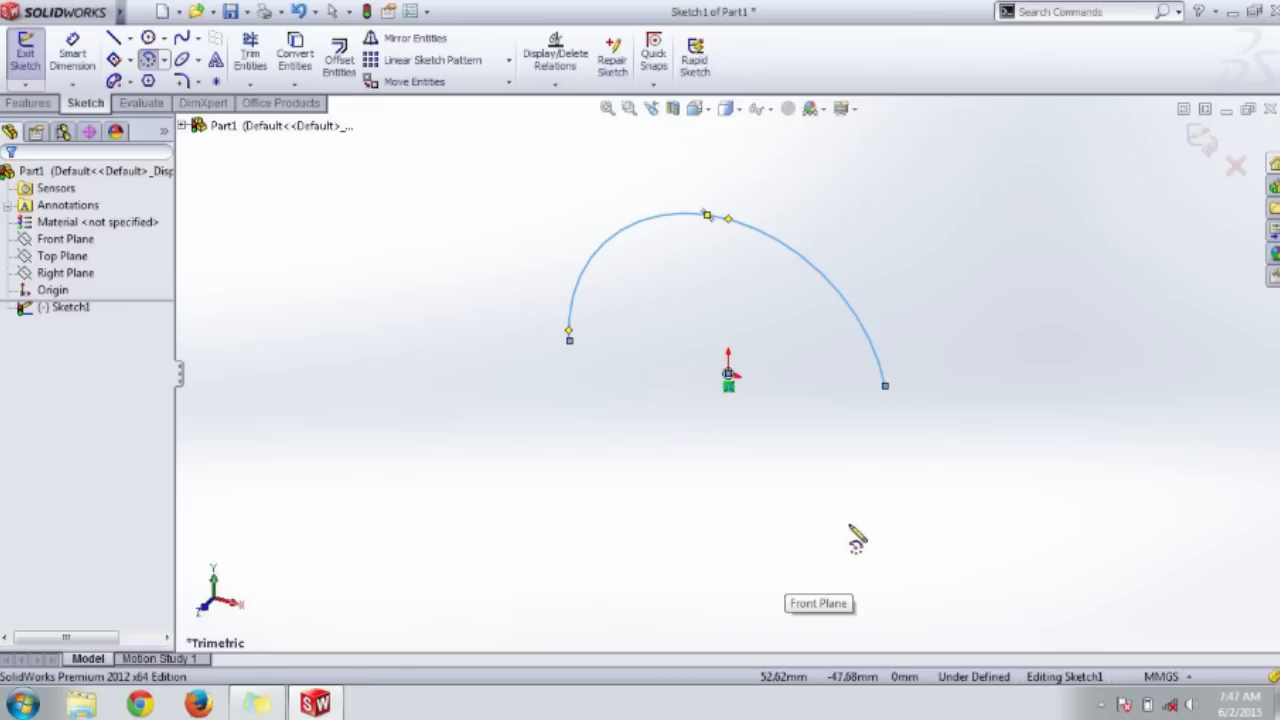
{"action": "mouse_move", "coordinate": [878, 515]}
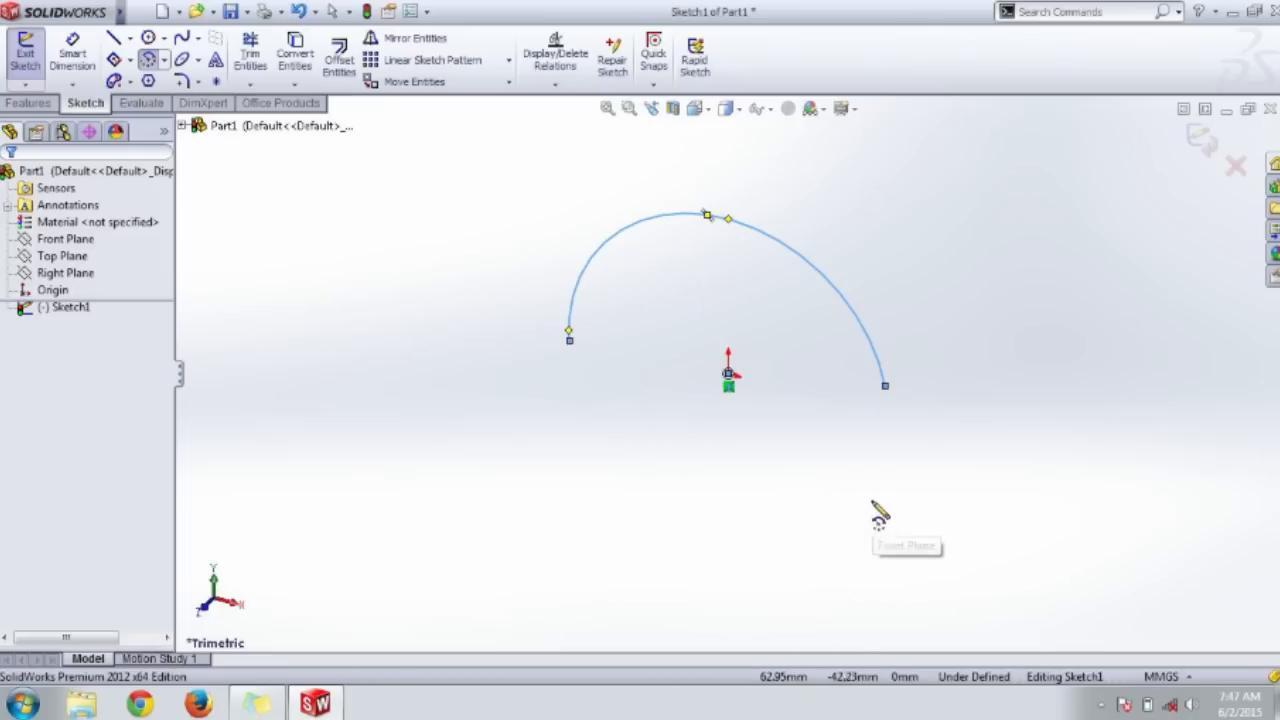
{"action": "mouse_move", "coordinate": [803, 497]}
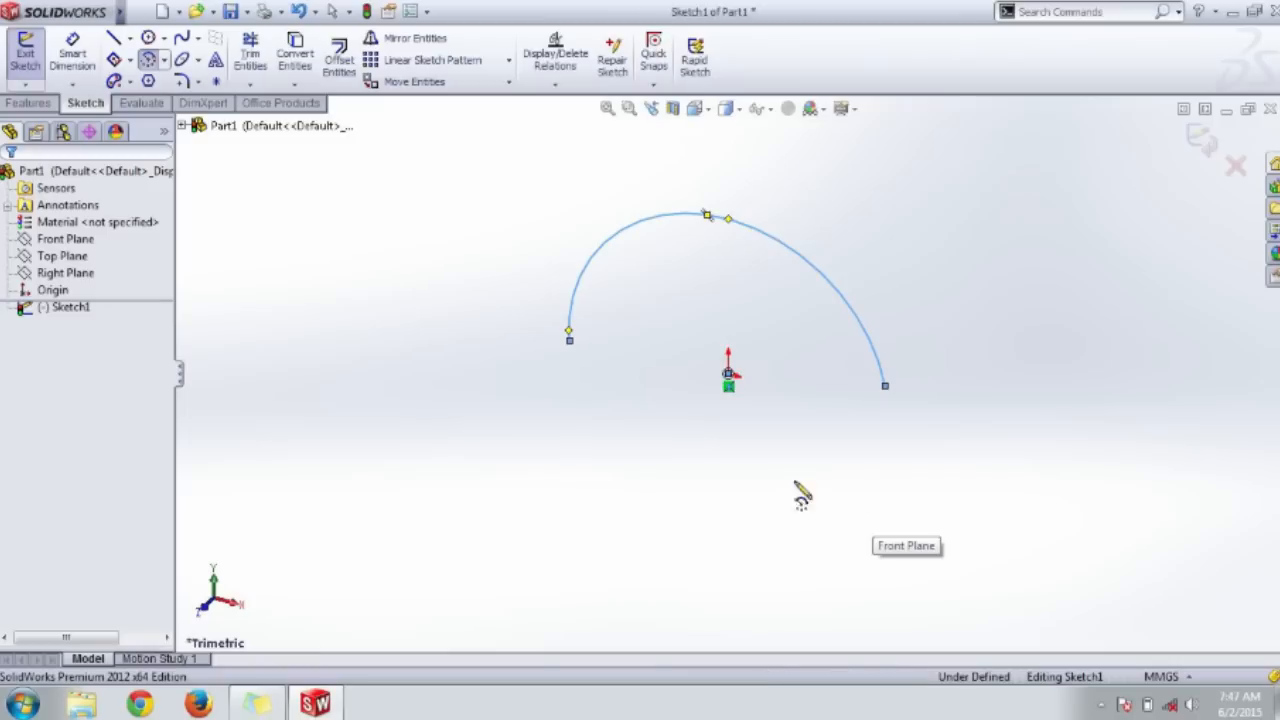
{"action": "mouse_move", "coordinate": [505, 472]}
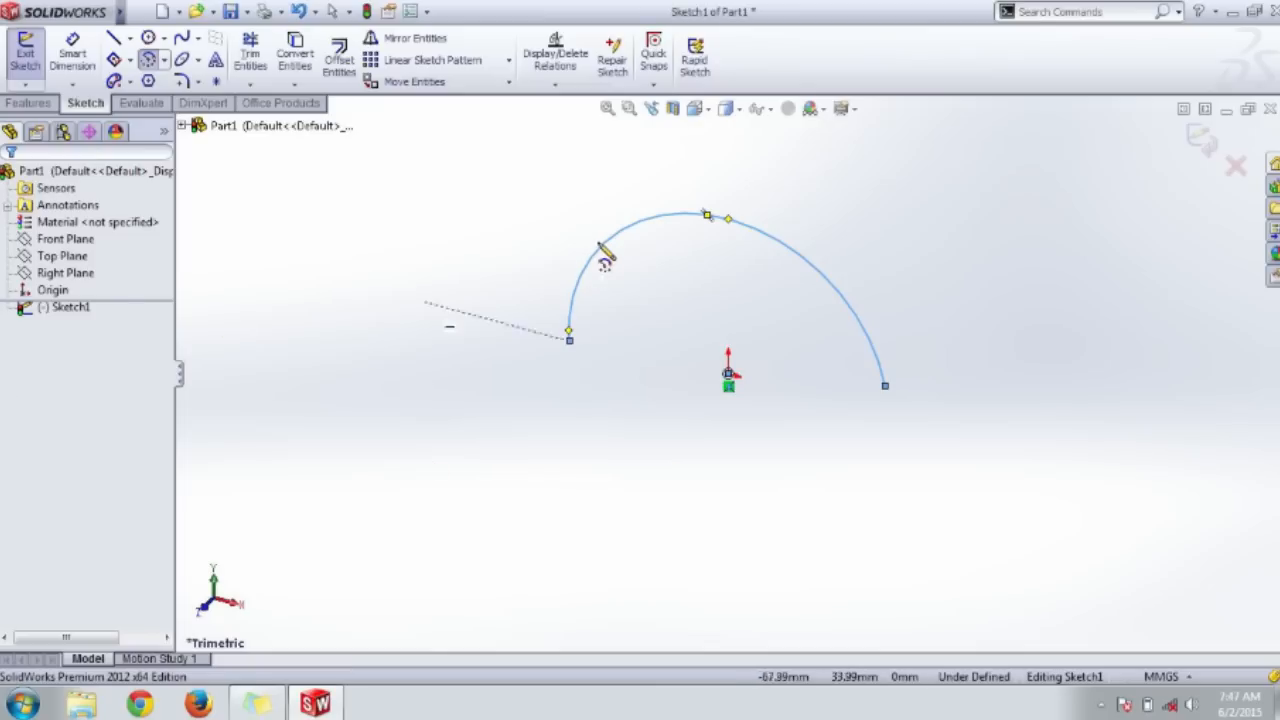
{"action": "mouse_move", "coordinate": [630, 160]}
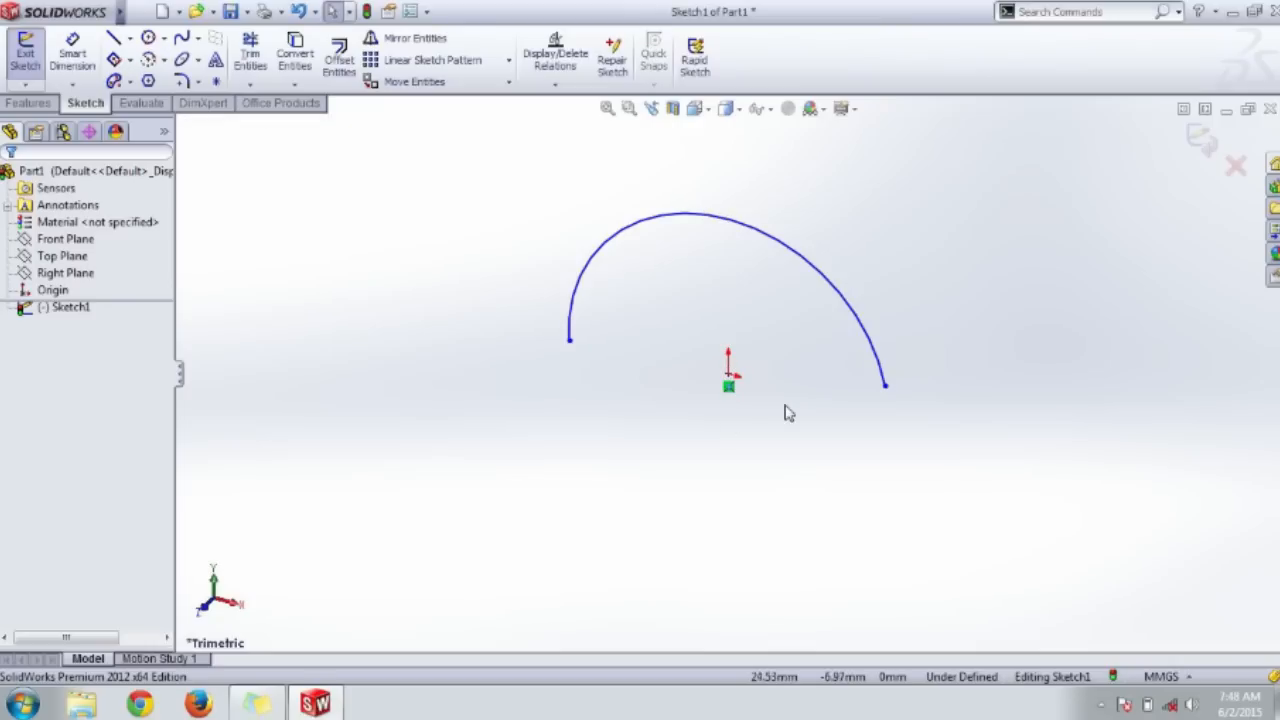
{"action": "mouse_move", "coordinate": [794, 160]}
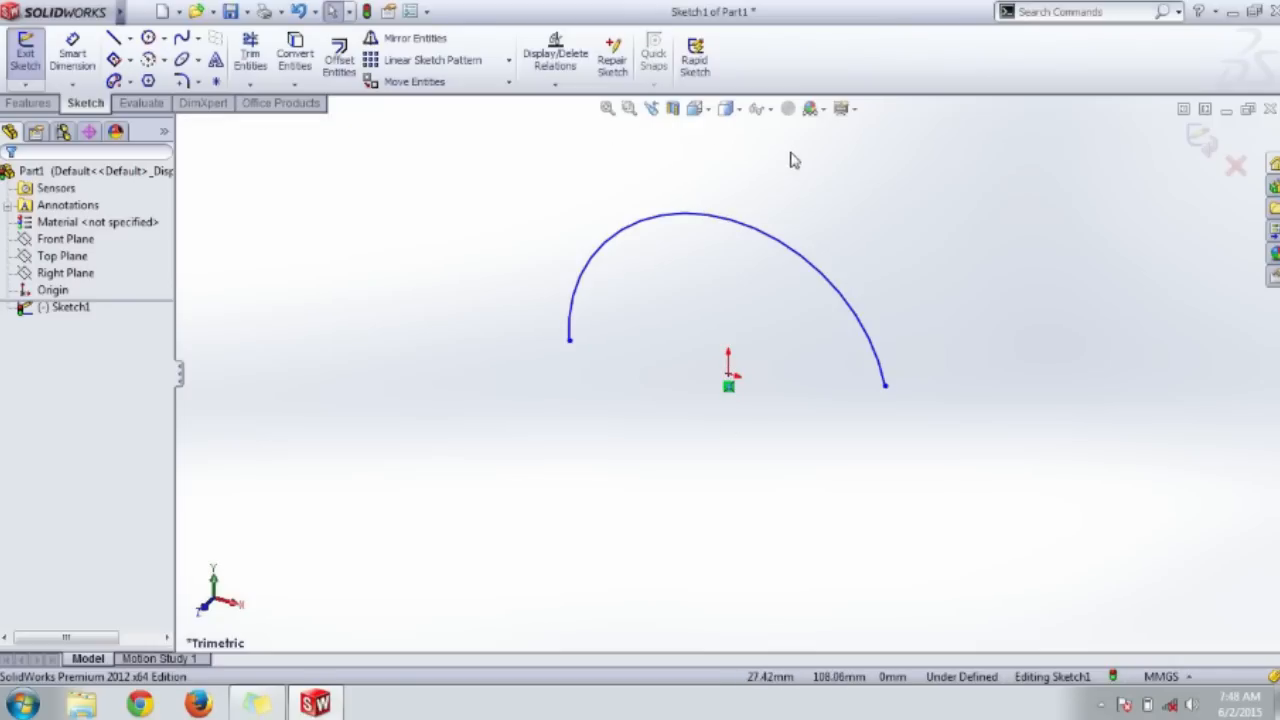
{"action": "left_click", "coordinate": [693, 108]}
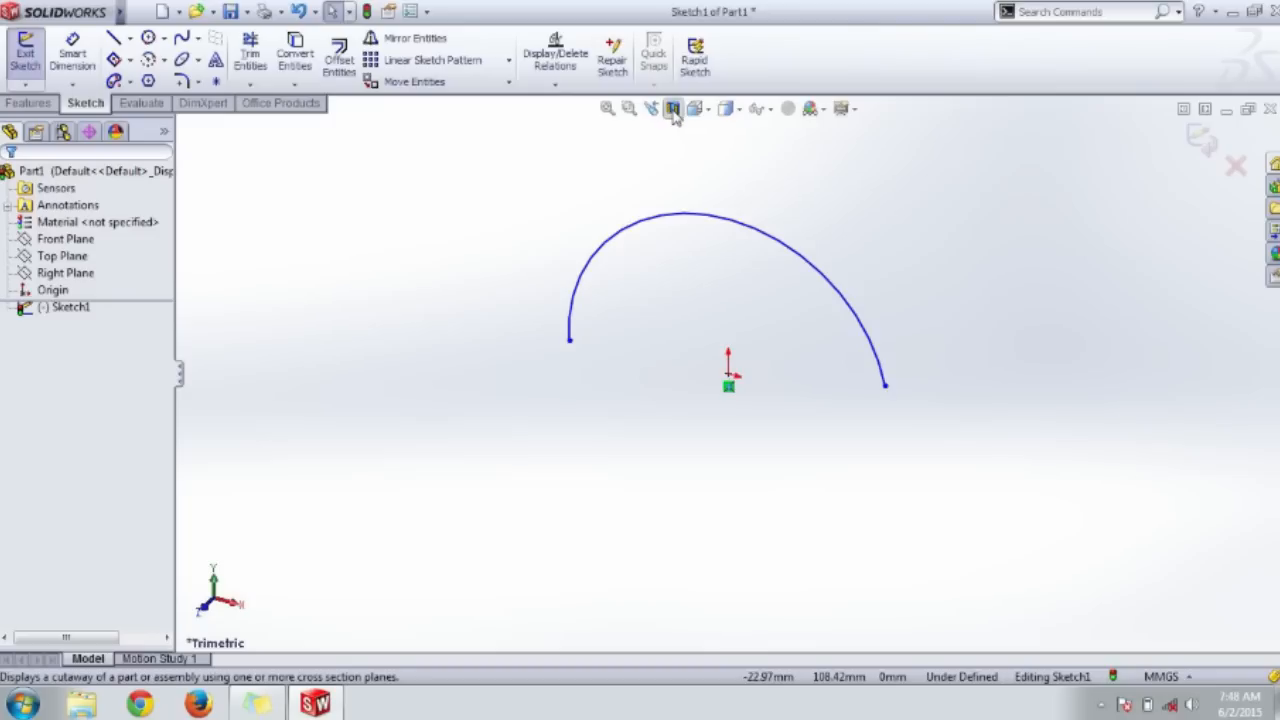
{"action": "left_click", "coordinate": [707, 108]}
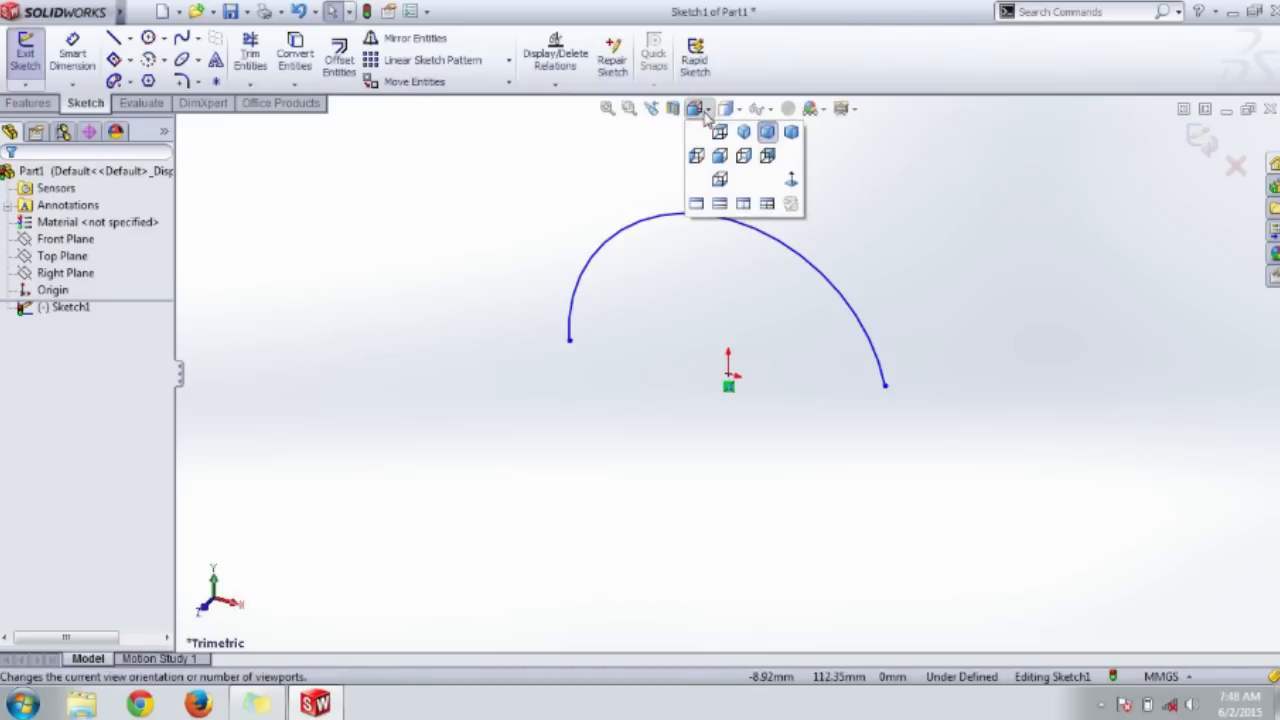
{"action": "mouse_move", "coordinate": [710, 245]}
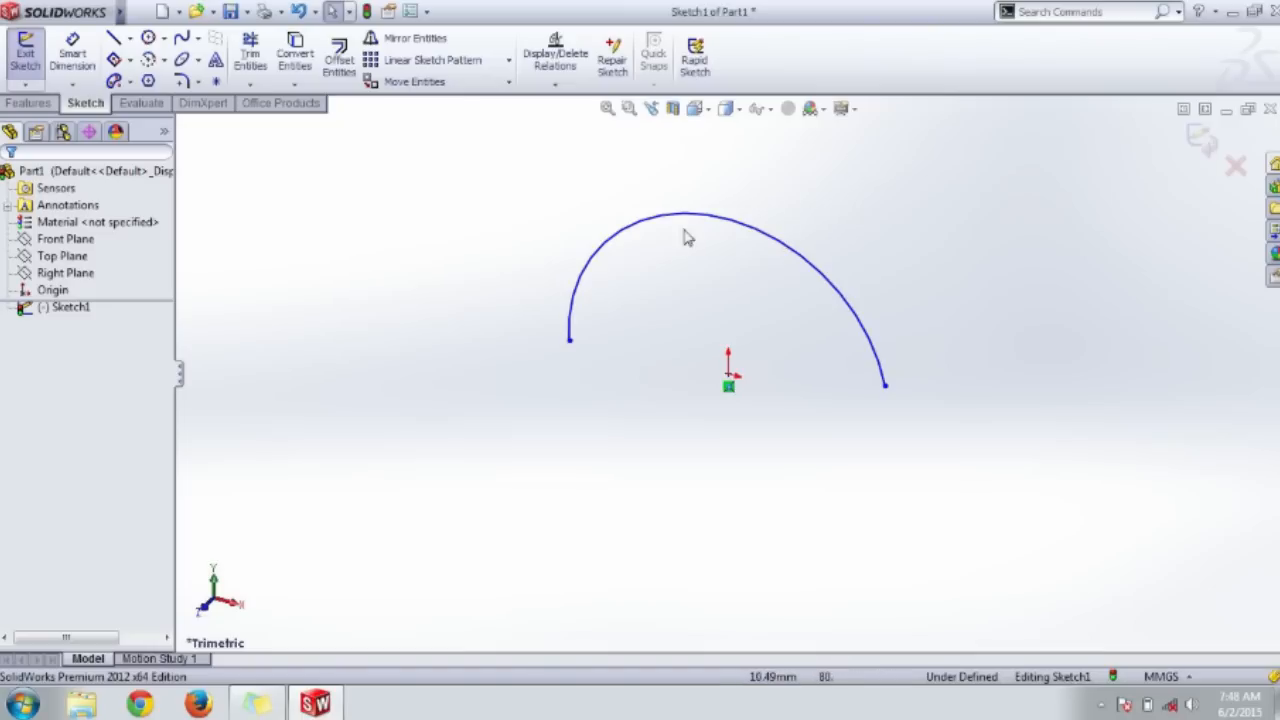
{"action": "mouse_move", "coordinate": [480, 280]}
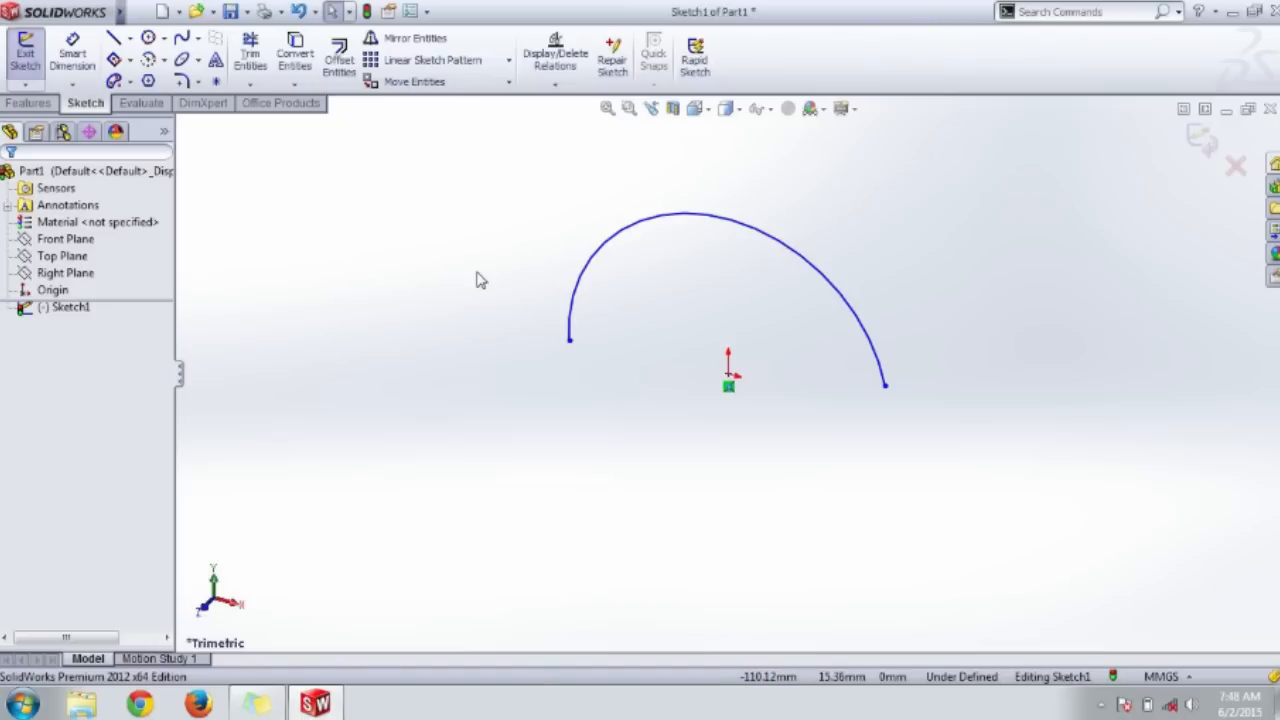
{"action": "mouse_move", "coordinate": [735, 518]}
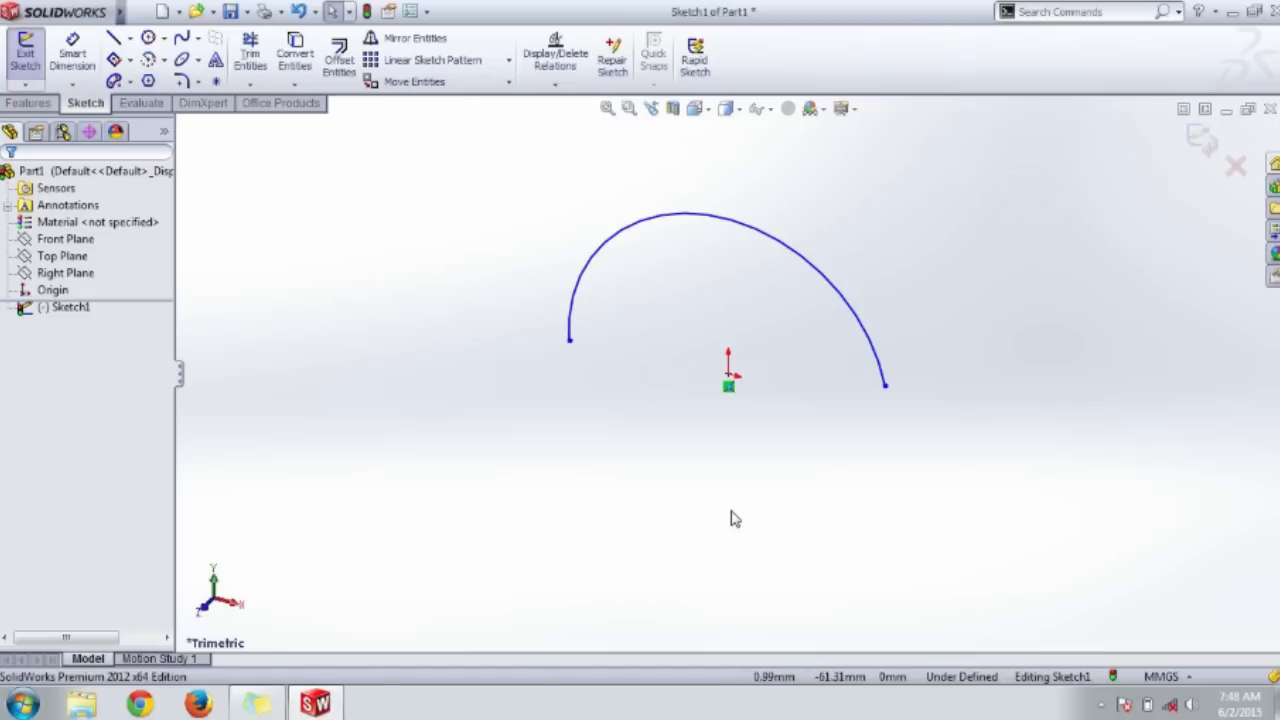
{"action": "mouse_move", "coordinate": [490, 221]}
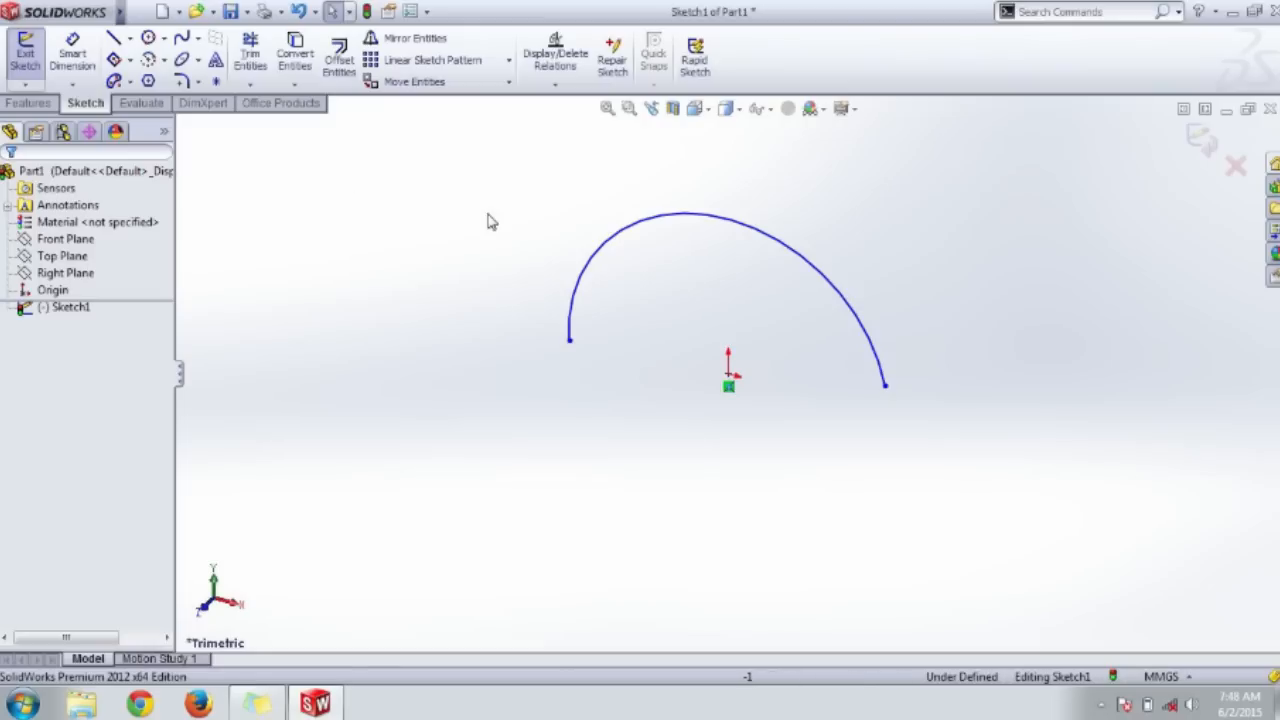
{"action": "mouse_move", "coordinate": [920, 499]}
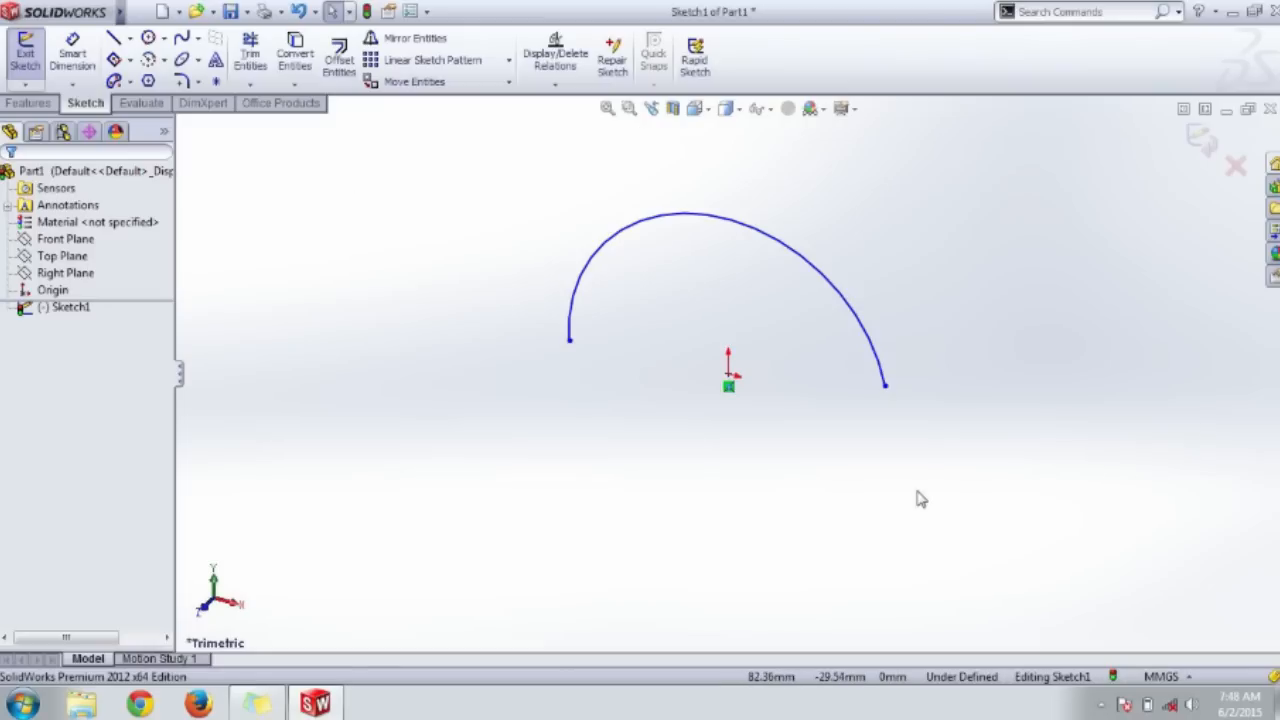
{"action": "mouse_move", "coordinate": [778, 539]}
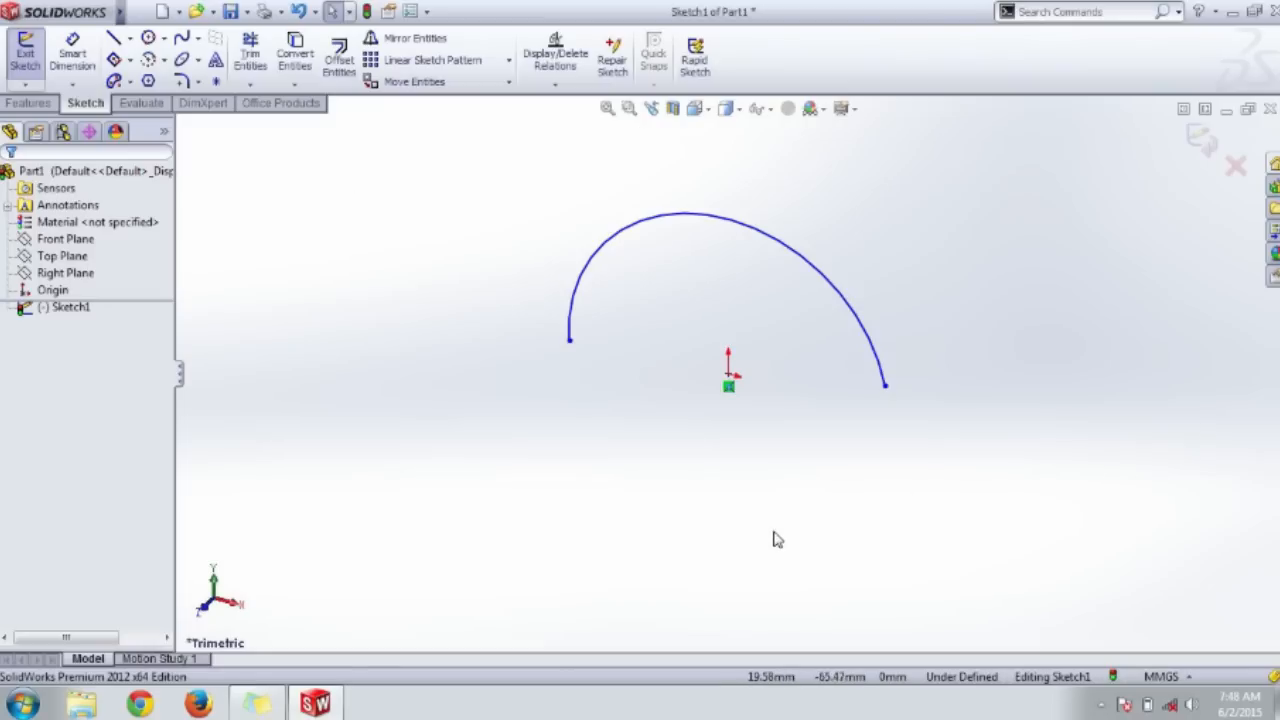
{"action": "mouse_move", "coordinate": [423, 420]}
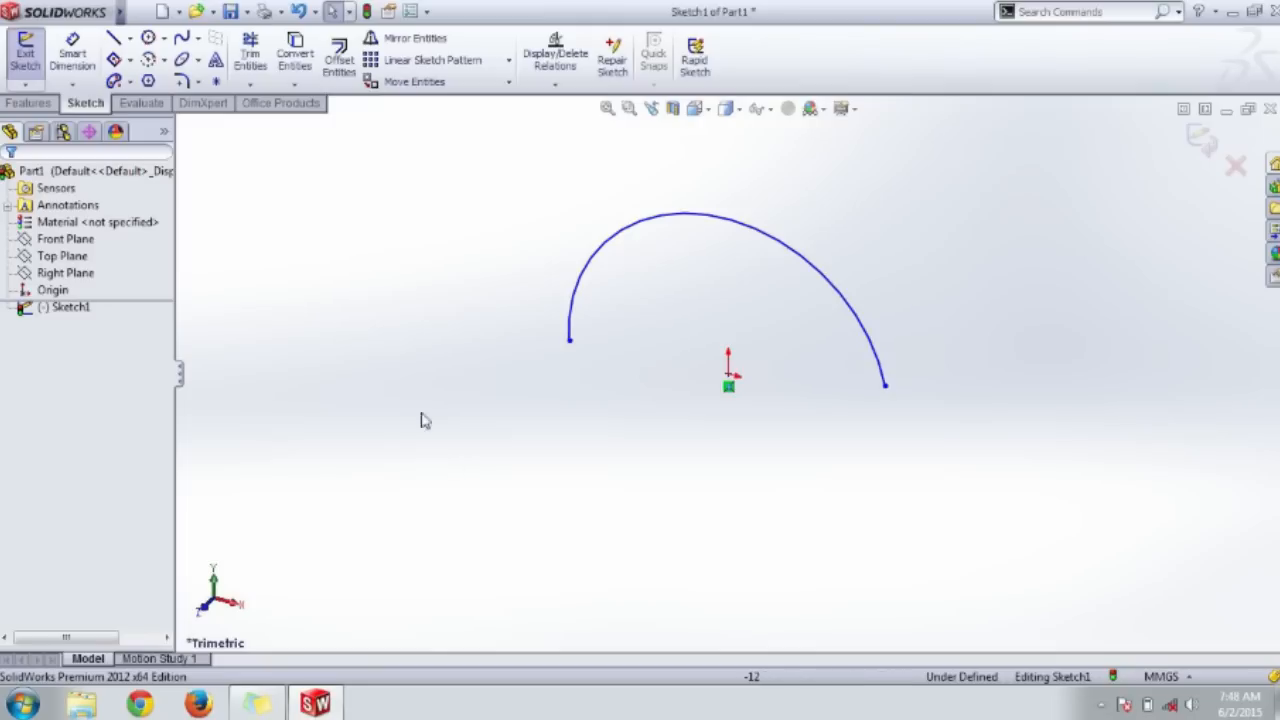
{"action": "mouse_move", "coordinate": [969, 434]}
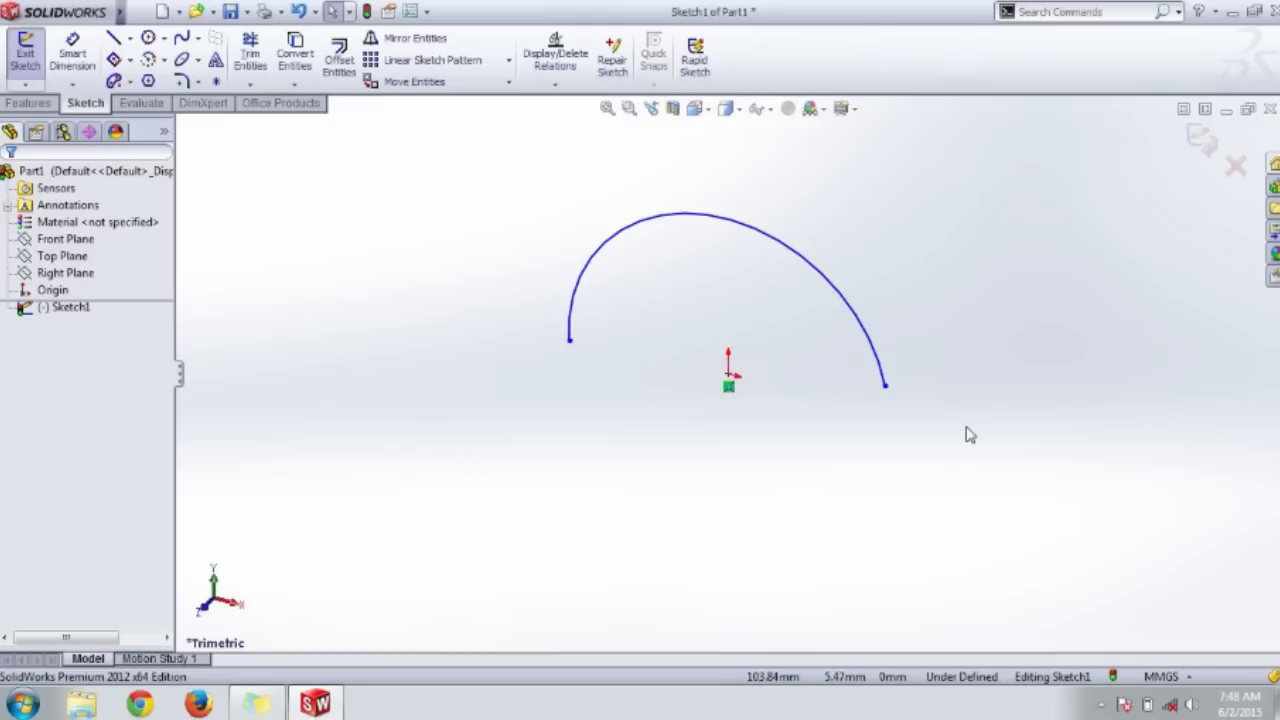
{"action": "mouse_move", "coordinate": [862, 491]}
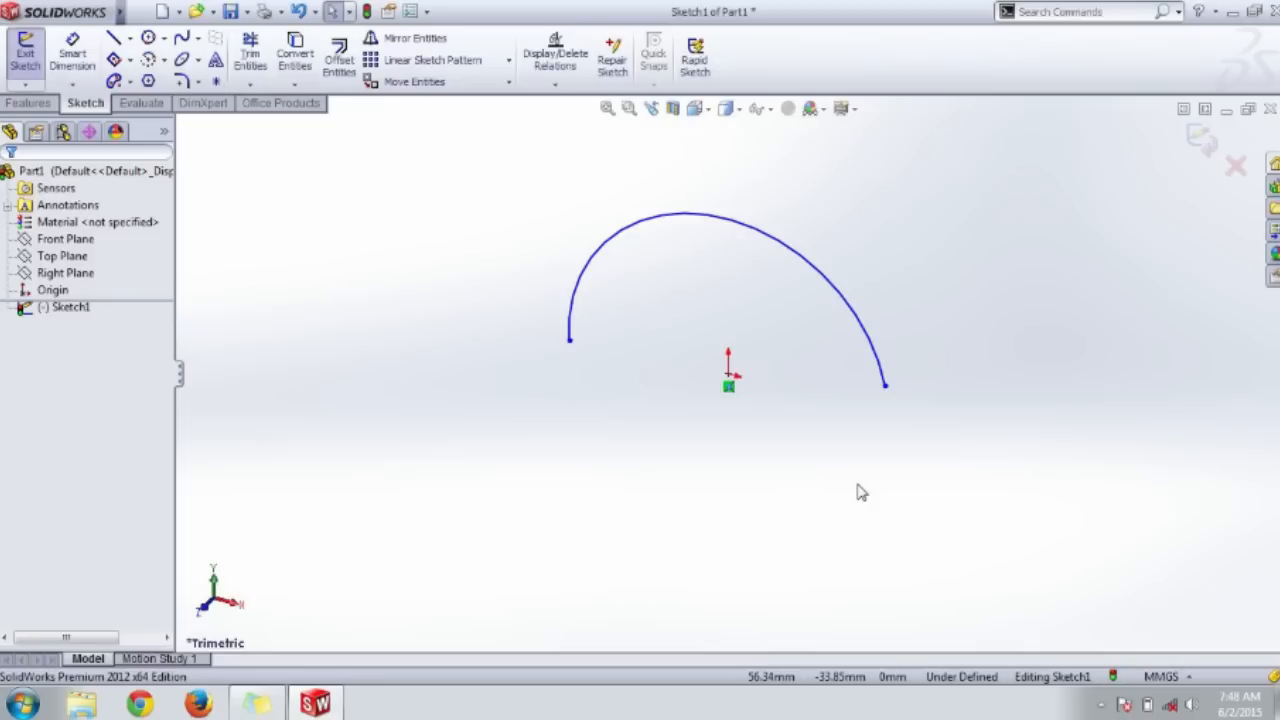
{"action": "mouse_move", "coordinate": [539, 428]}
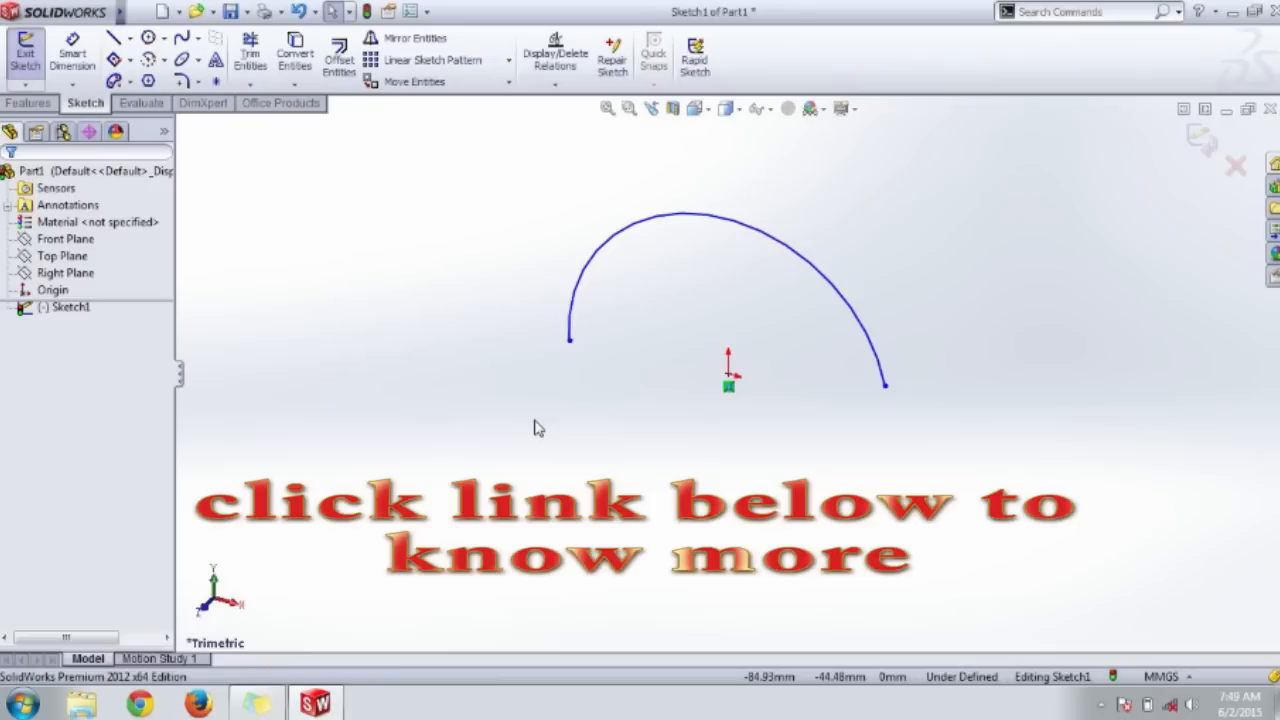
{"action": "mouse_move", "coordinate": [605, 423]}
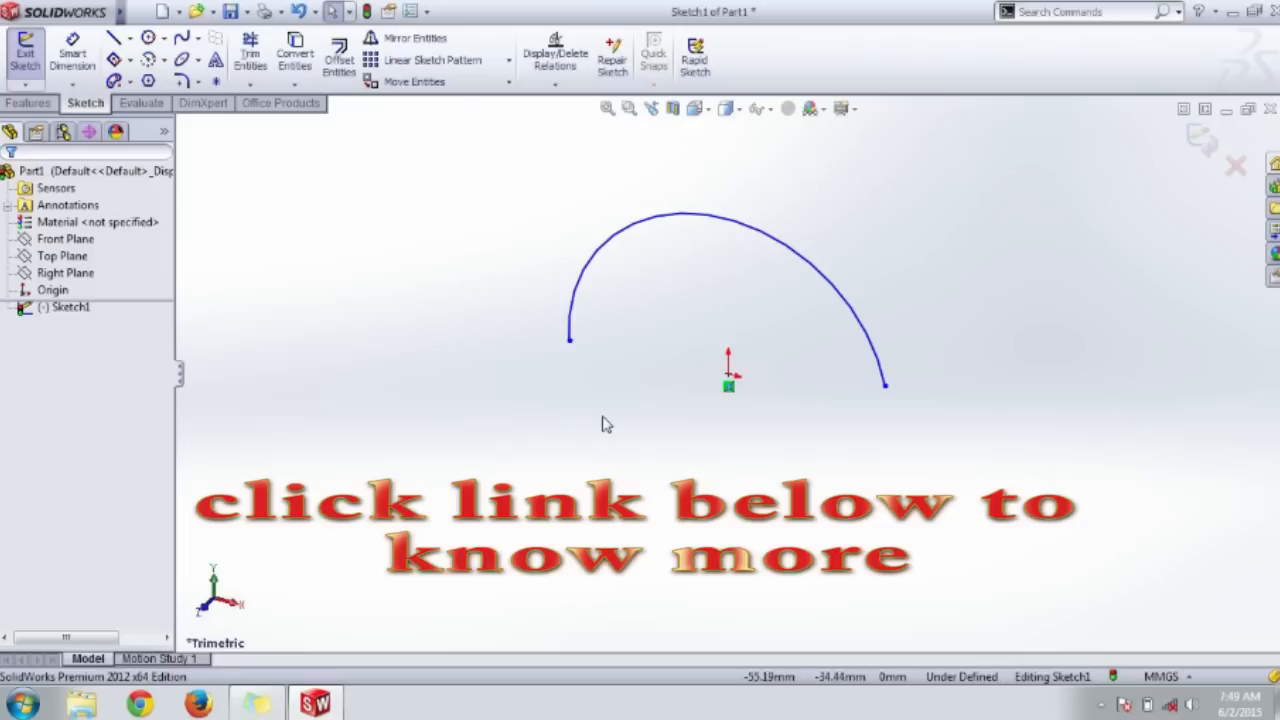
{"action": "mouse_move", "coordinate": [630, 468]}
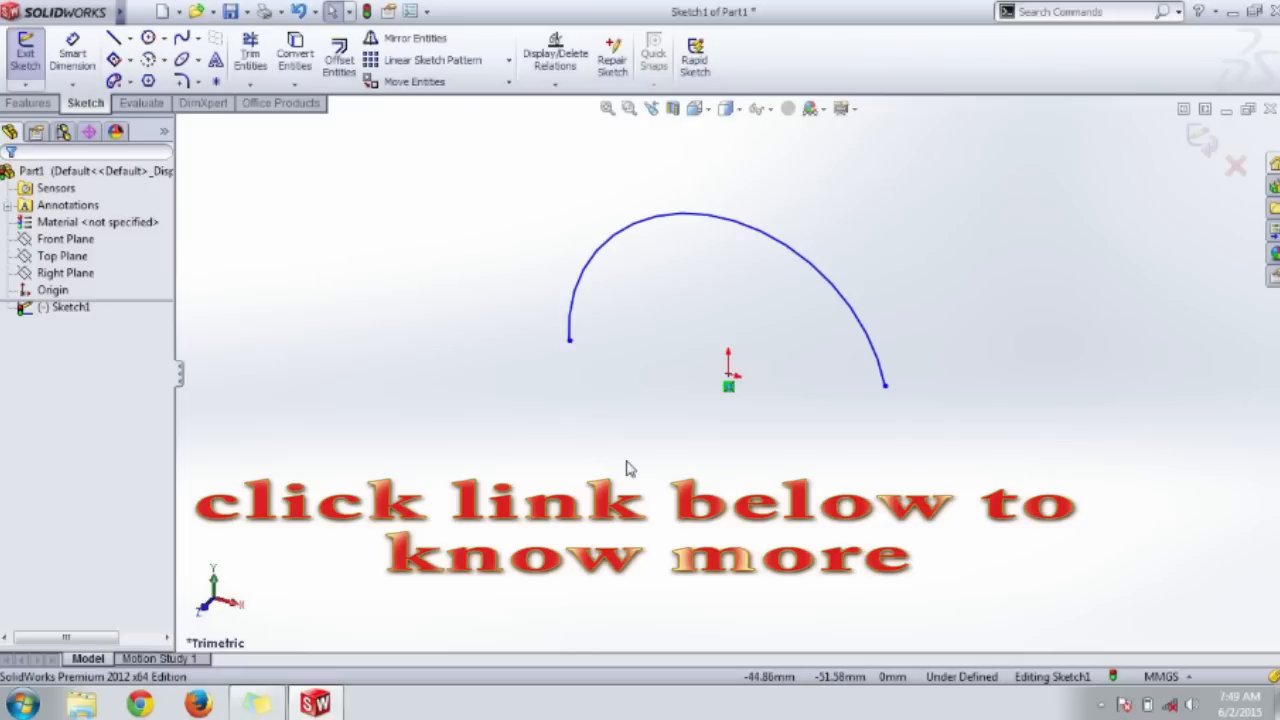